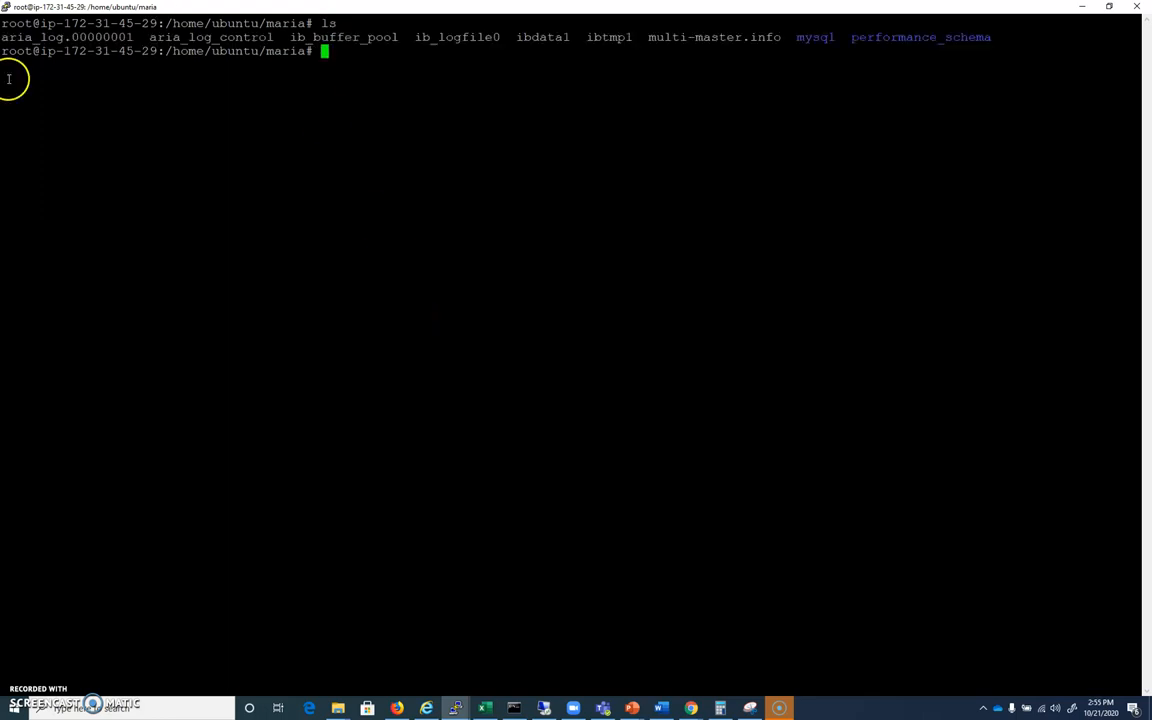
Run docker exec -it my_maria /bin/bash to get a shell inside the container.
double_click(814, 36)
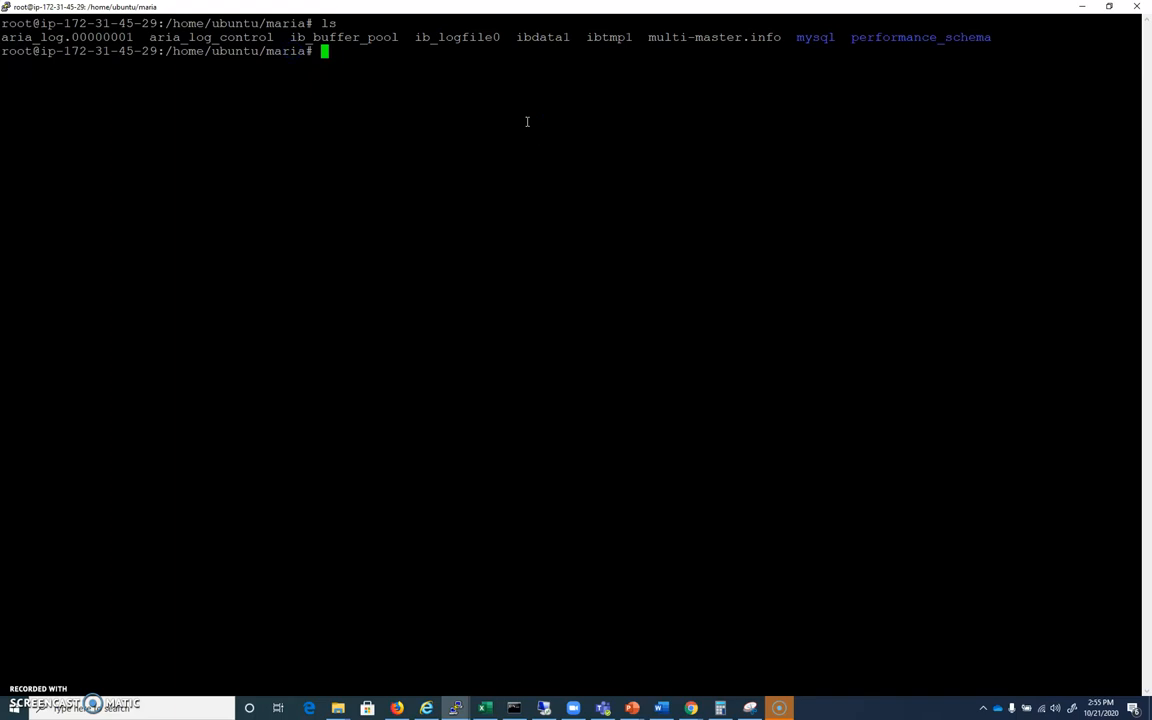
text(docker exec -it my_maria /bin/bash)
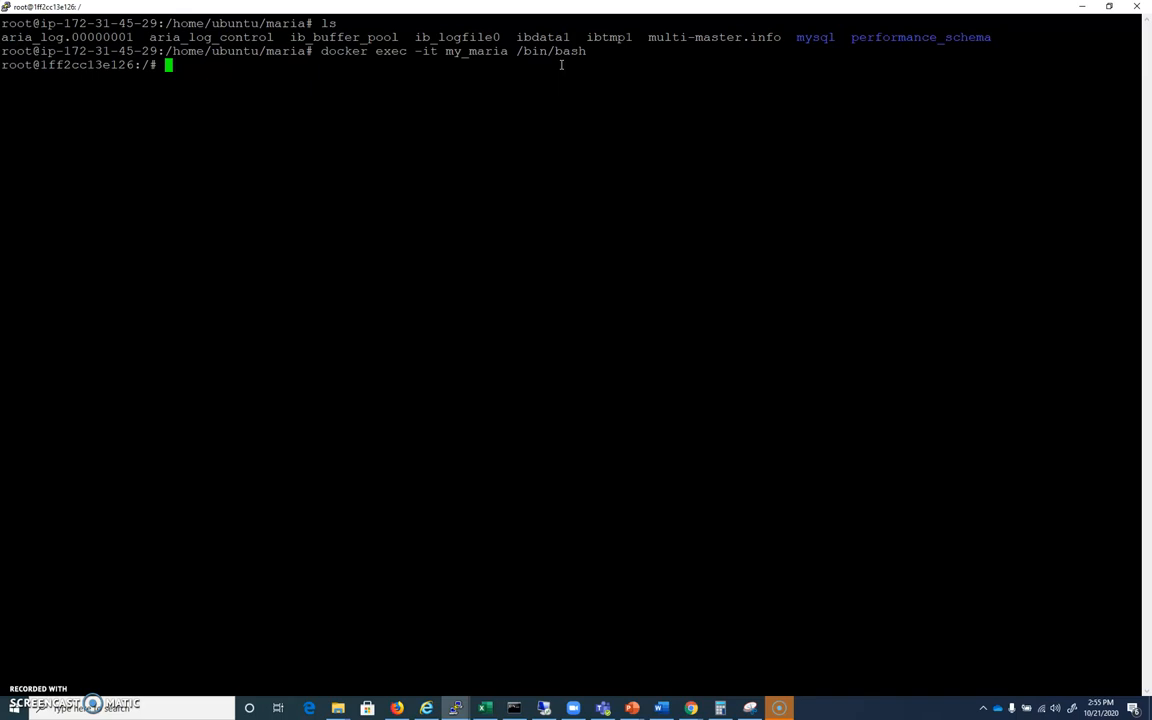
Log in to the MariaDB monitor with mysql -u root -p and the root password.
text(mysql)
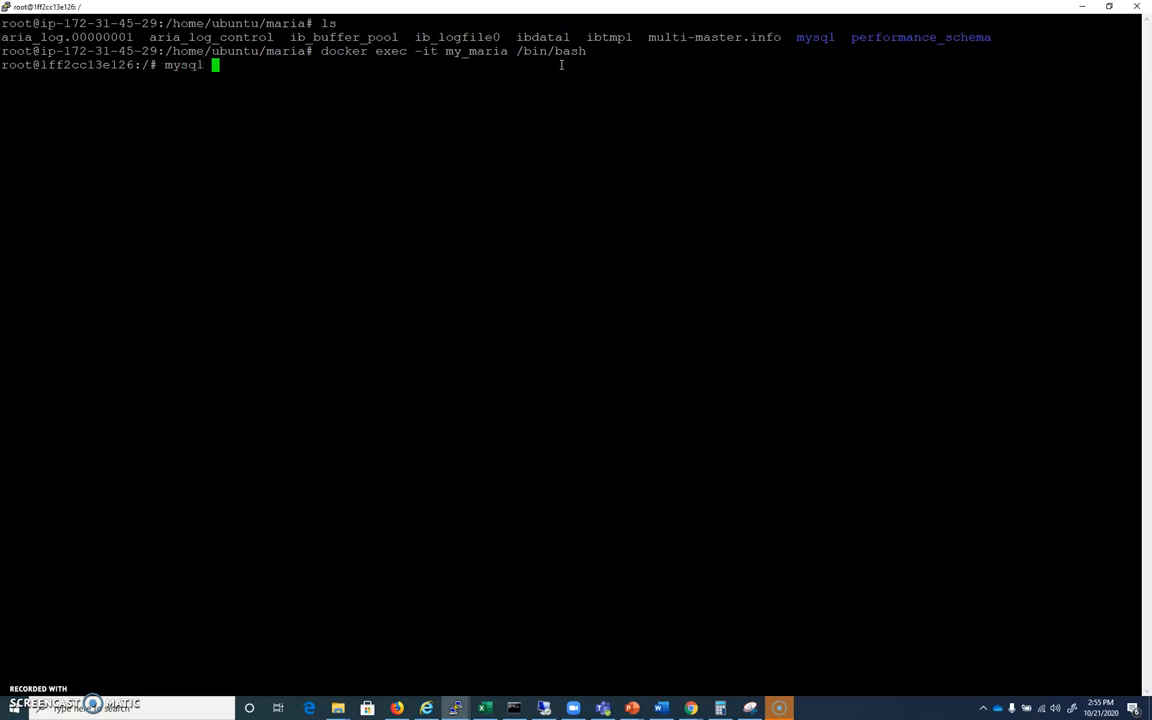
text(-)
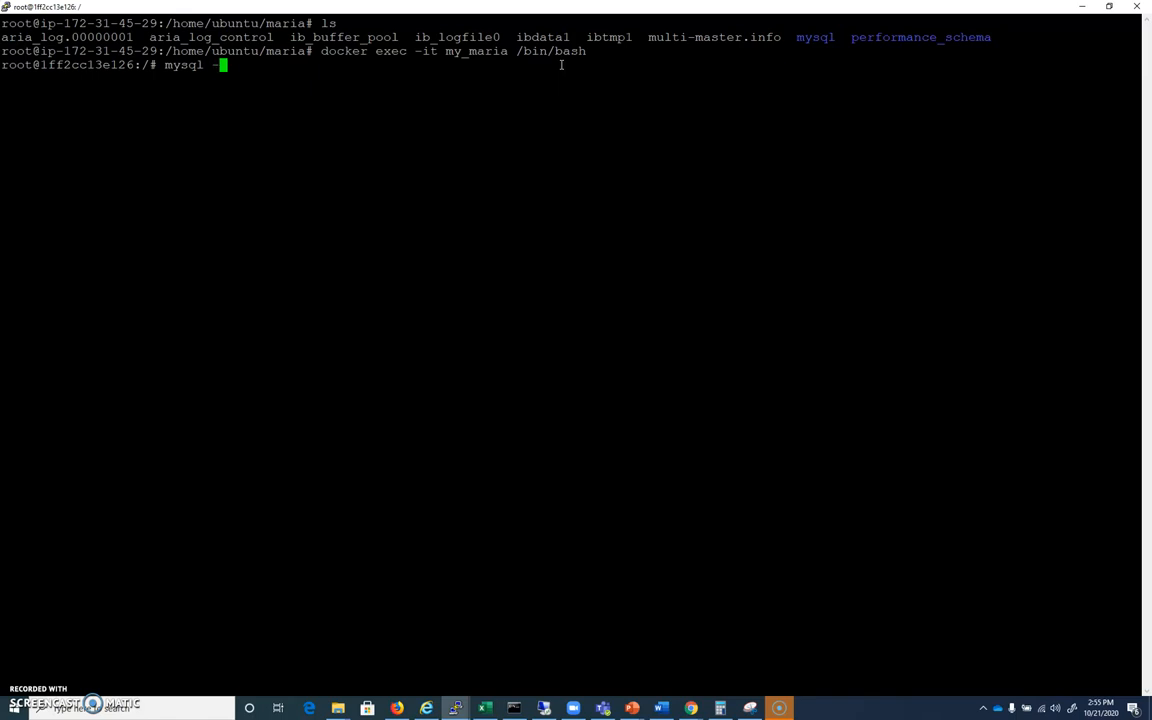
text(u root)
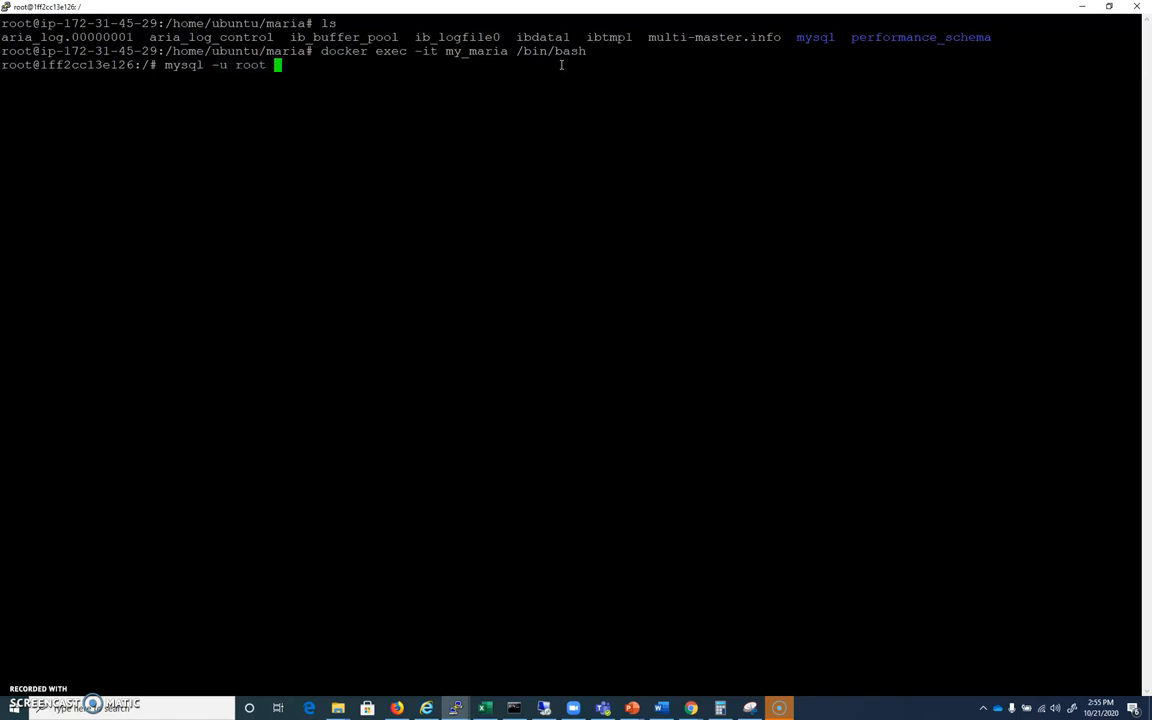
text(-p)
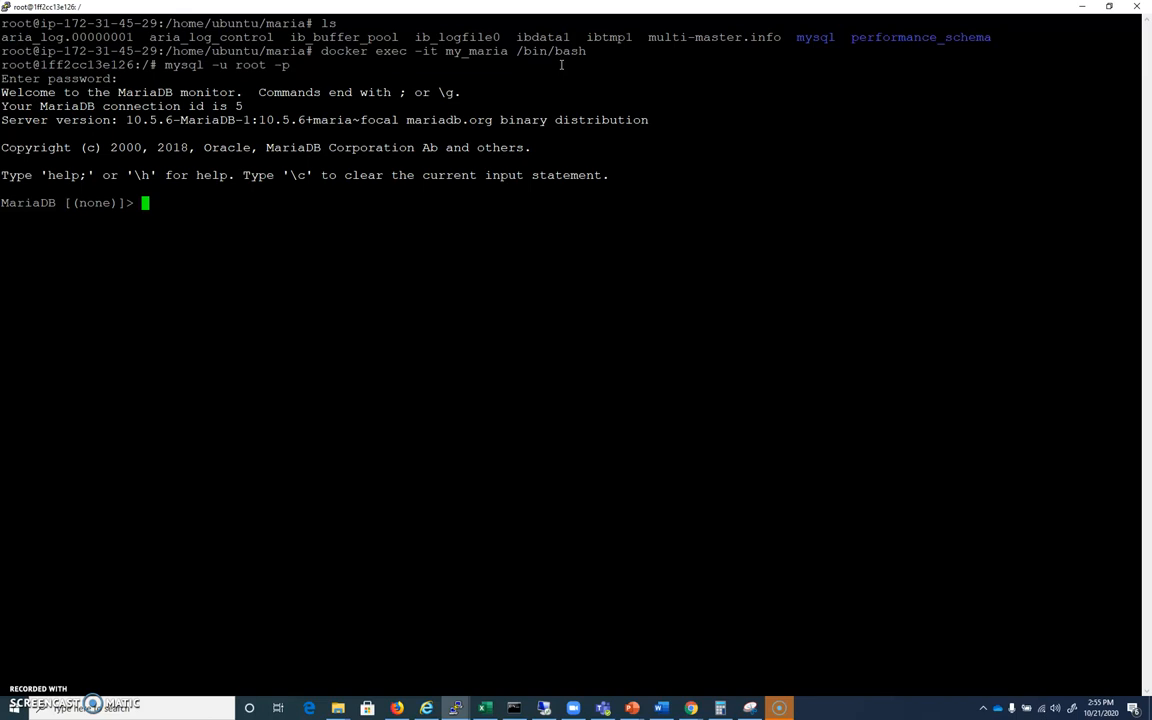
Create database my_wordpress, list the databases to confirm it, then exit MariaDB.
text(create datab)
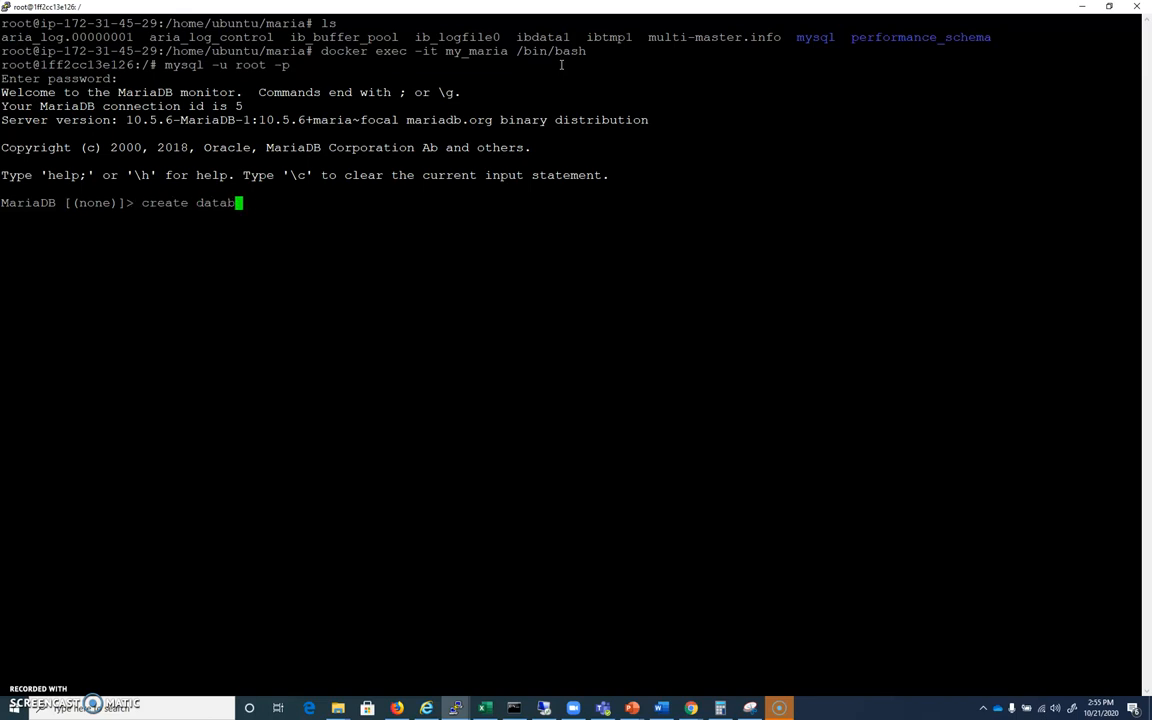
text(ase my)
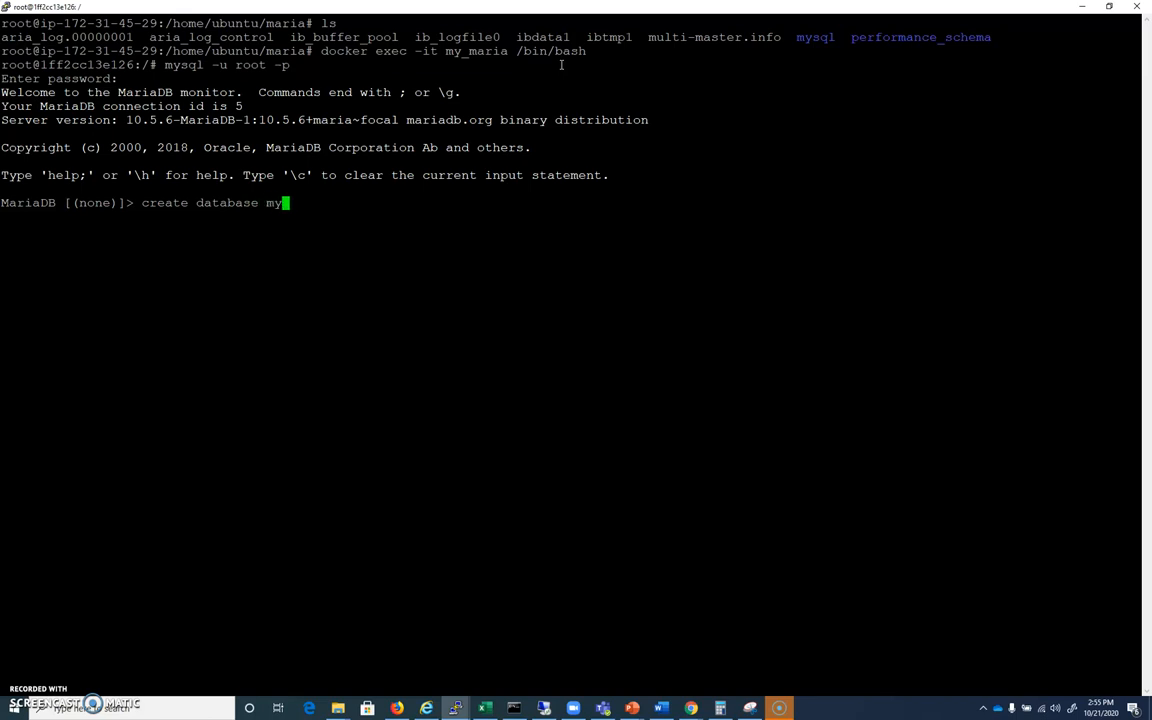
text(wordpress;)
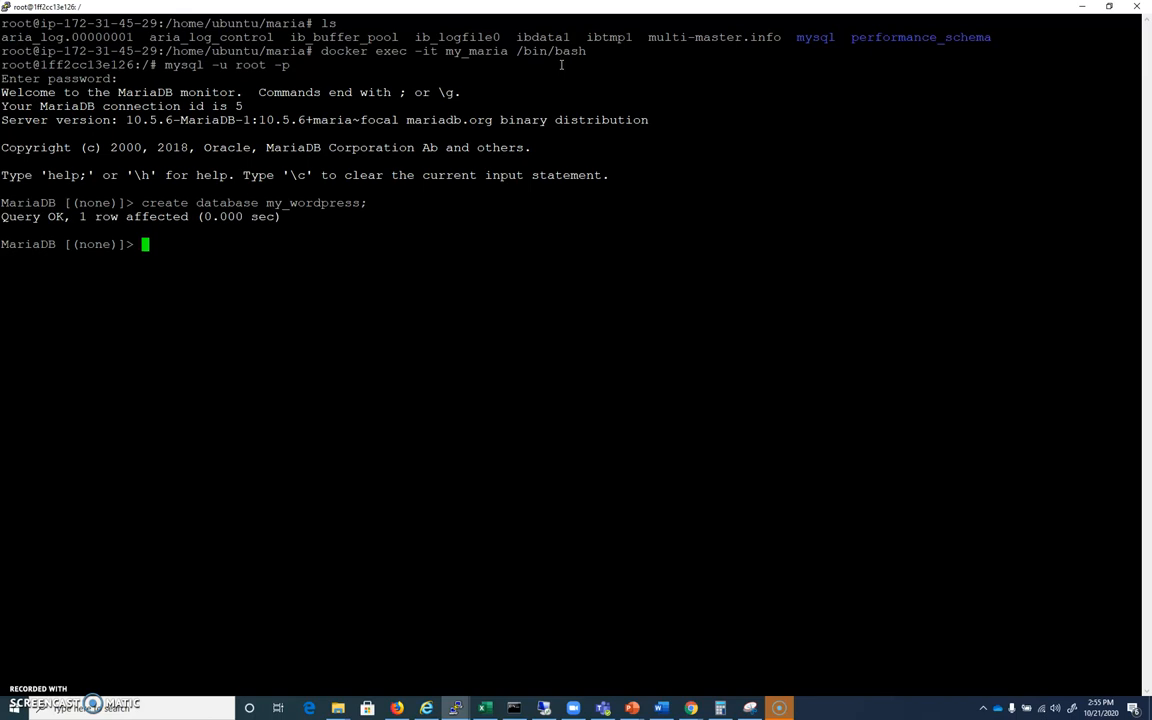
text(show dt)
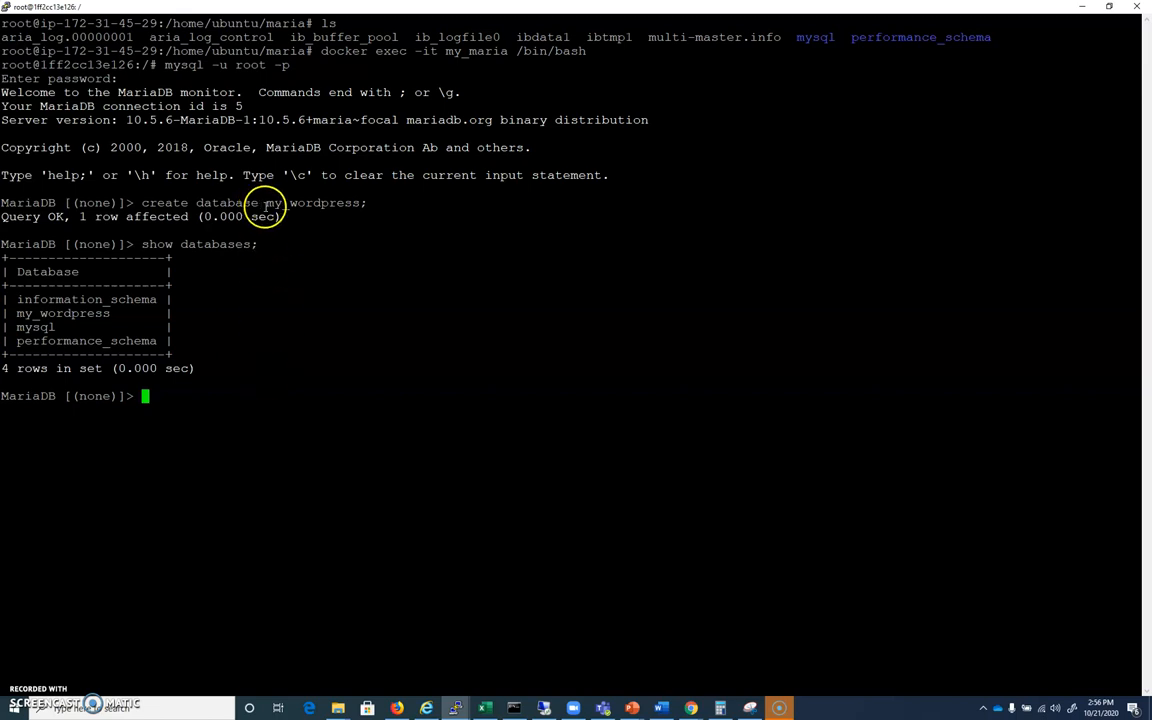
mouse_move(532, 556)
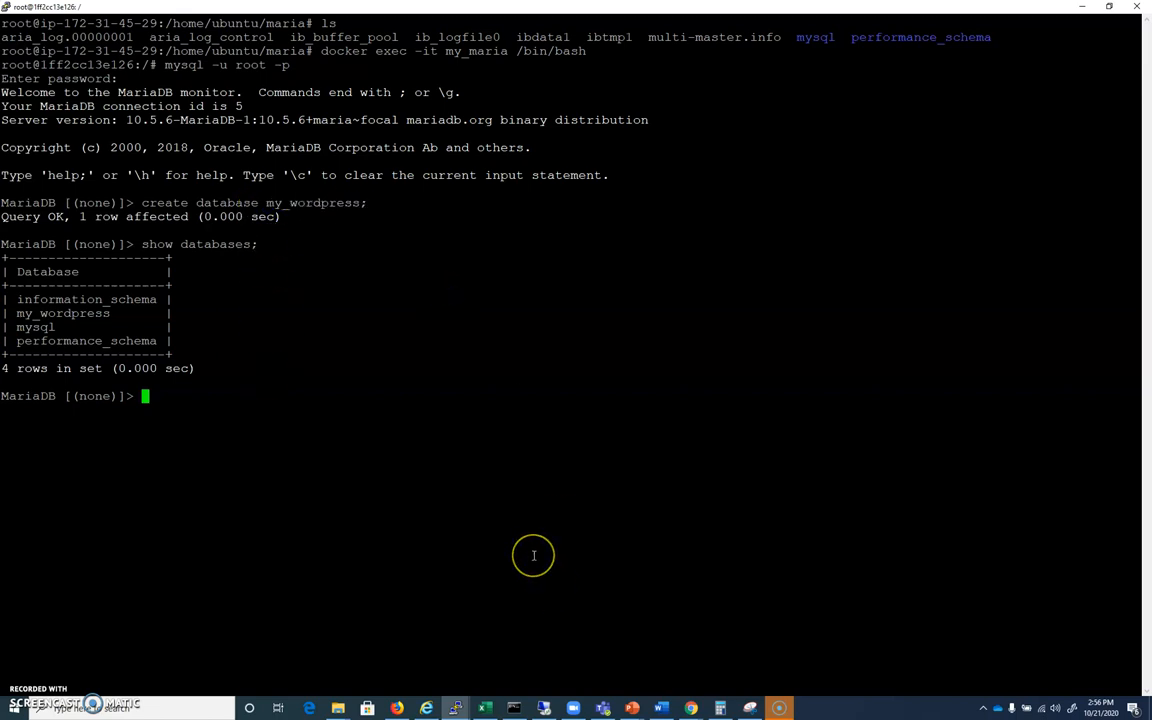
text(exit)
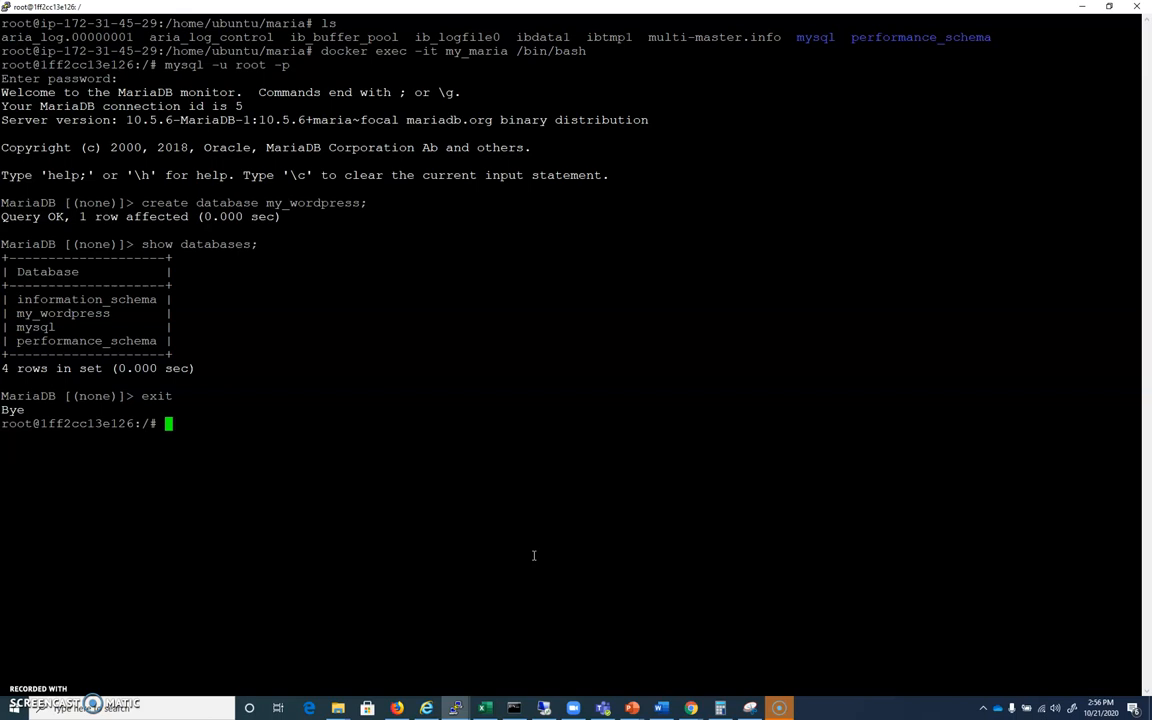
From the wordpress search results, back out of wordpressdevelop/cli and open the official wordpress image.
text(e)
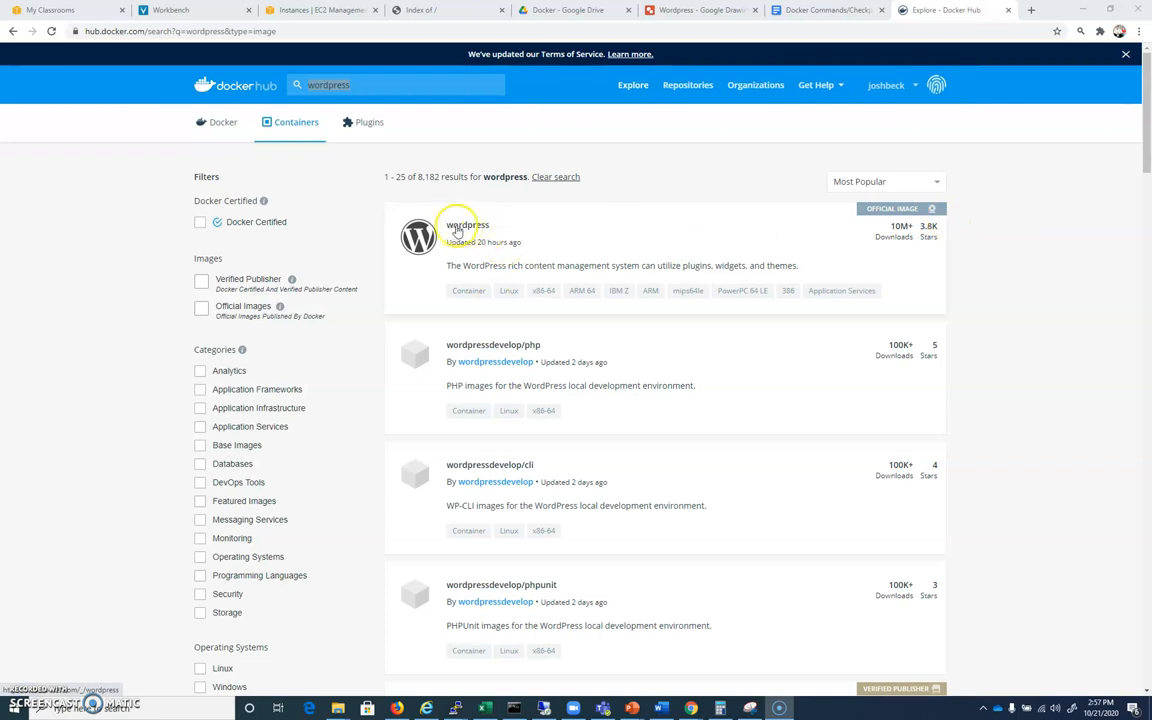
click(490, 464)
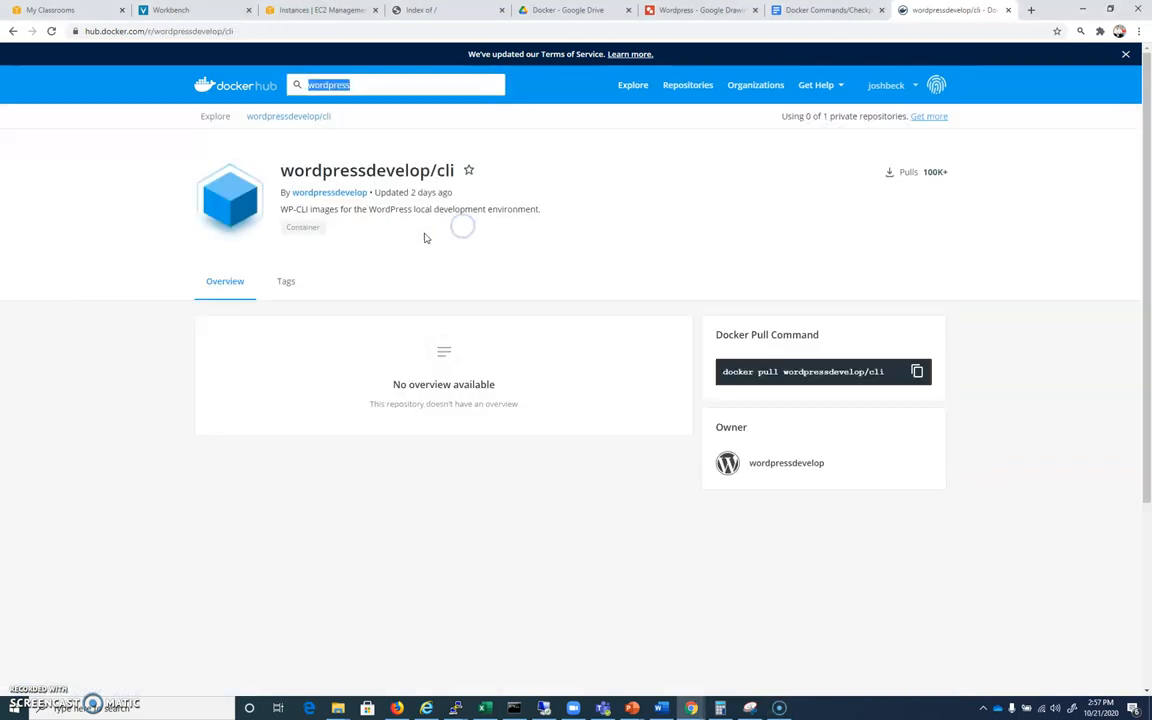
scroll(down, 3)
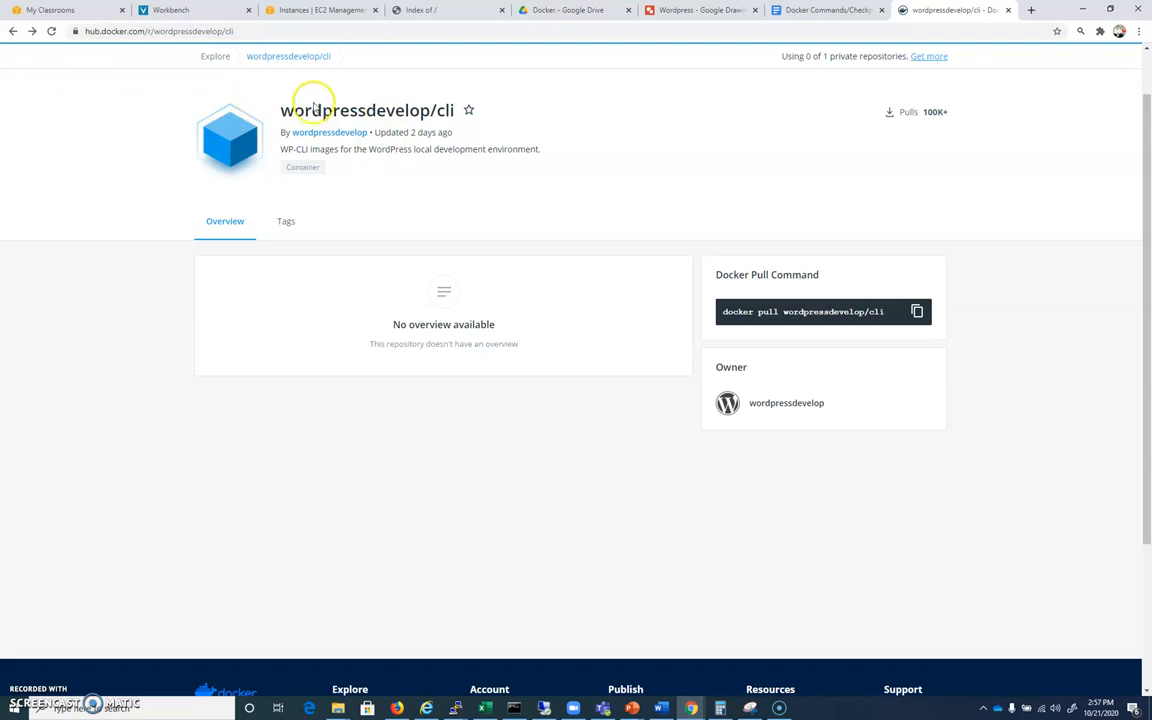
click(14, 32)
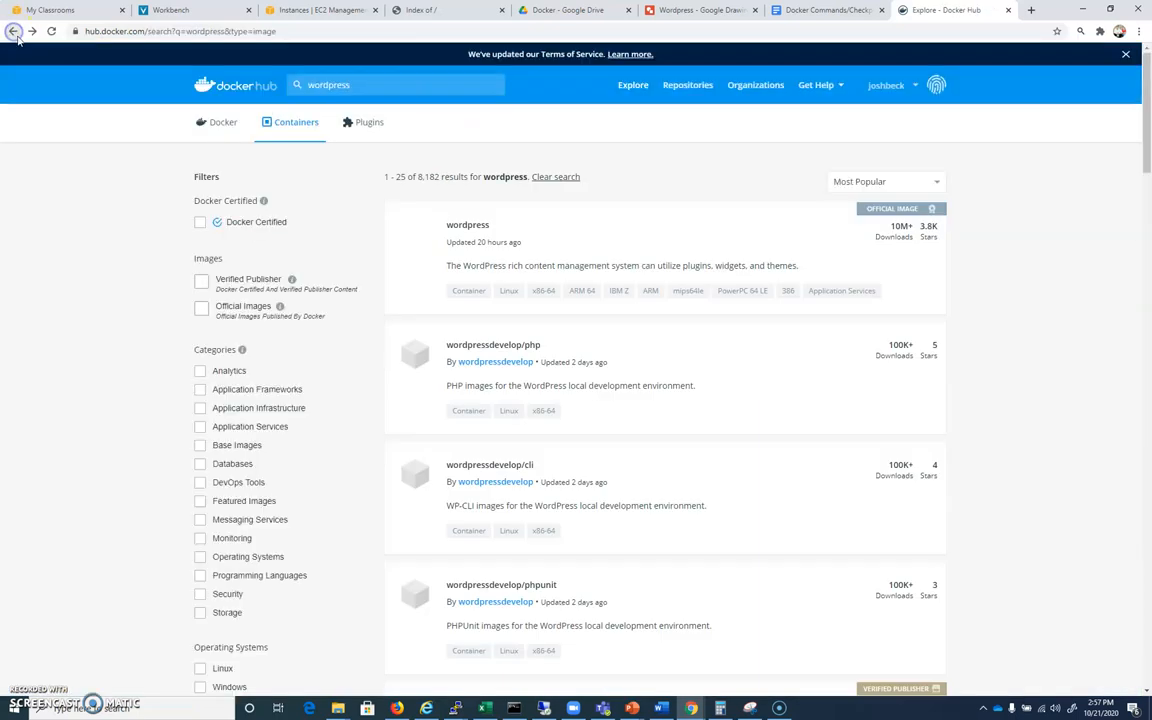
click(468, 224)
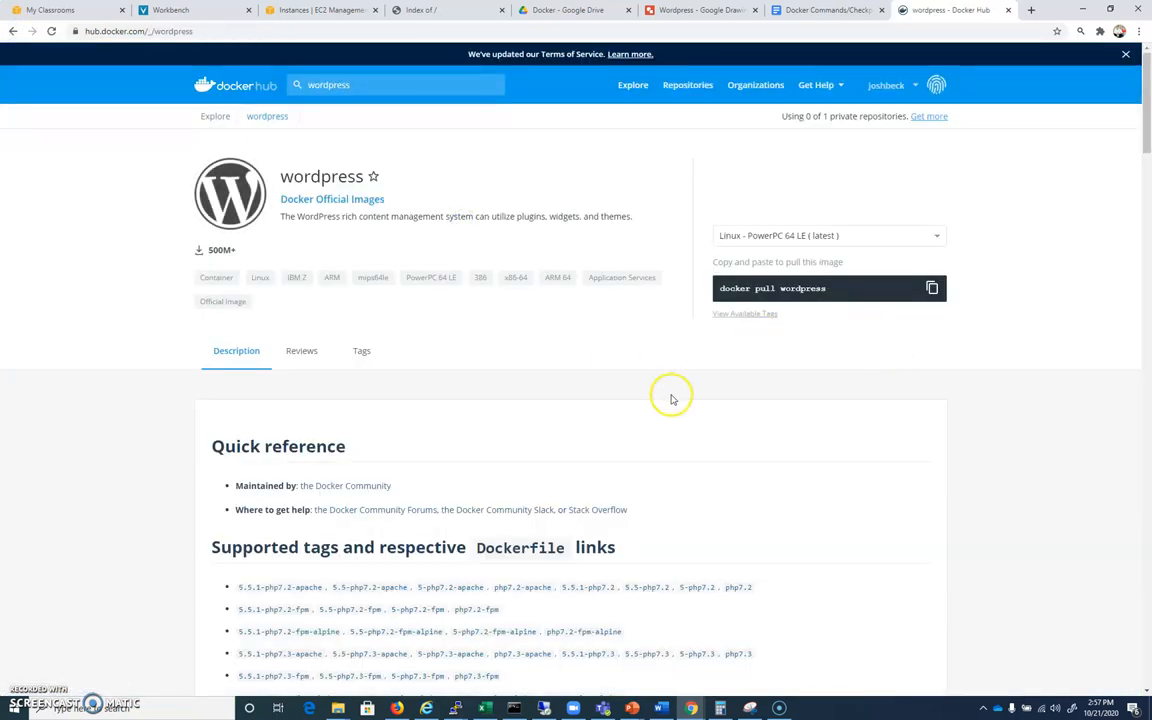
Read the wordpress image's usage and WORDPRESS_DB variables, then show the architecture diagram.
scroll(down, 3)
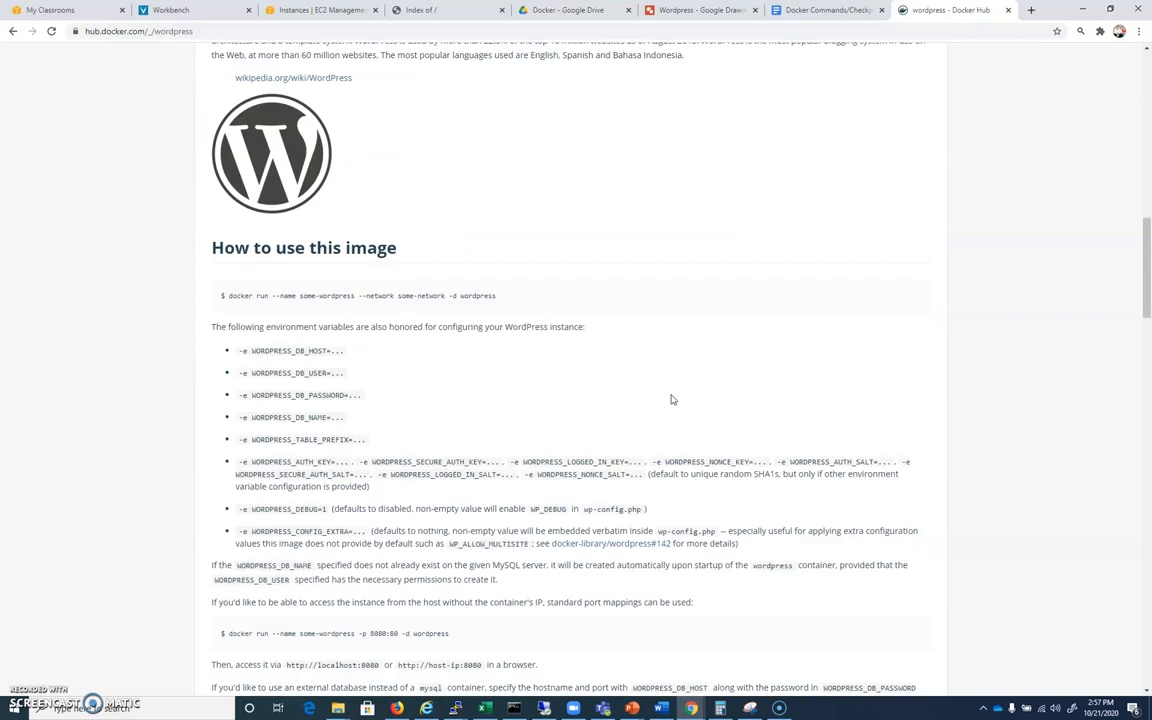
scroll(down, 3)
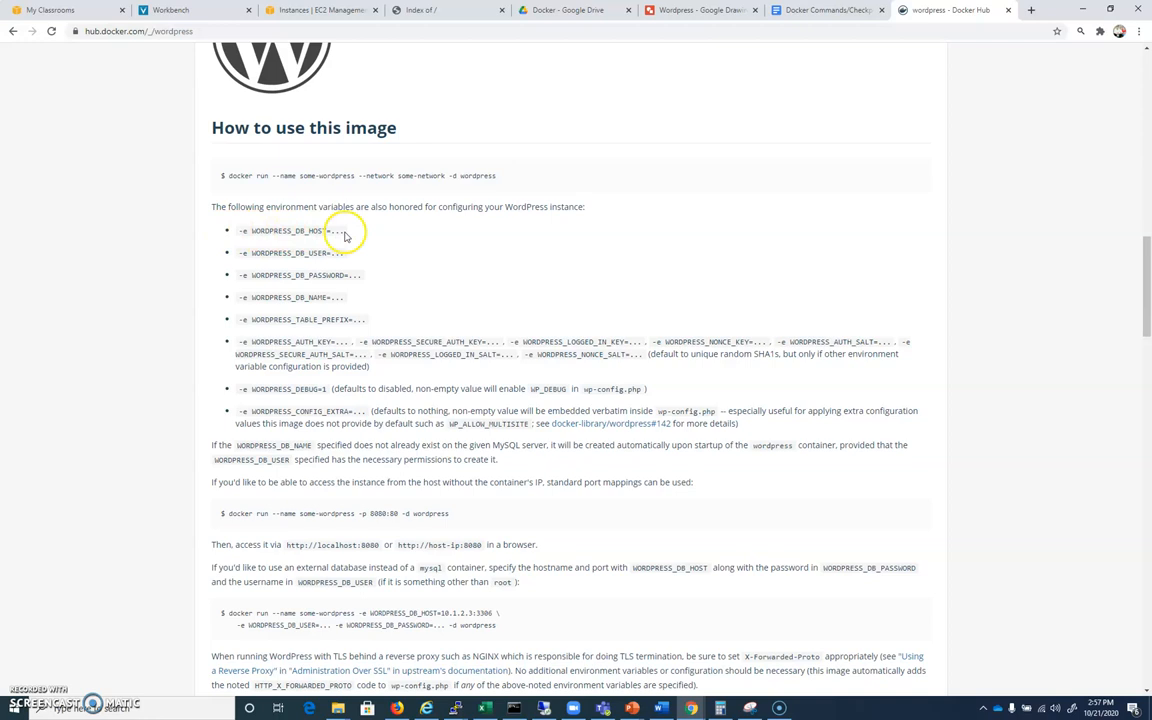
mouse_move(250, 258)
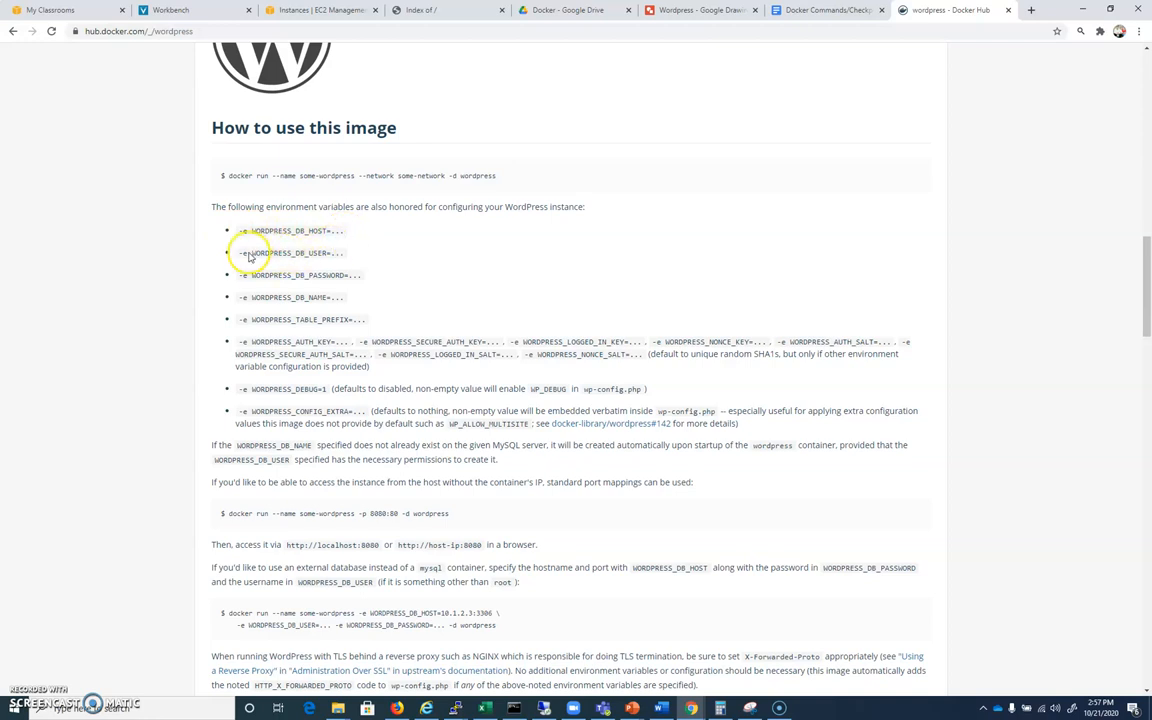
mouse_move(344, 268)
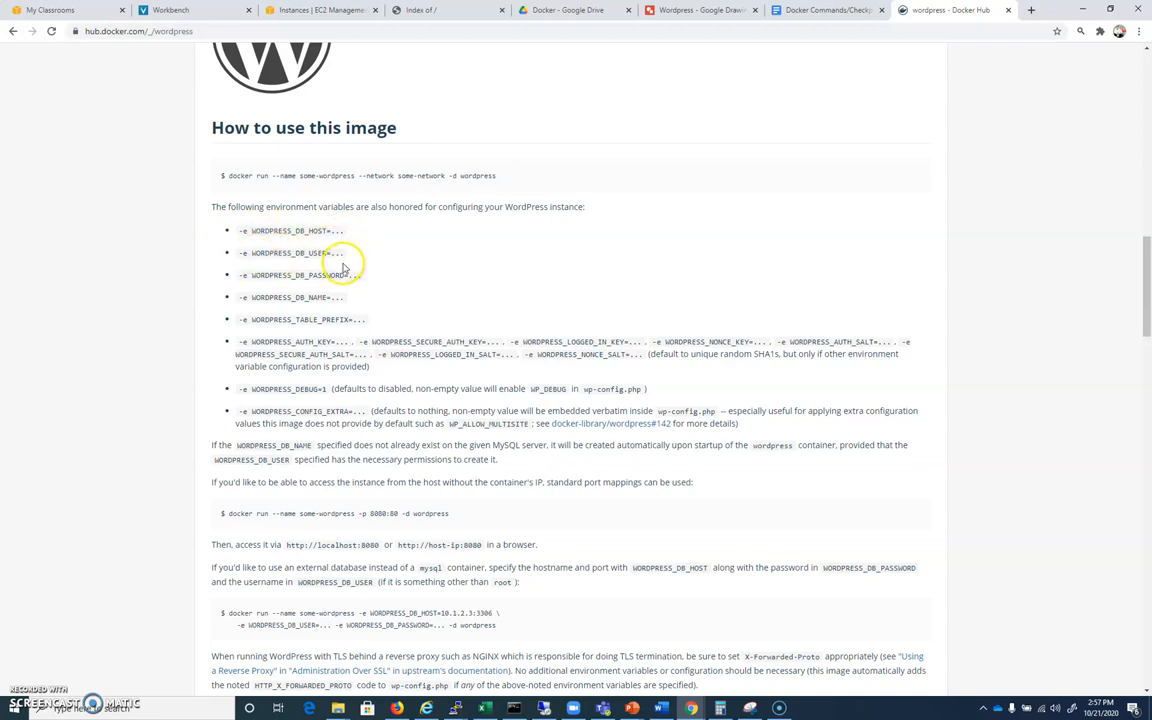
mouse_move(344, 220)
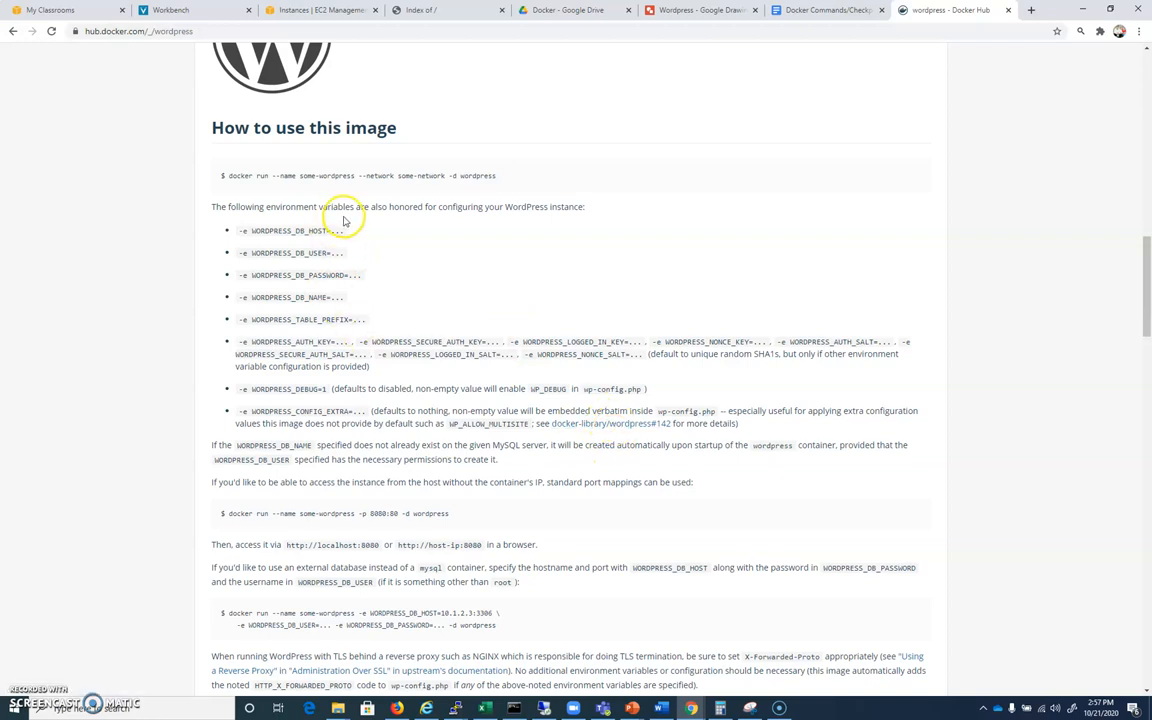
mouse_move(284, 268)
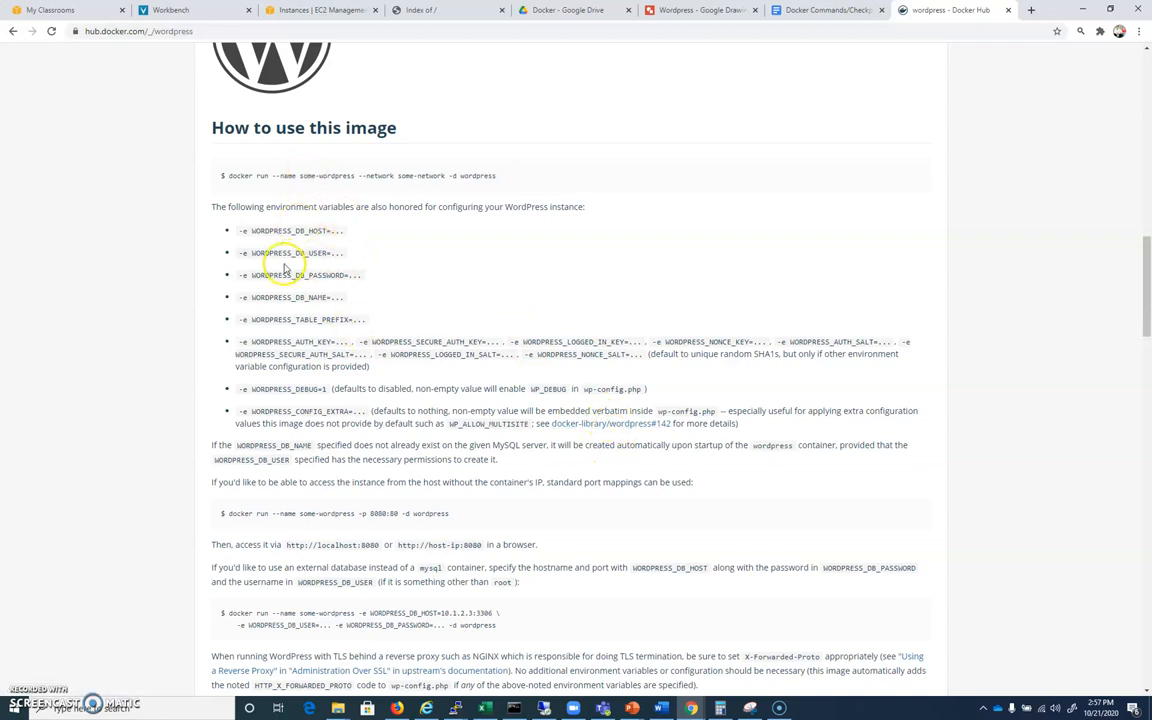
mouse_move(302, 364)
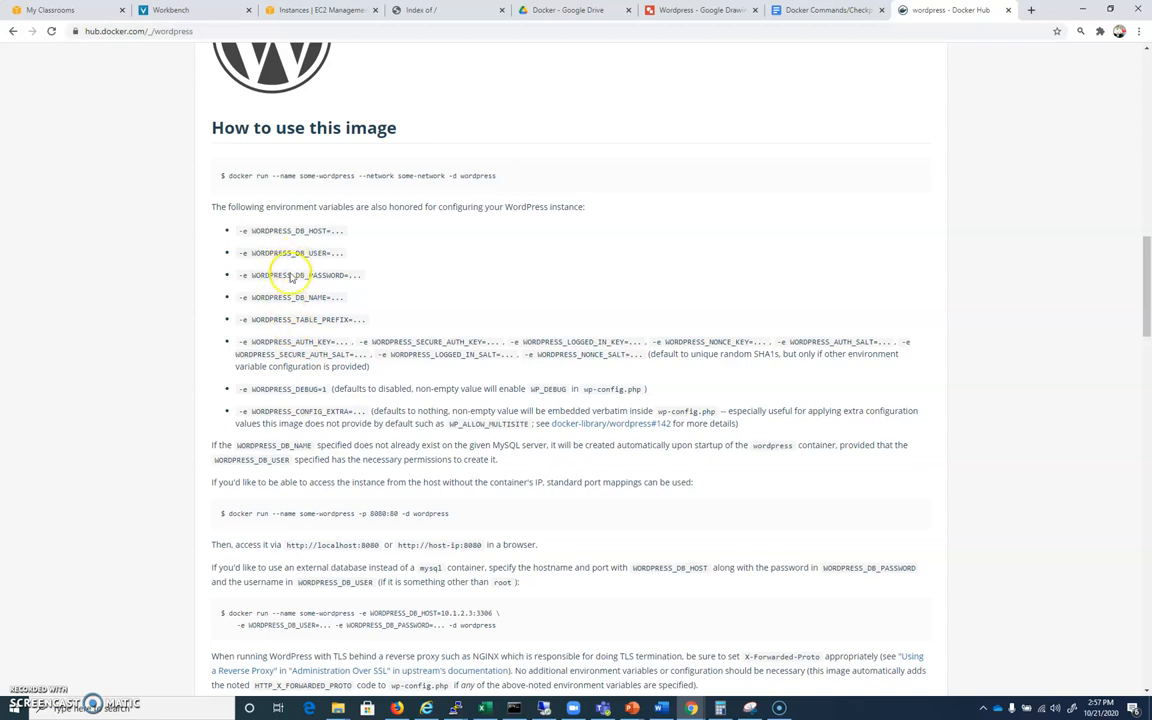
mouse_move(338, 264)
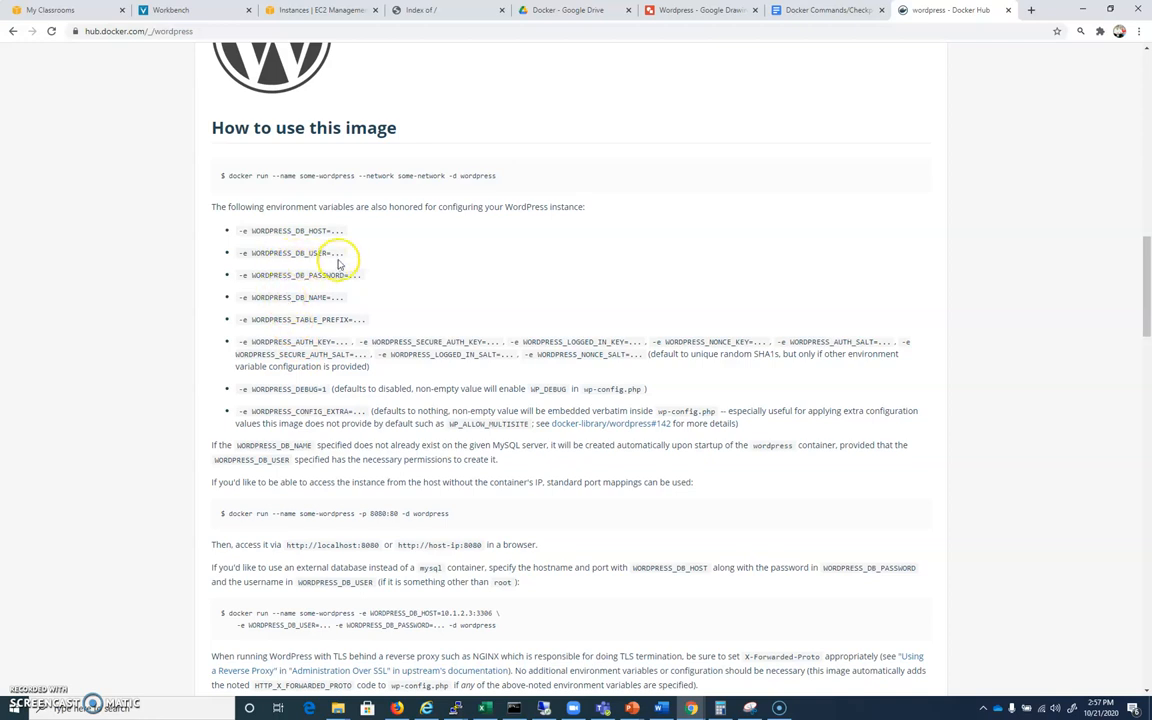
mouse_move(378, 260)
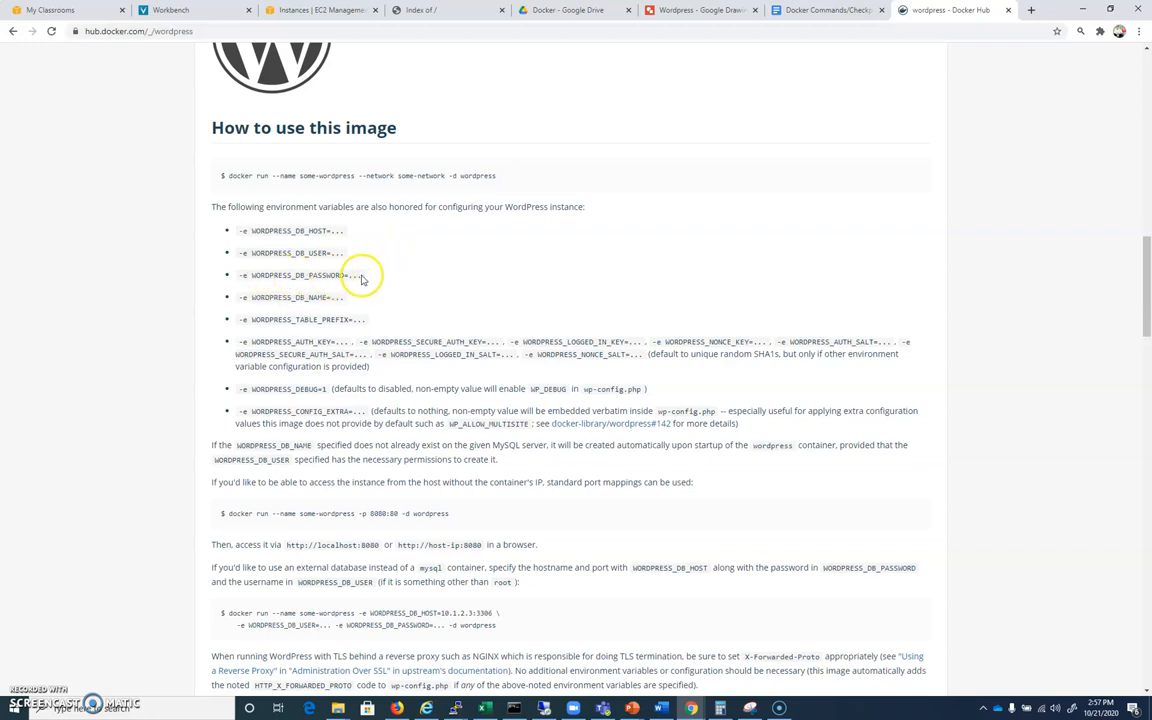
mouse_move(378, 284)
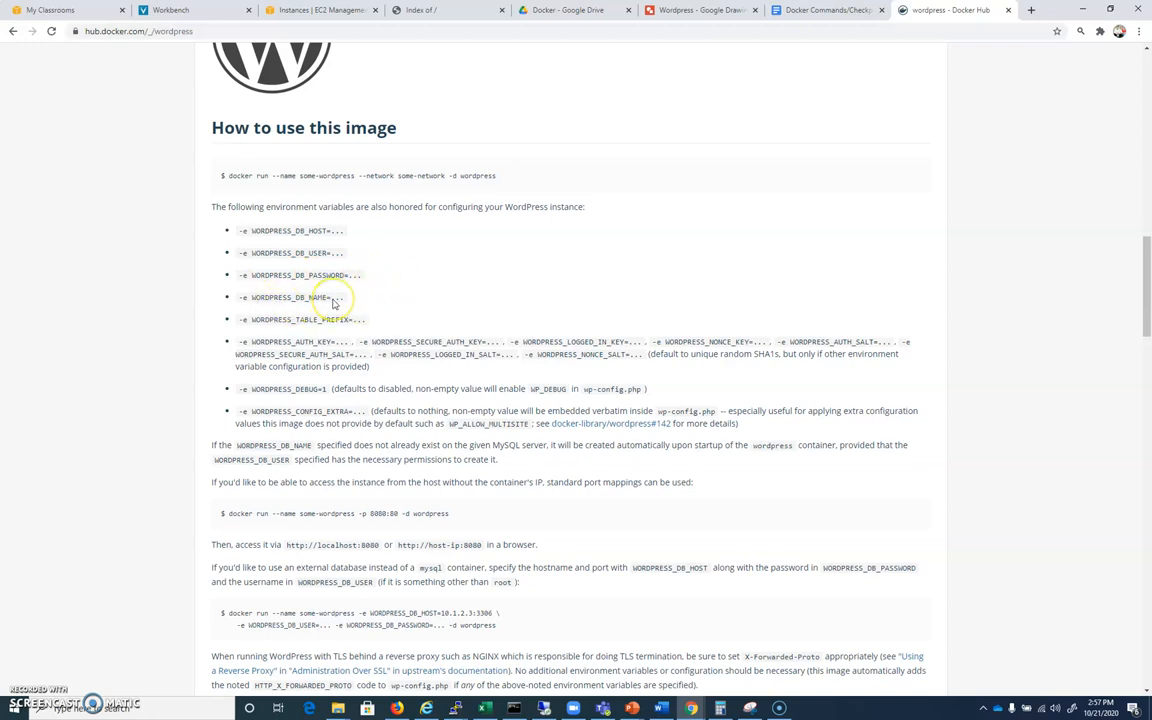
mouse_move(392, 306)
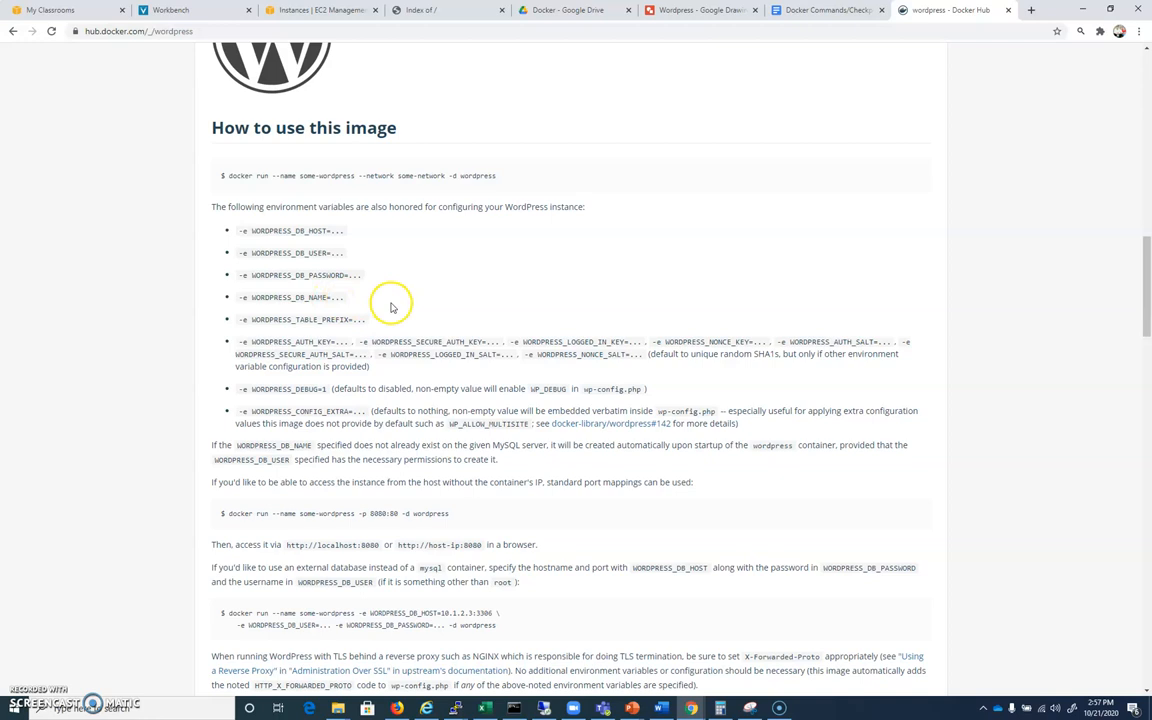
mouse_move(348, 278)
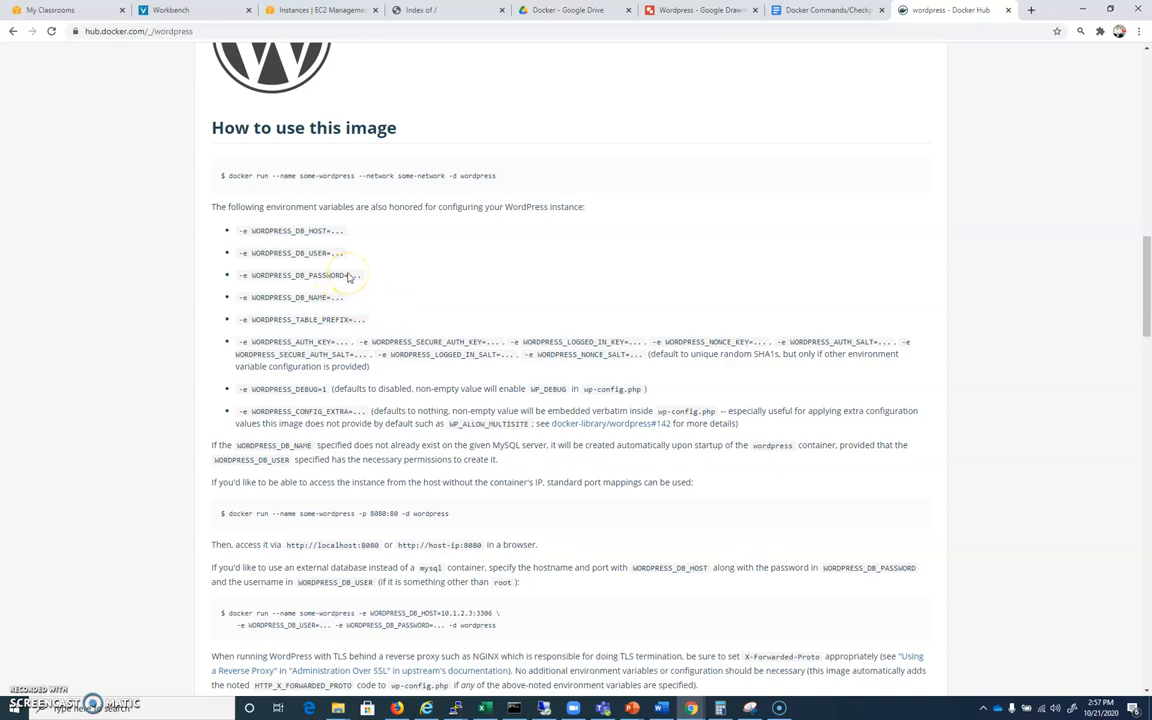
mouse_move(360, 244)
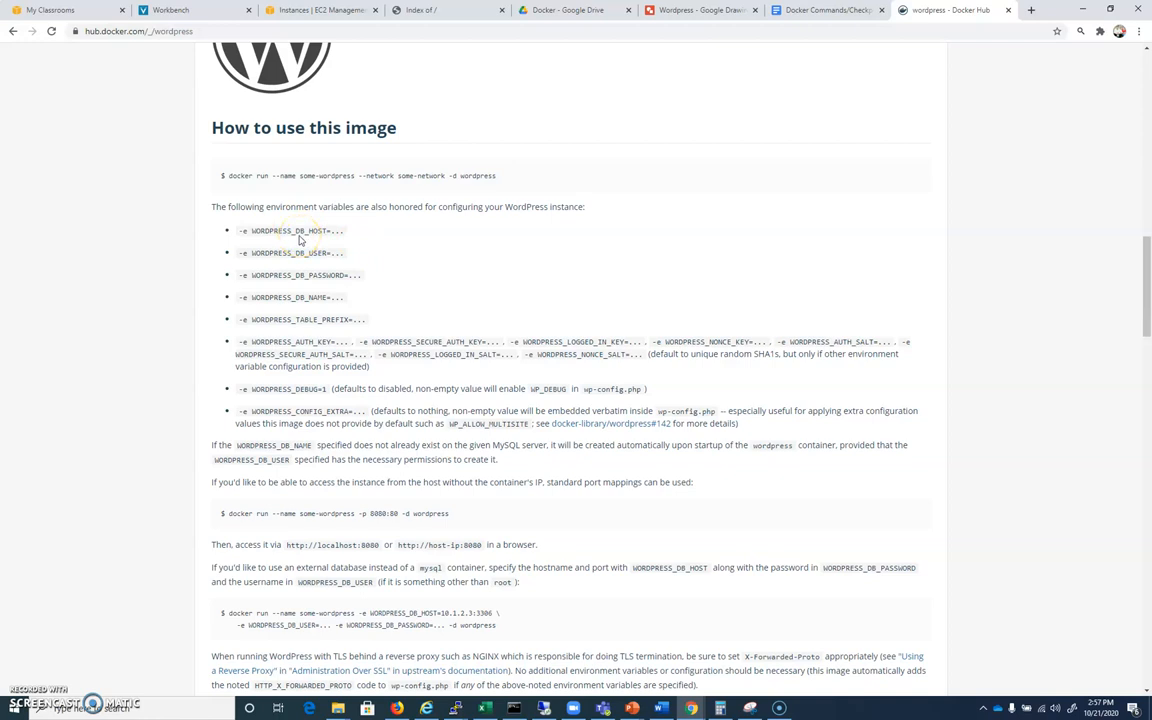
click(700, 10)
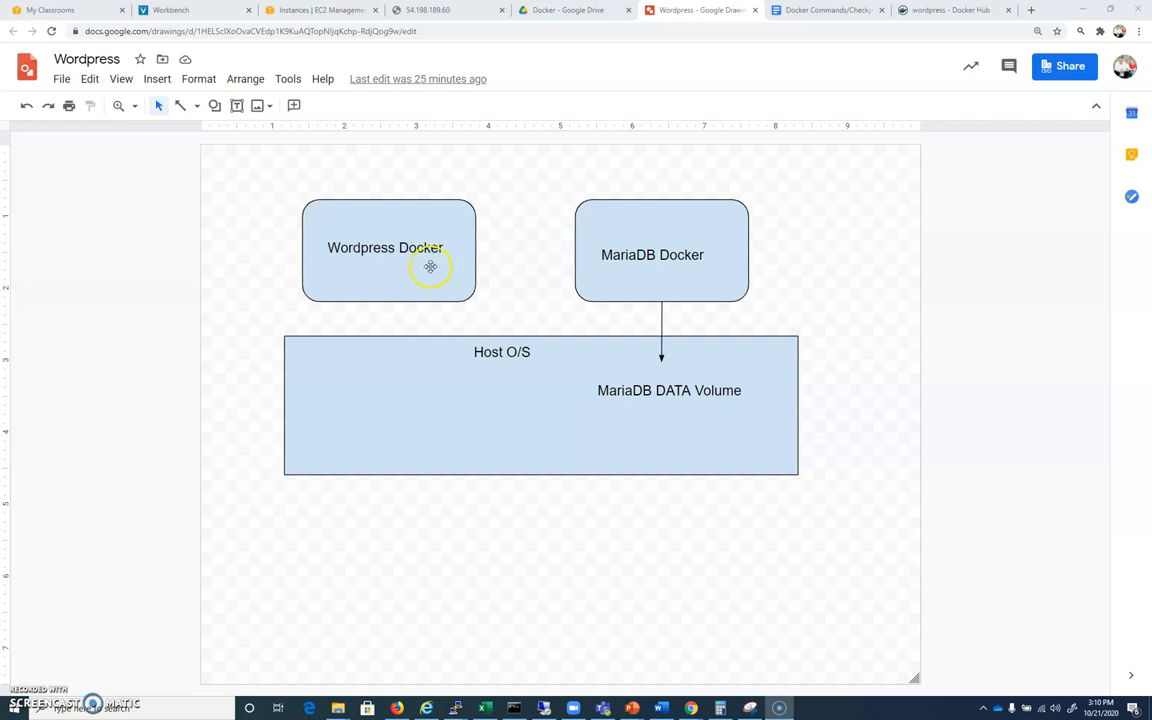
mouse_move(648, 276)
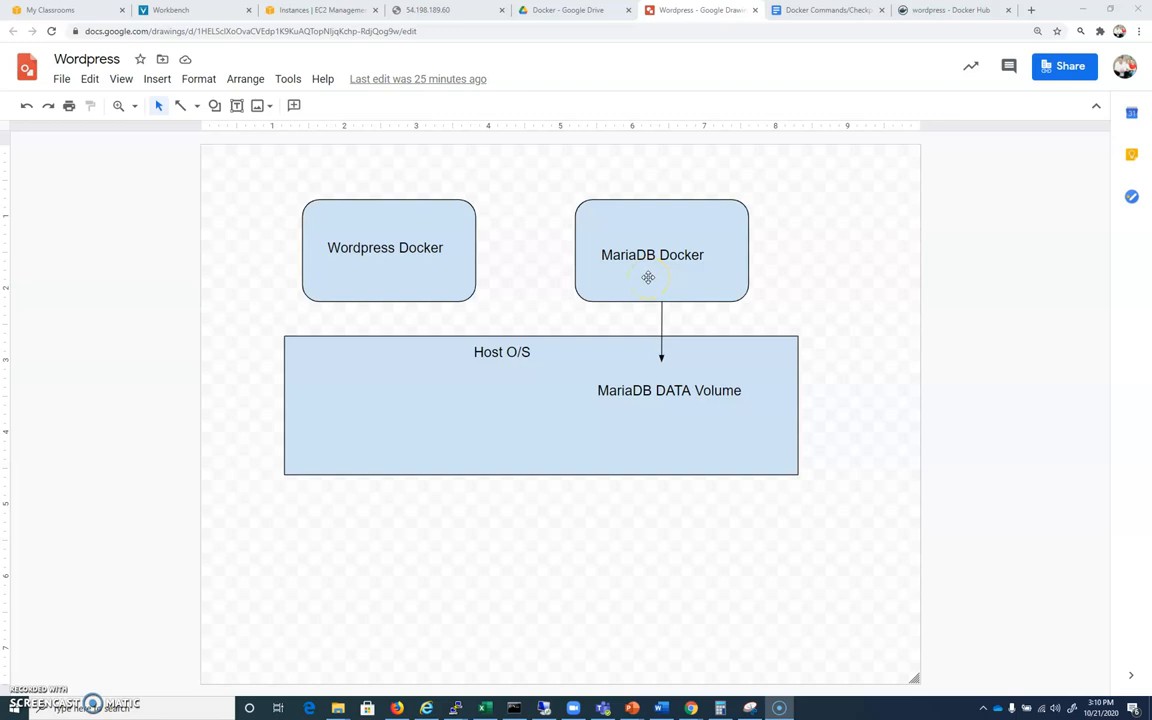
mouse_move(384, 248)
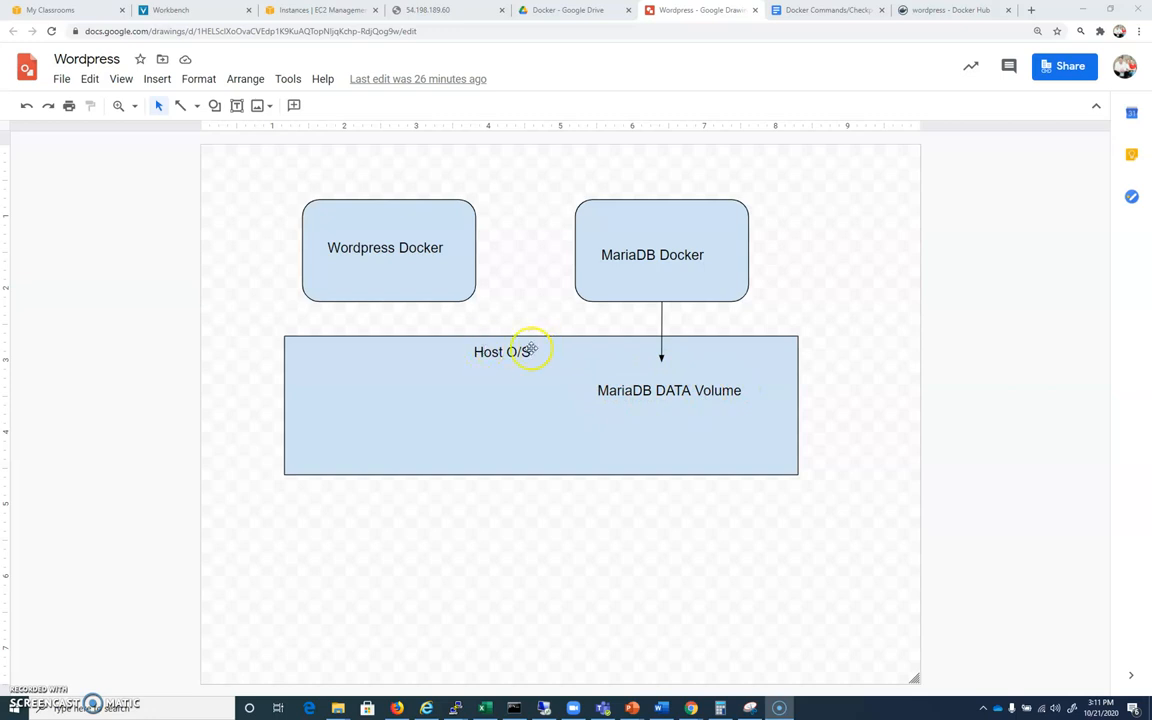
mouse_move(672, 224)
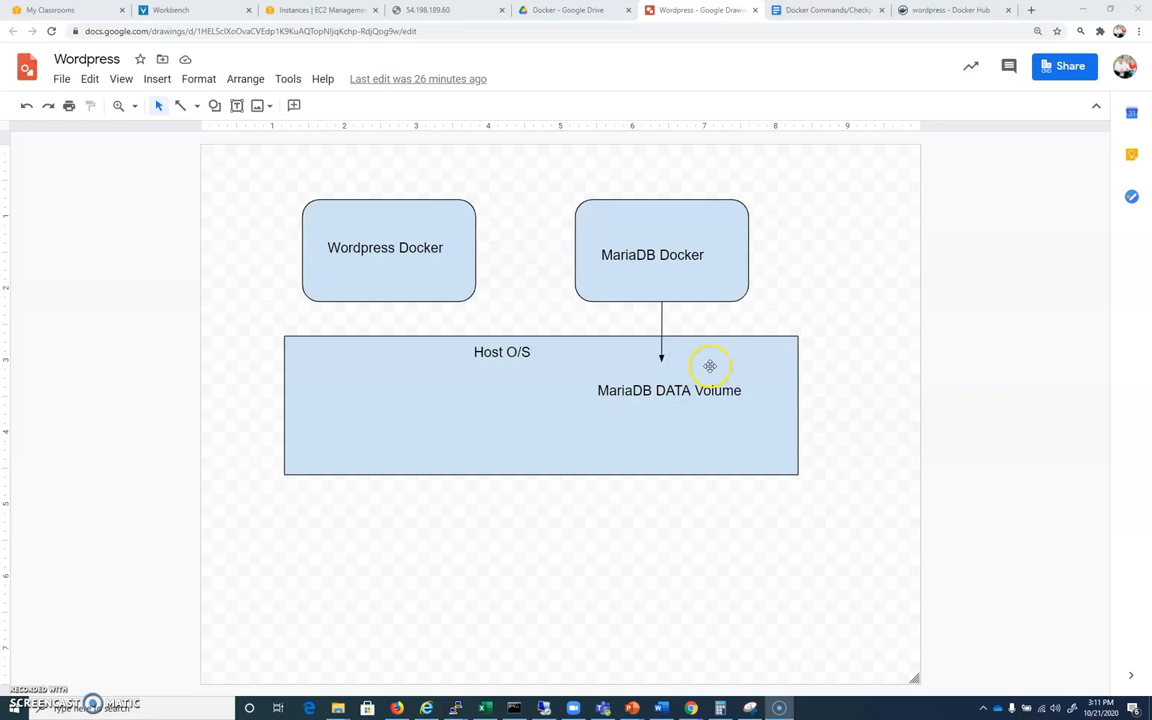
mouse_move(450, 242)
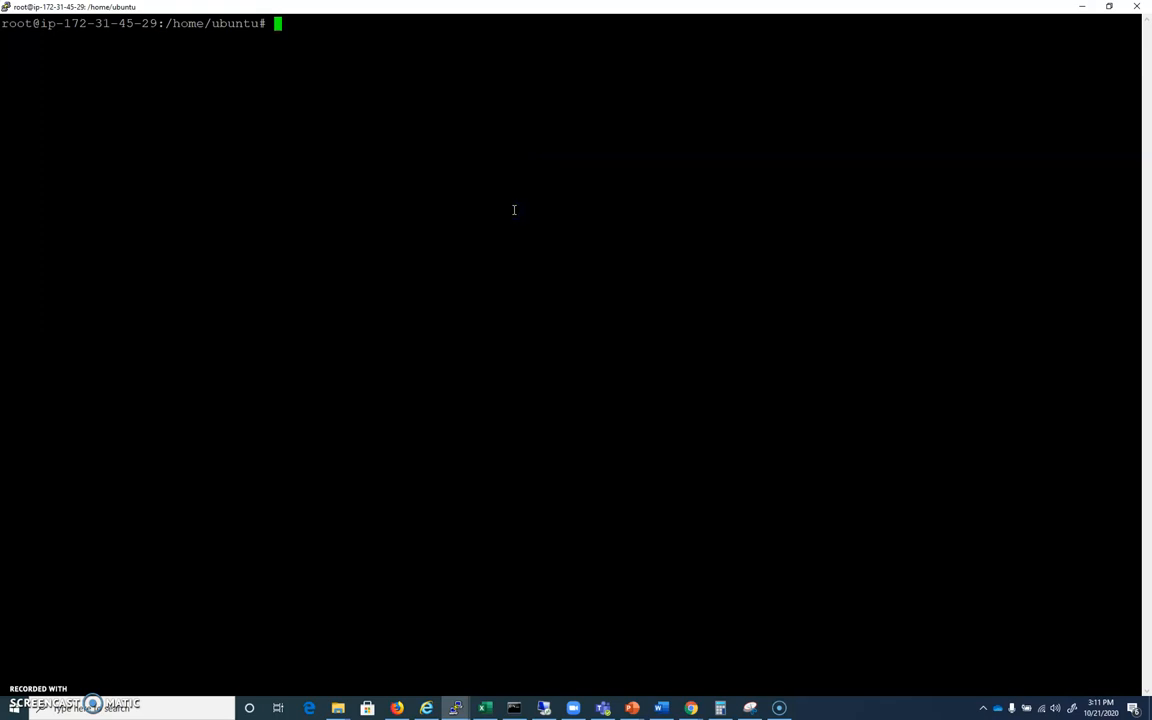
Begin entering 'docker network create' at the host shell prompt.
text(docker)
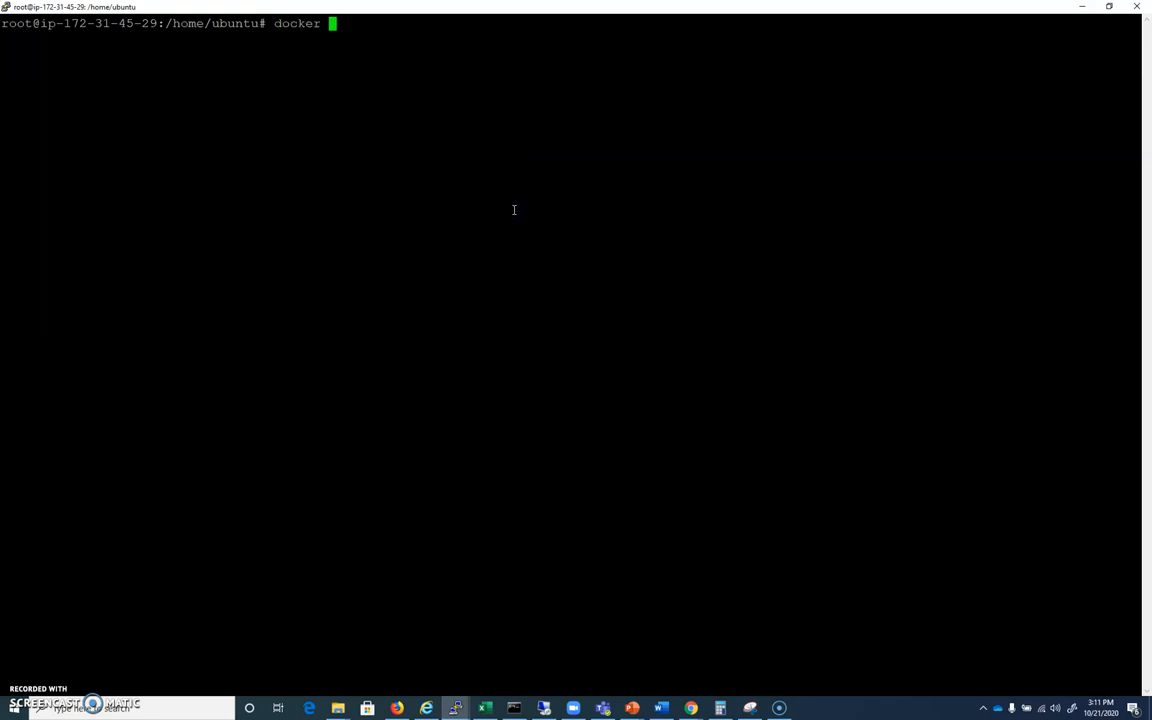
text(network cre)
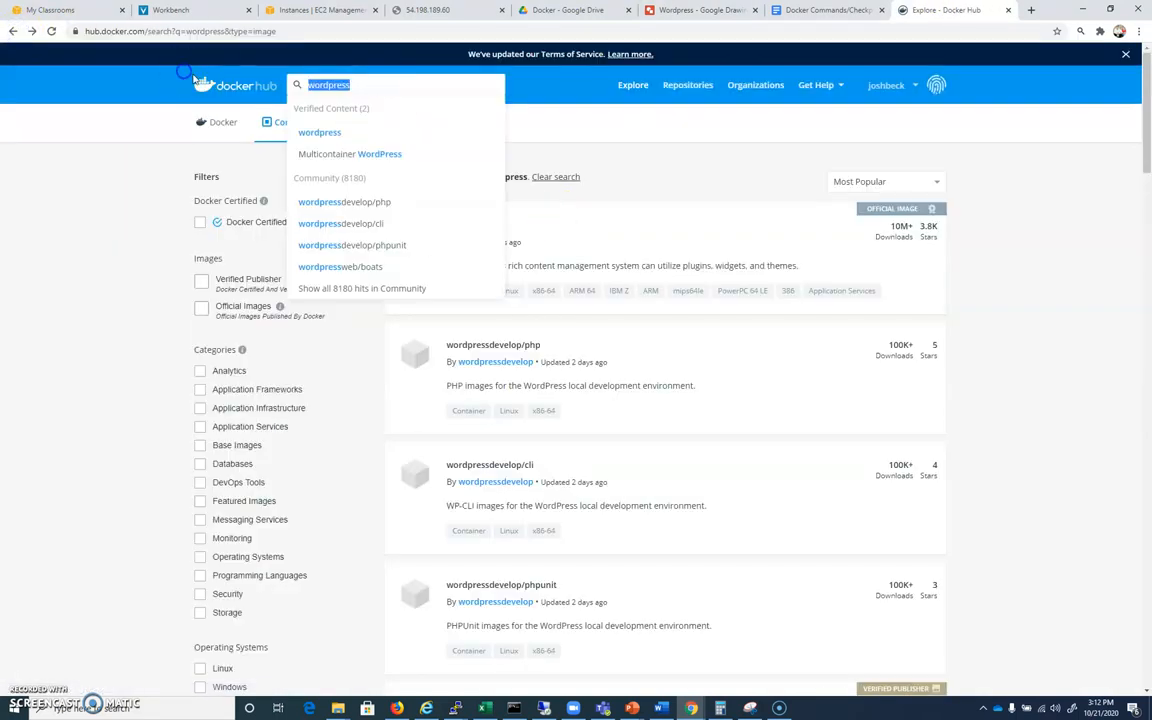
Search Docker Hub for mariadb and open the official mariadb image page.
text(mariadb)
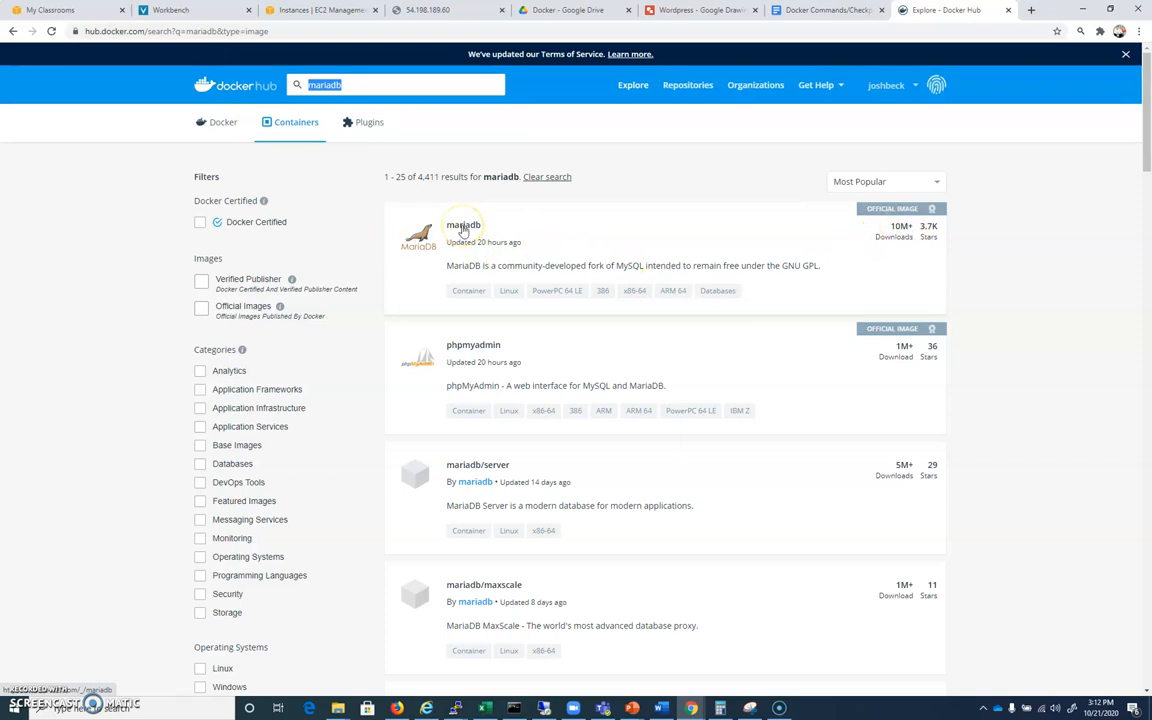
click(464, 224)
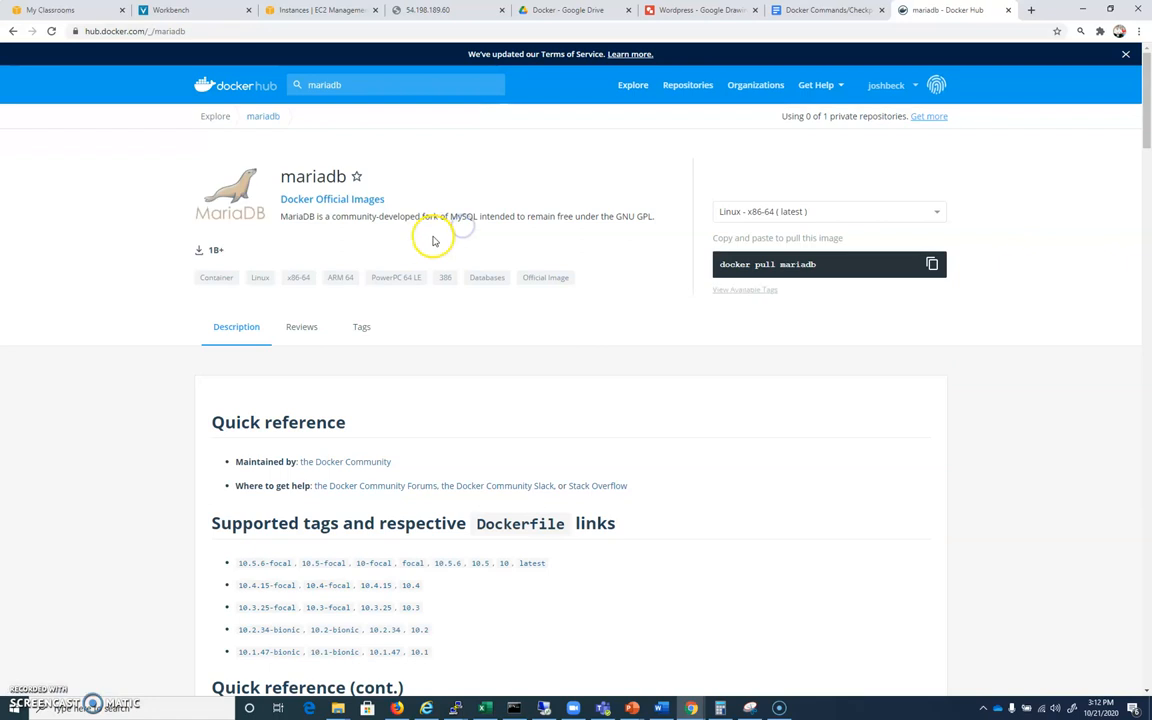
Scroll the mariadb page past usage and environment variables to the 'Where to Store Data' section.
scroll(down, 3)
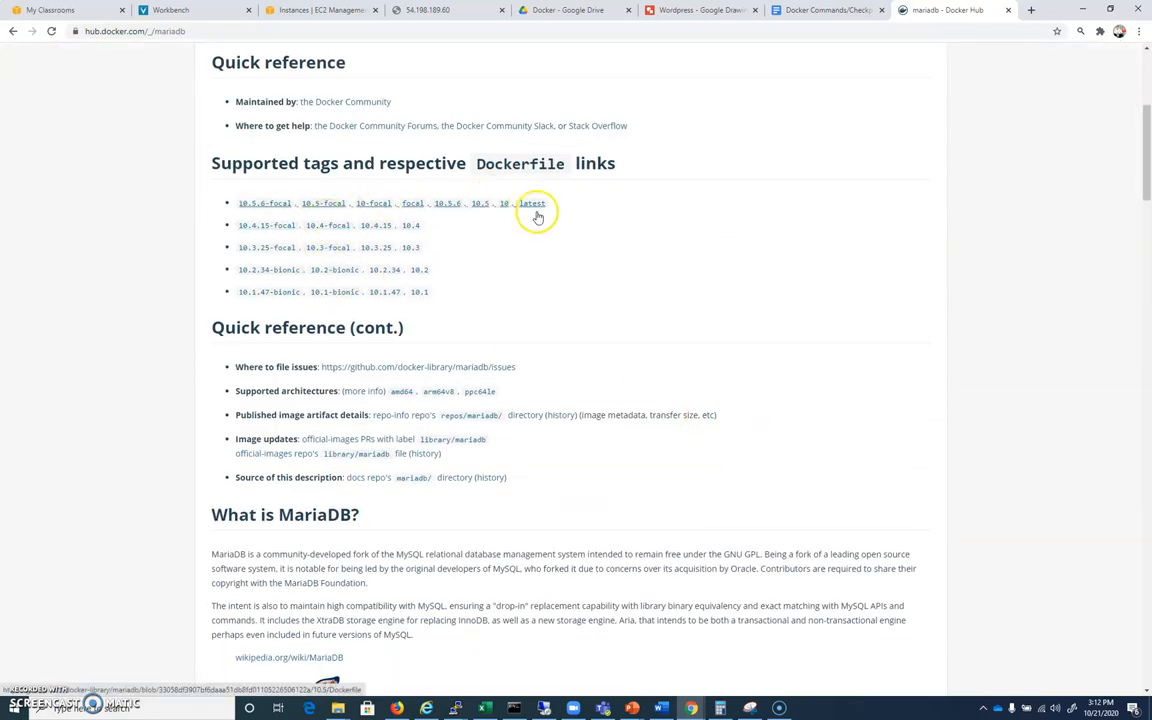
scroll(down, 3)
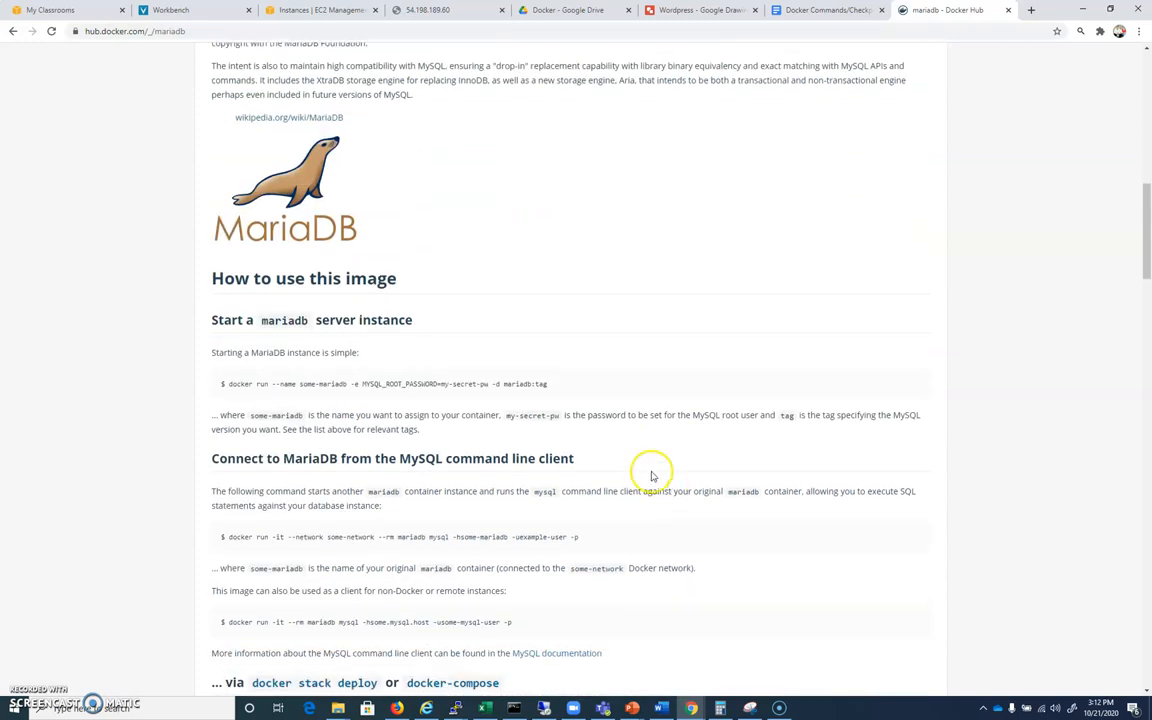
mouse_move(418, 388)
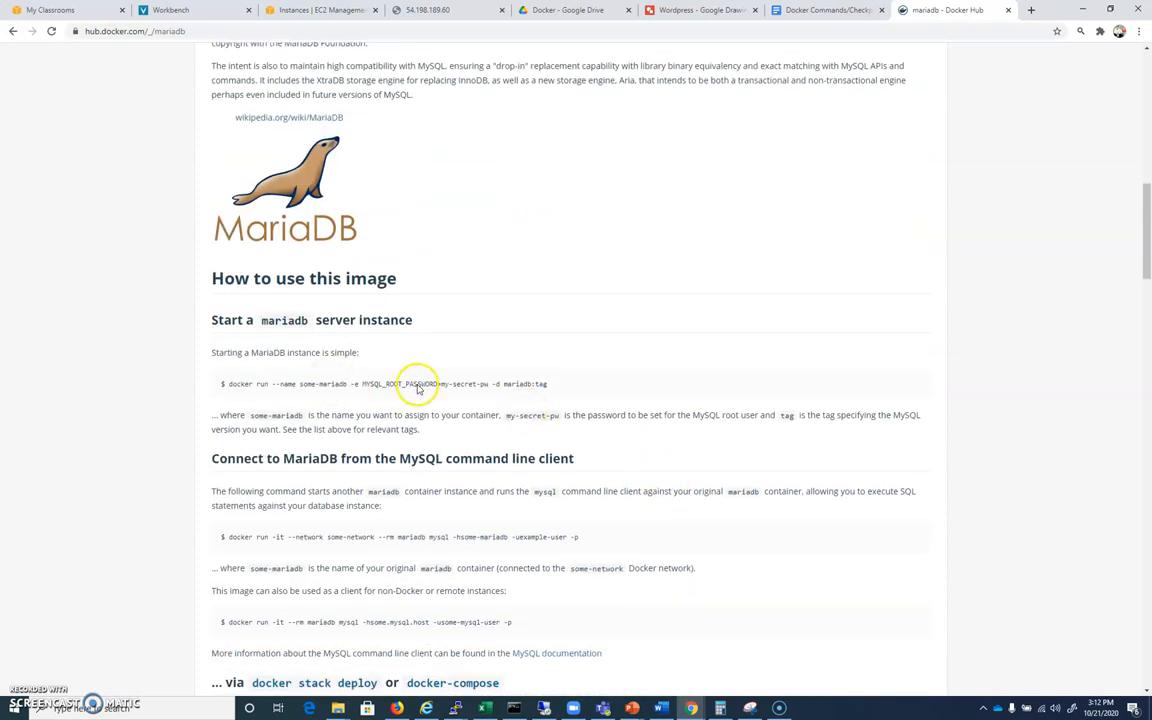
mouse_move(458, 392)
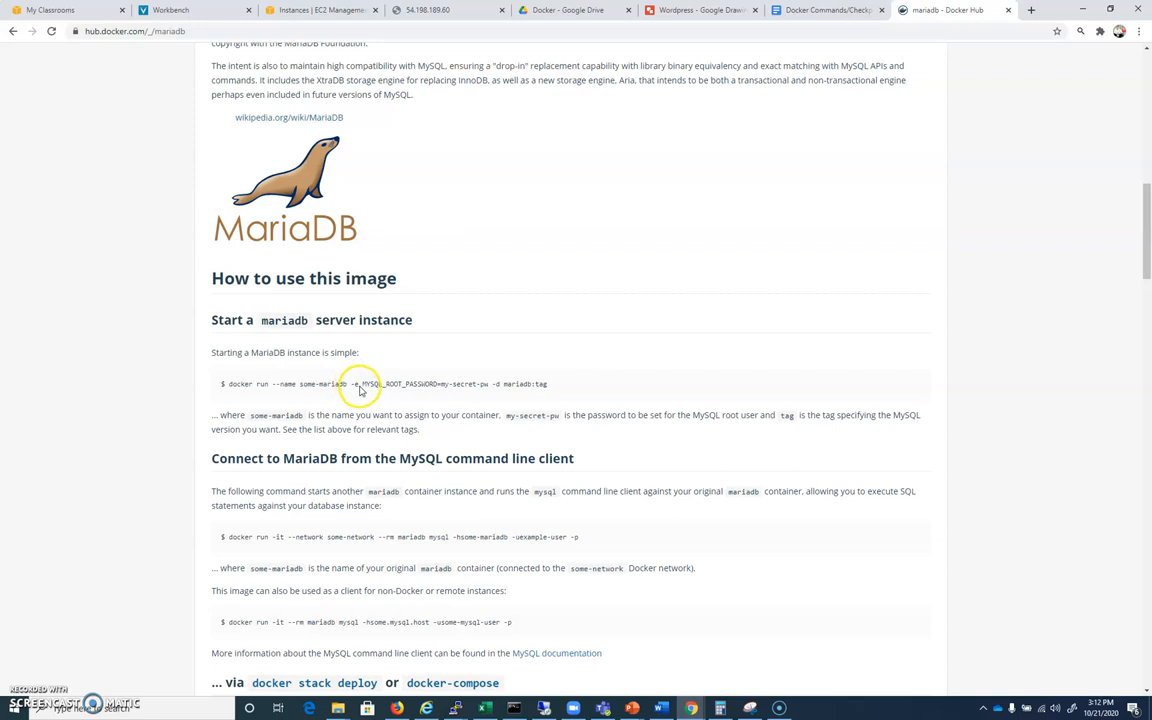
mouse_move(464, 388)
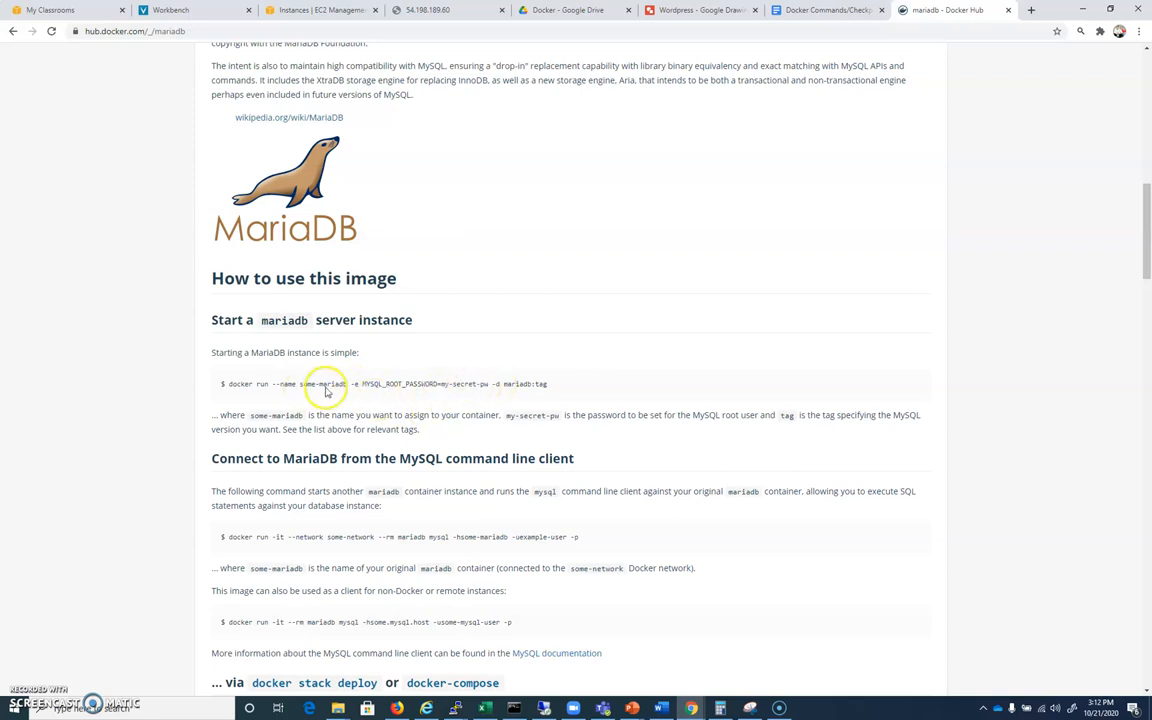
mouse_move(490, 396)
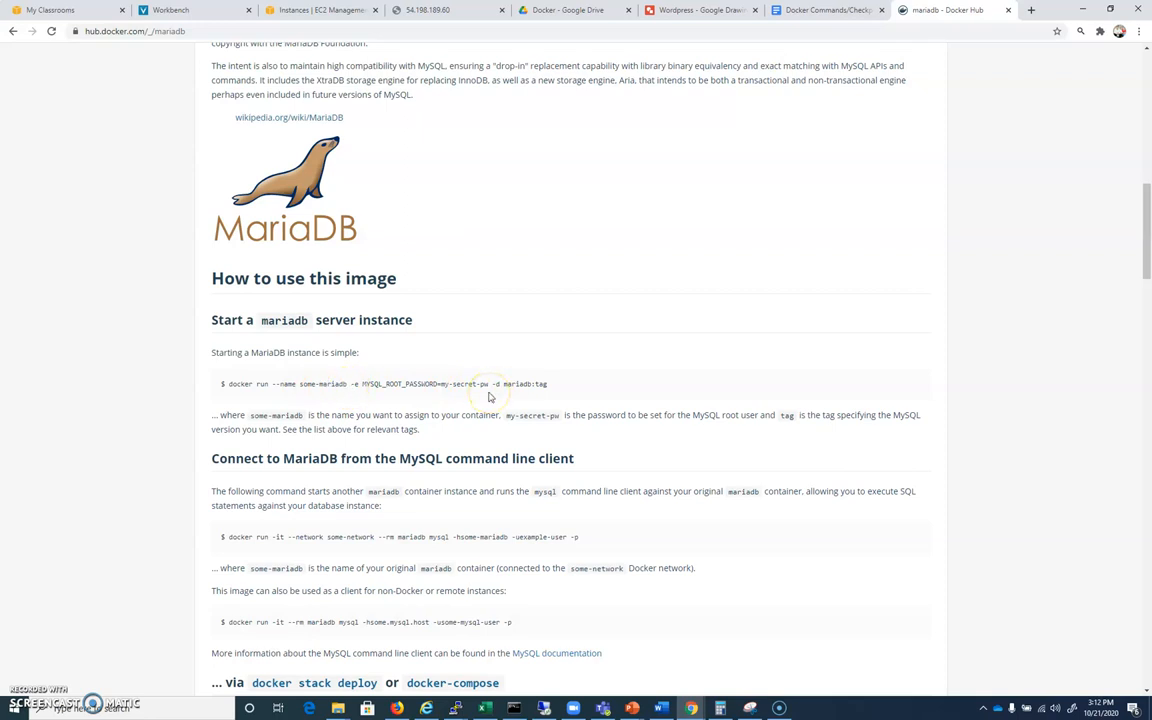
scroll(down, 3)
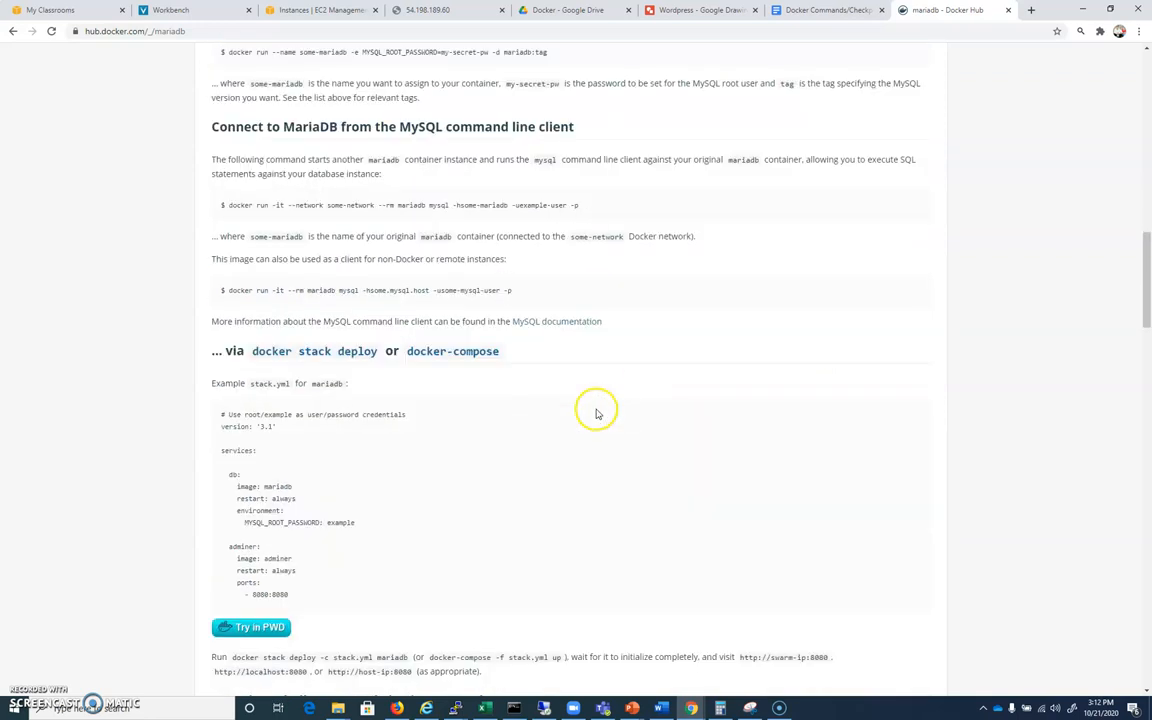
scroll(down, 3)
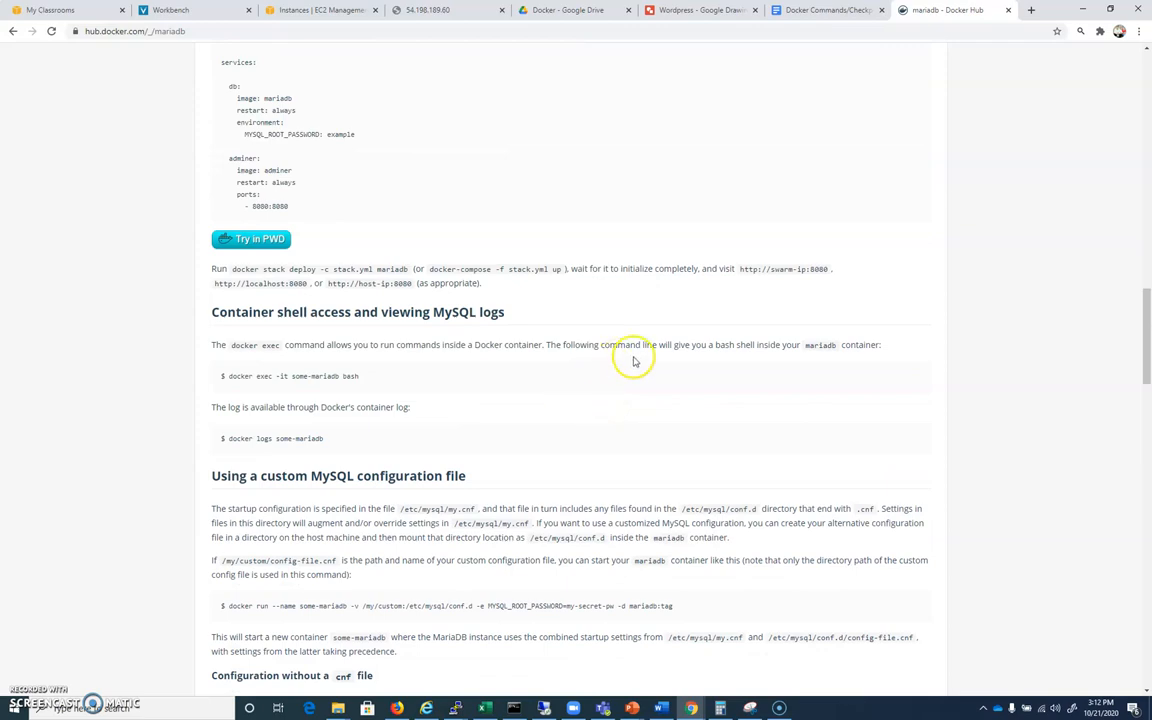
scroll(down, 3)
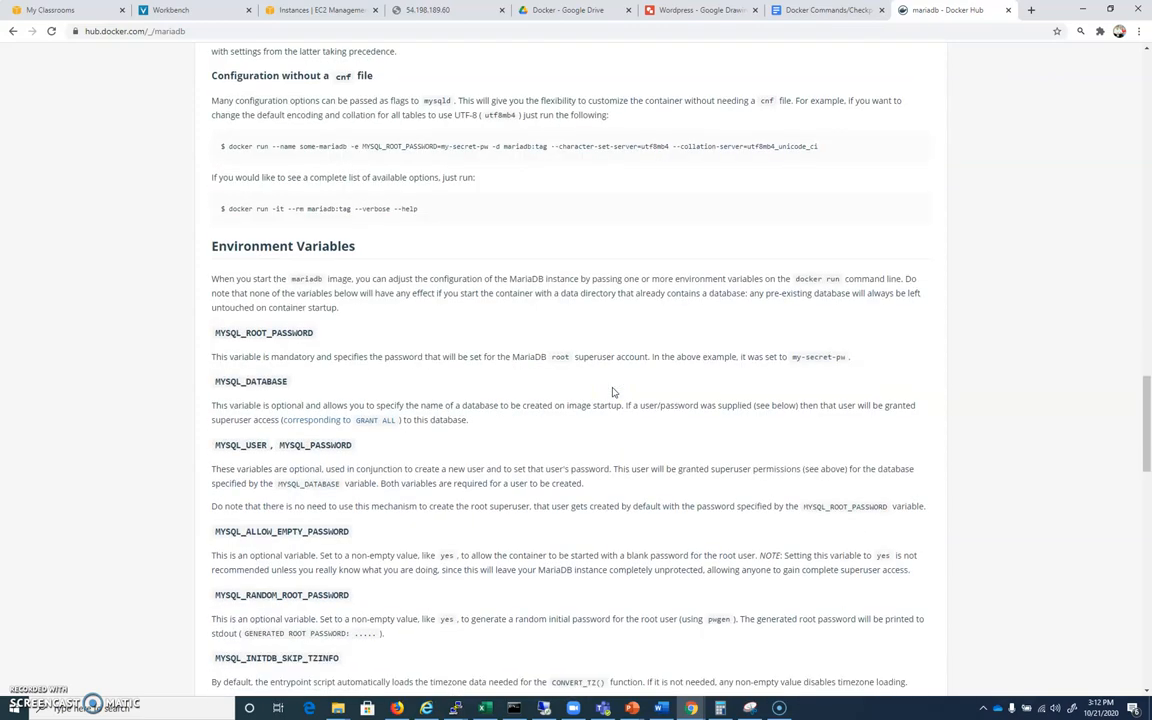
scroll(down, 3)
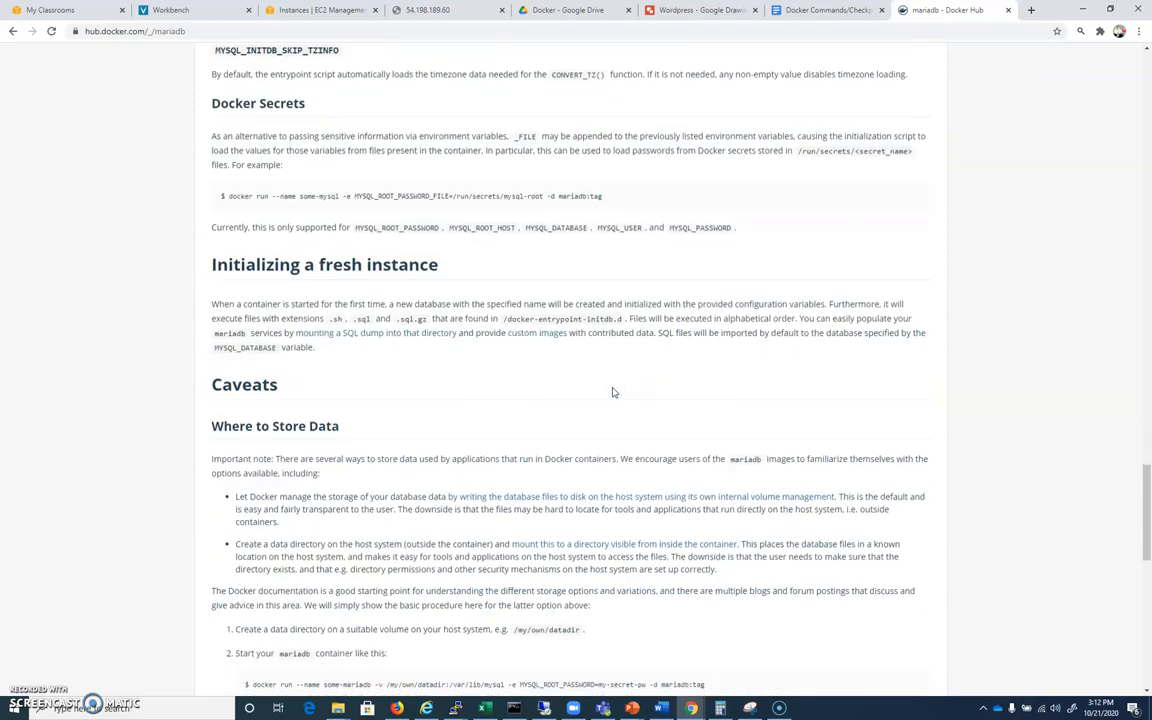
scroll(down, 3)
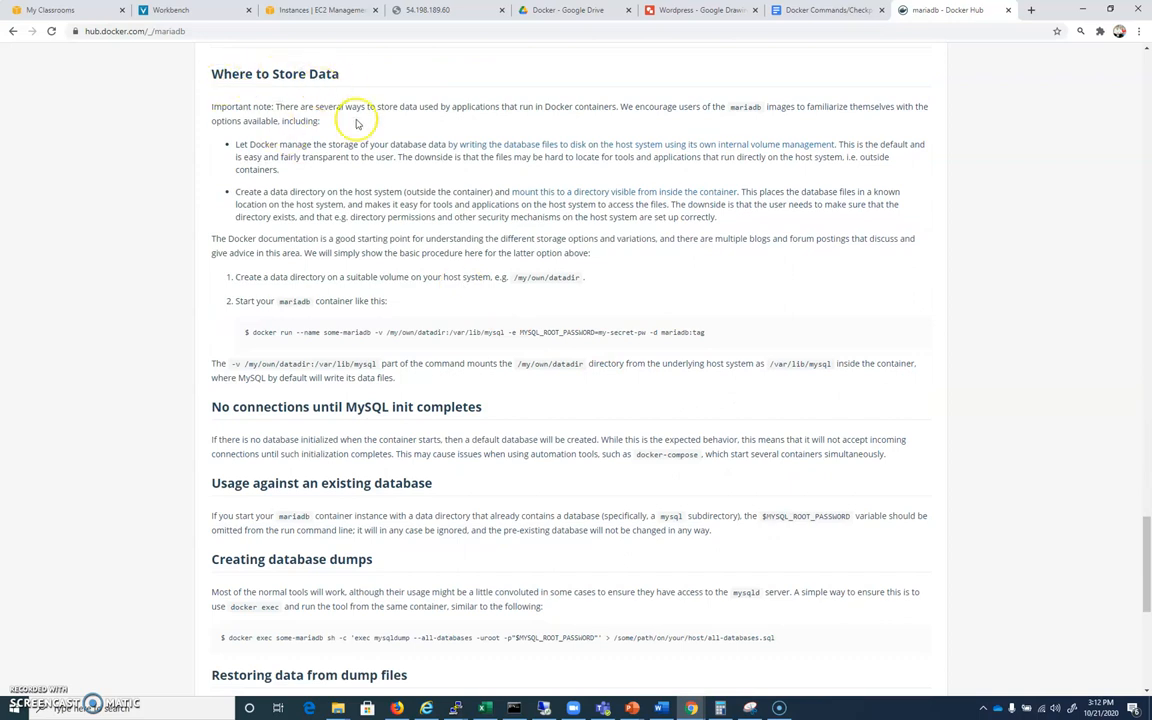
mouse_move(388, 338)
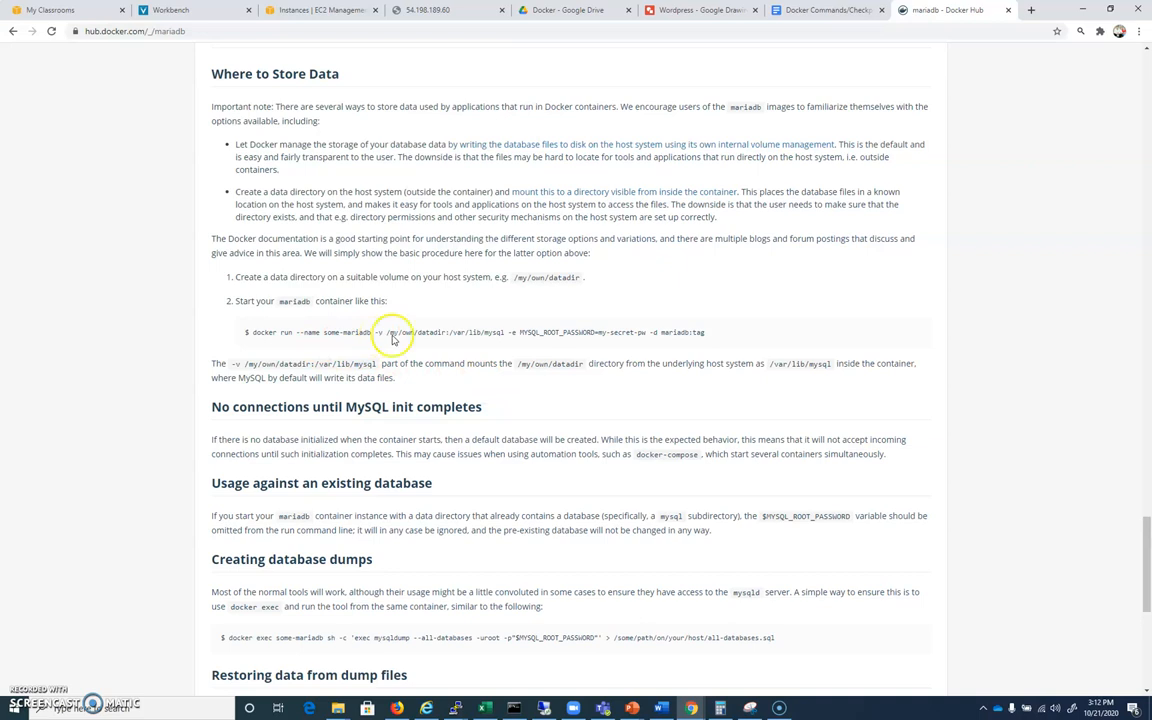
mouse_move(436, 336)
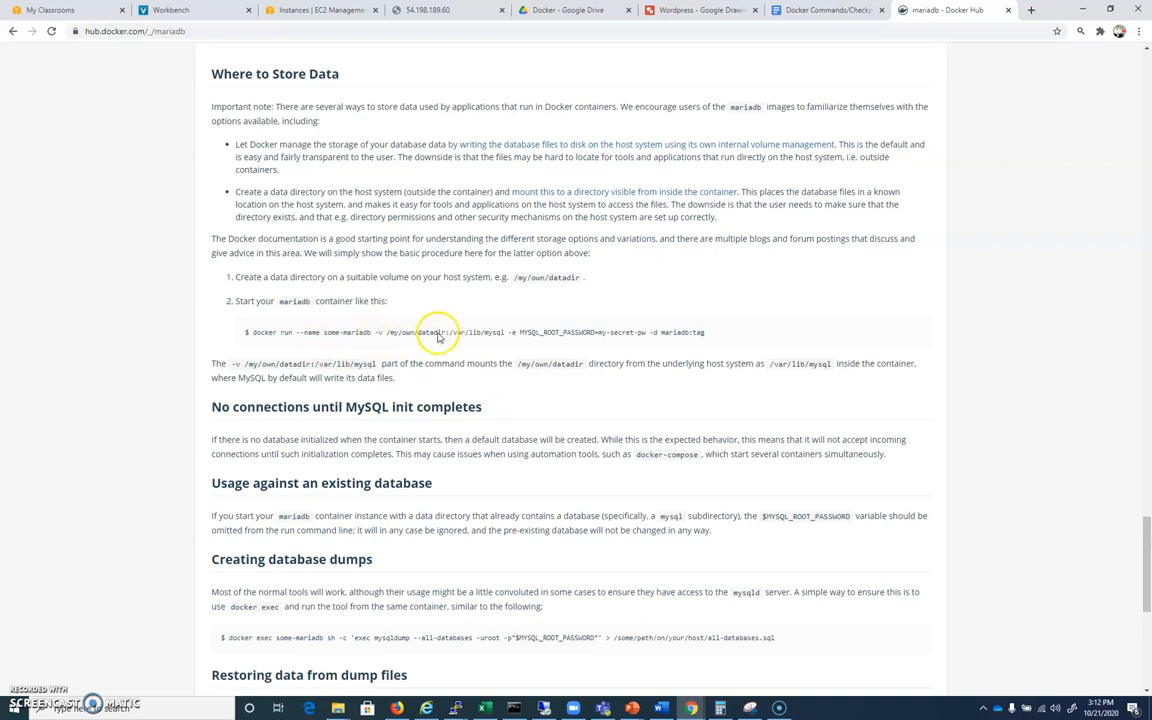
mouse_move(470, 336)
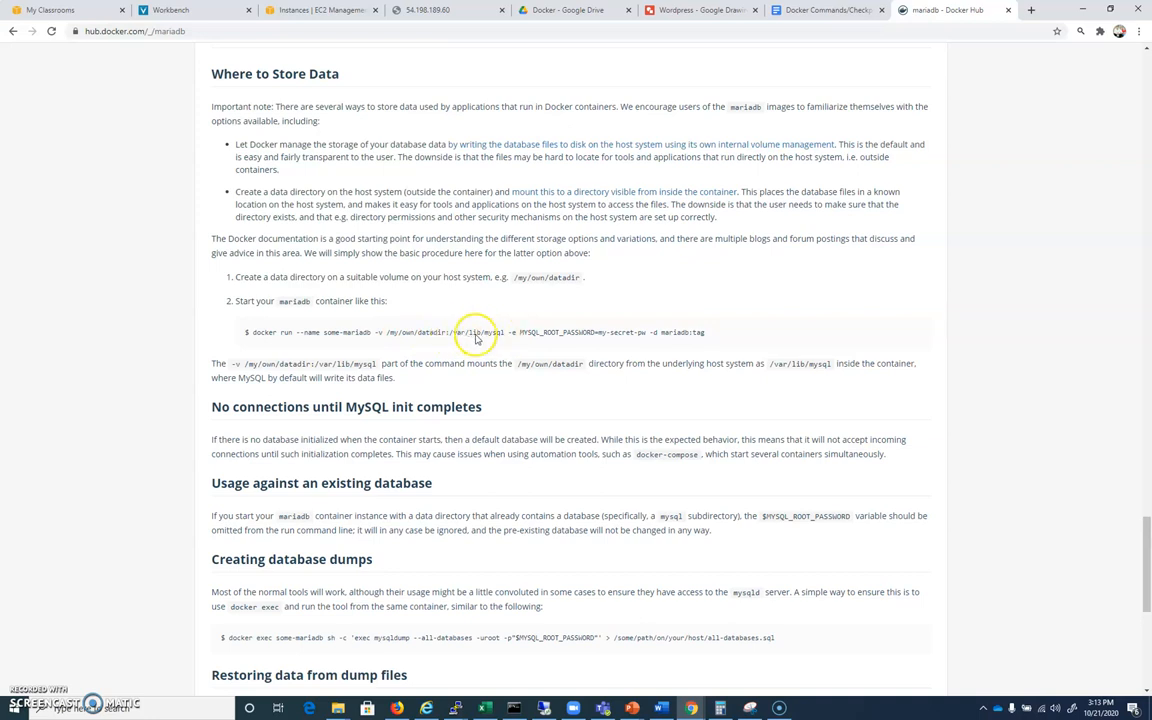
mouse_move(424, 336)
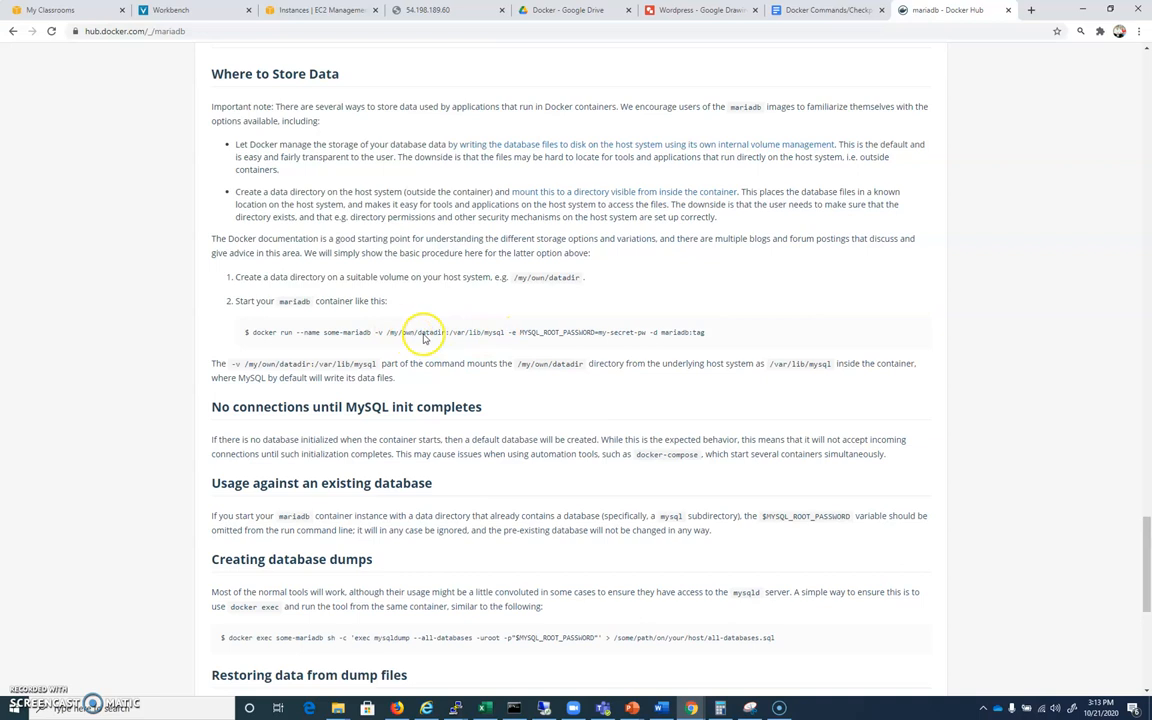
mouse_move(496, 336)
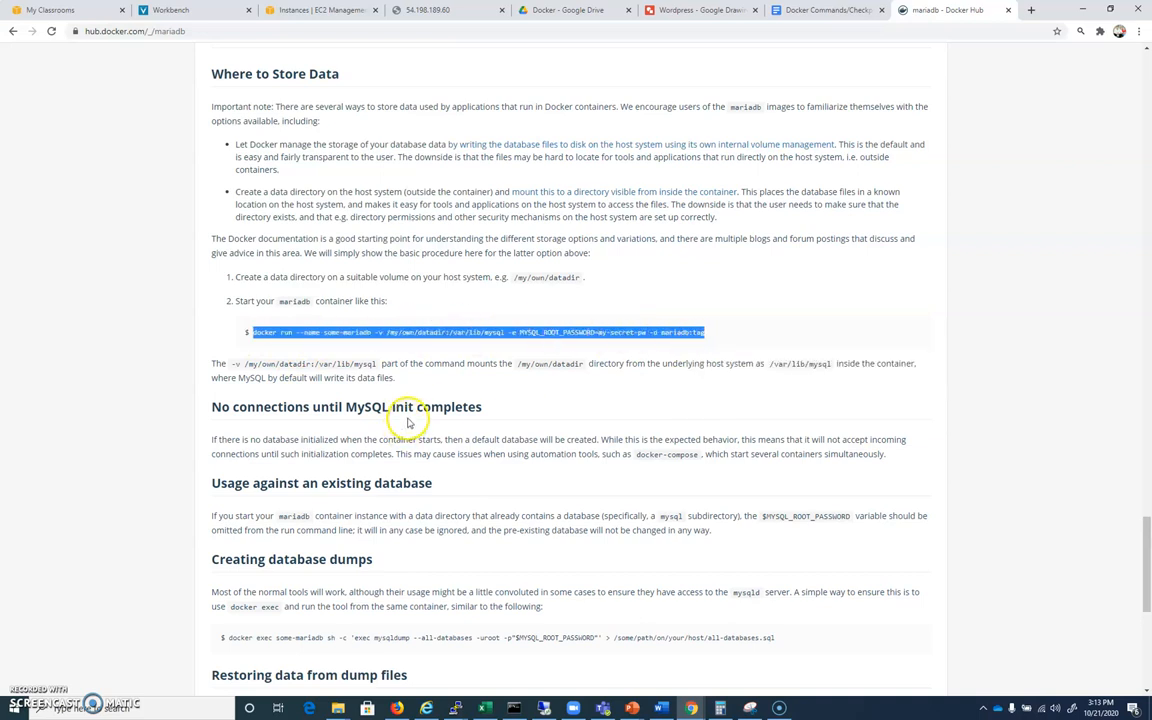
mouse_move(406, 344)
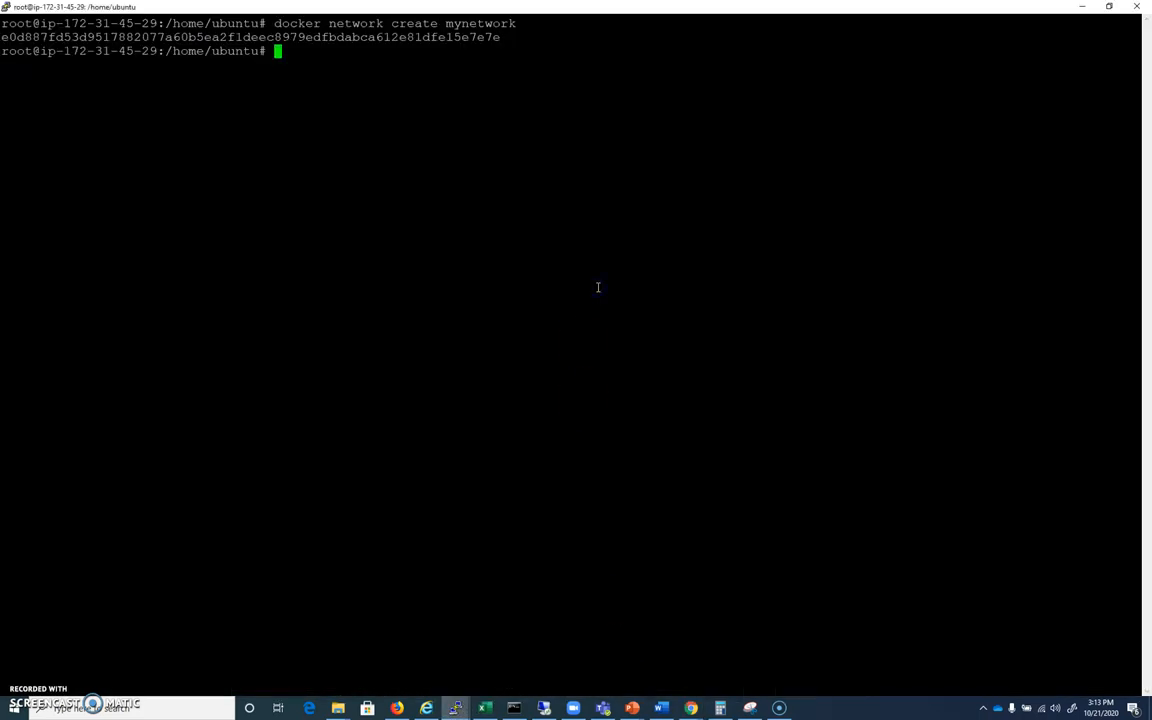
text(docker pull mar)
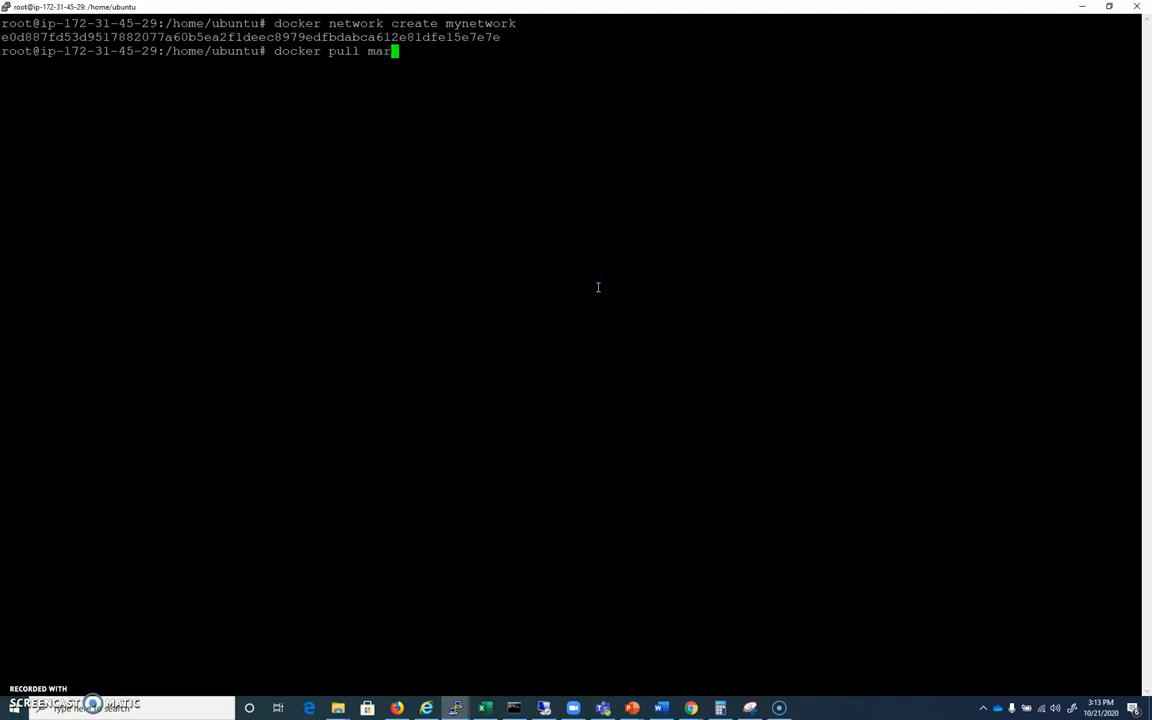
text(iadb:lat)
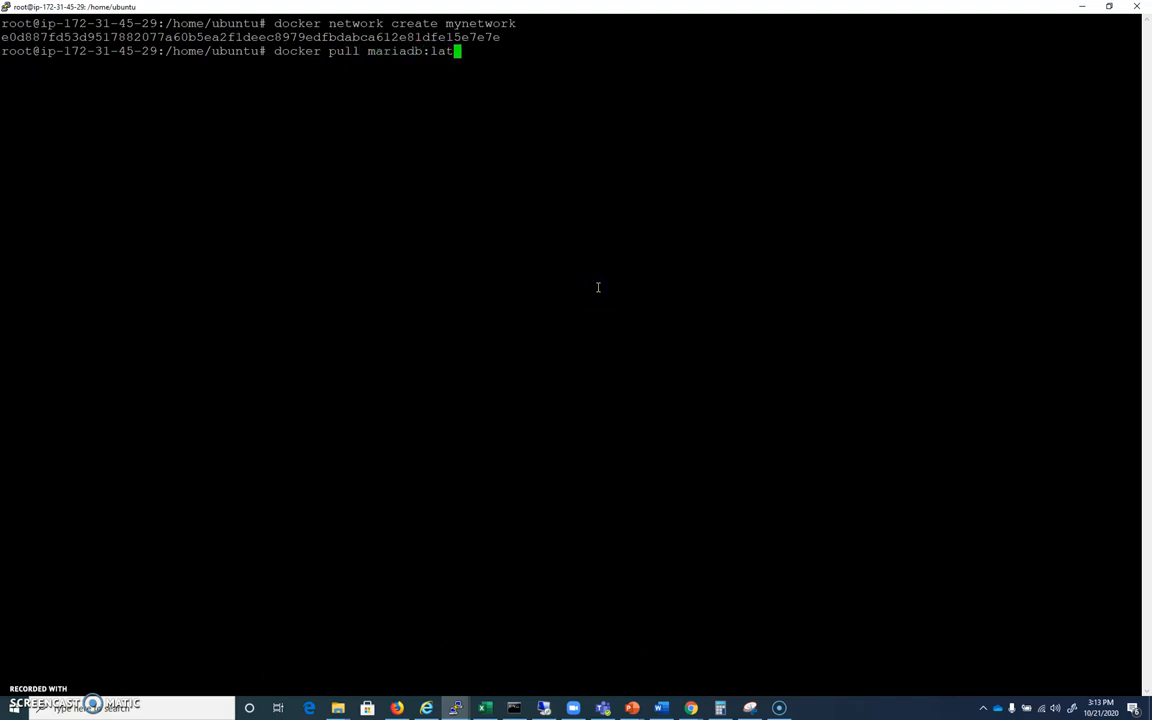
text(est)
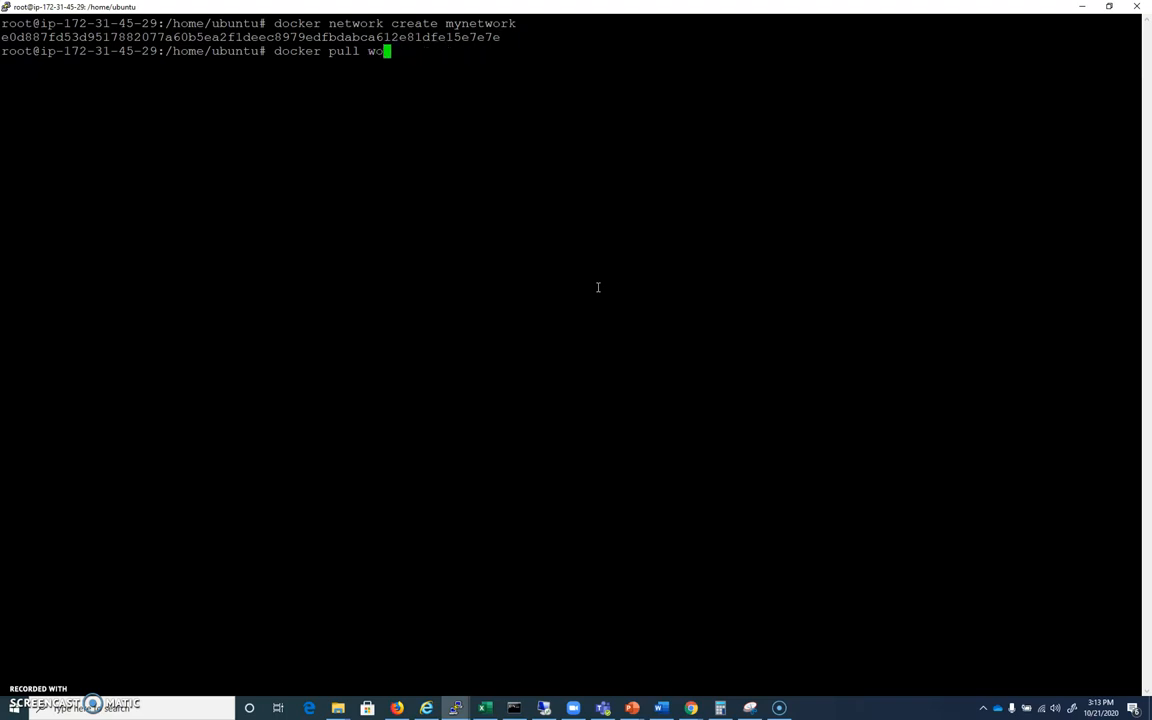
text(rdpress:lat)
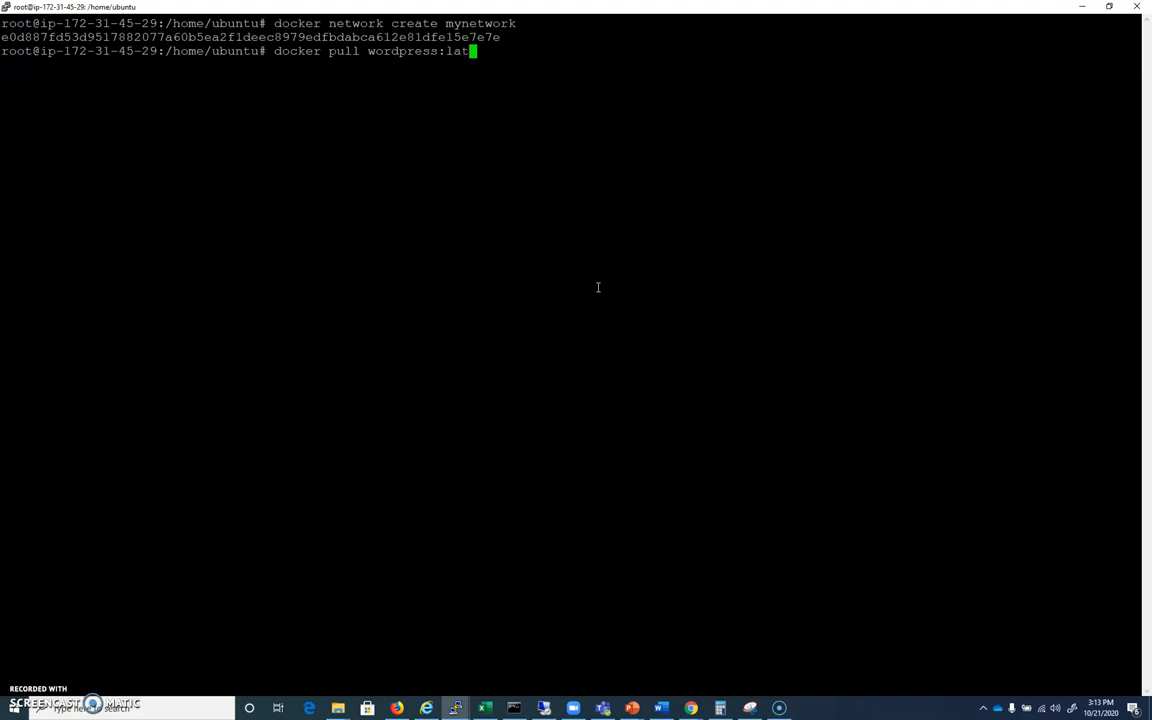
text(est)
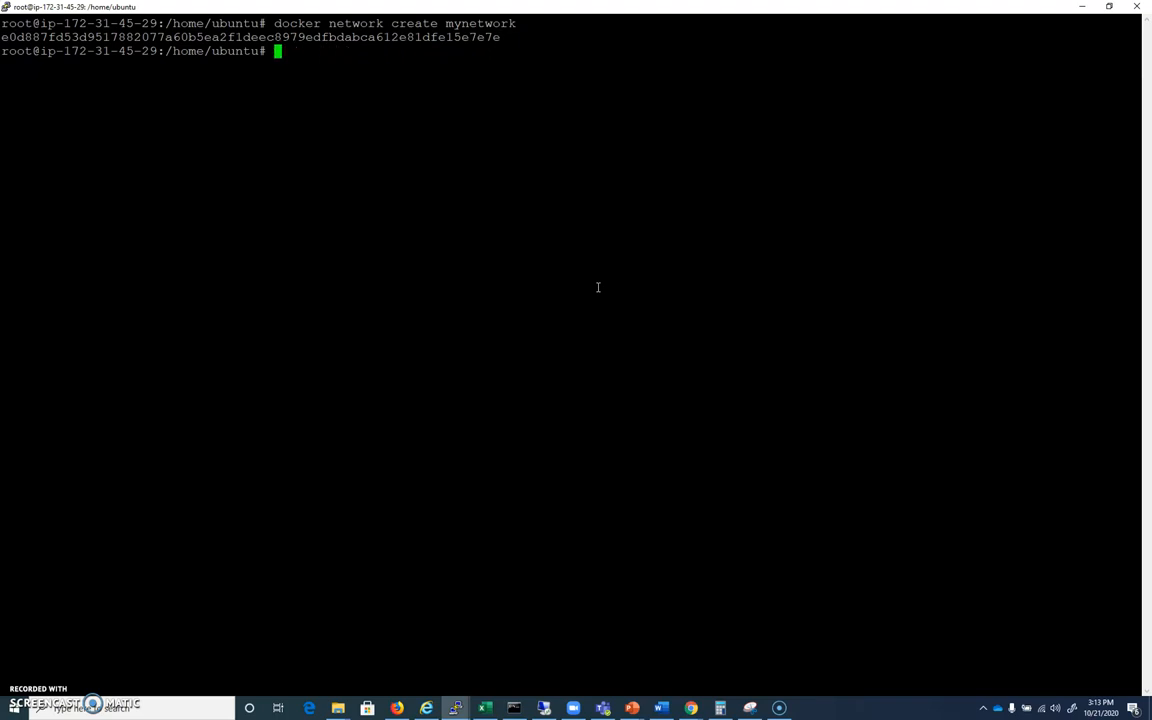
text(mkdir)
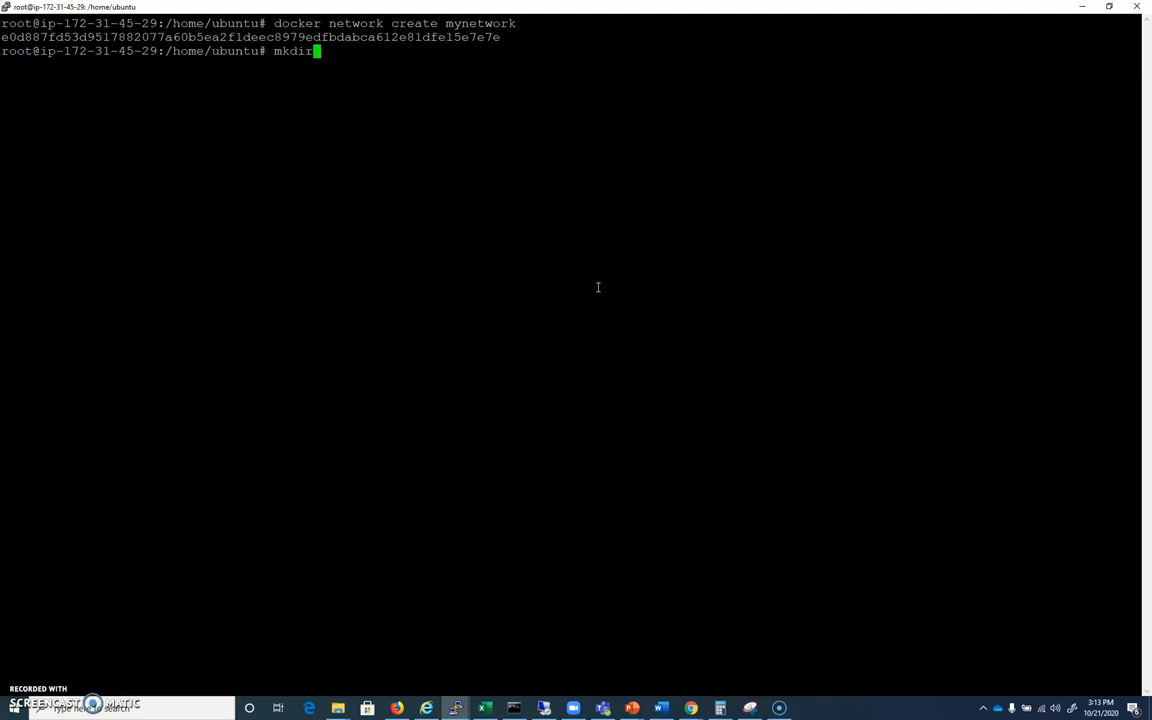
Create the maria directory, chmod -Rf 777 it, verify with ls -alh, then cd into it.
text(maria)
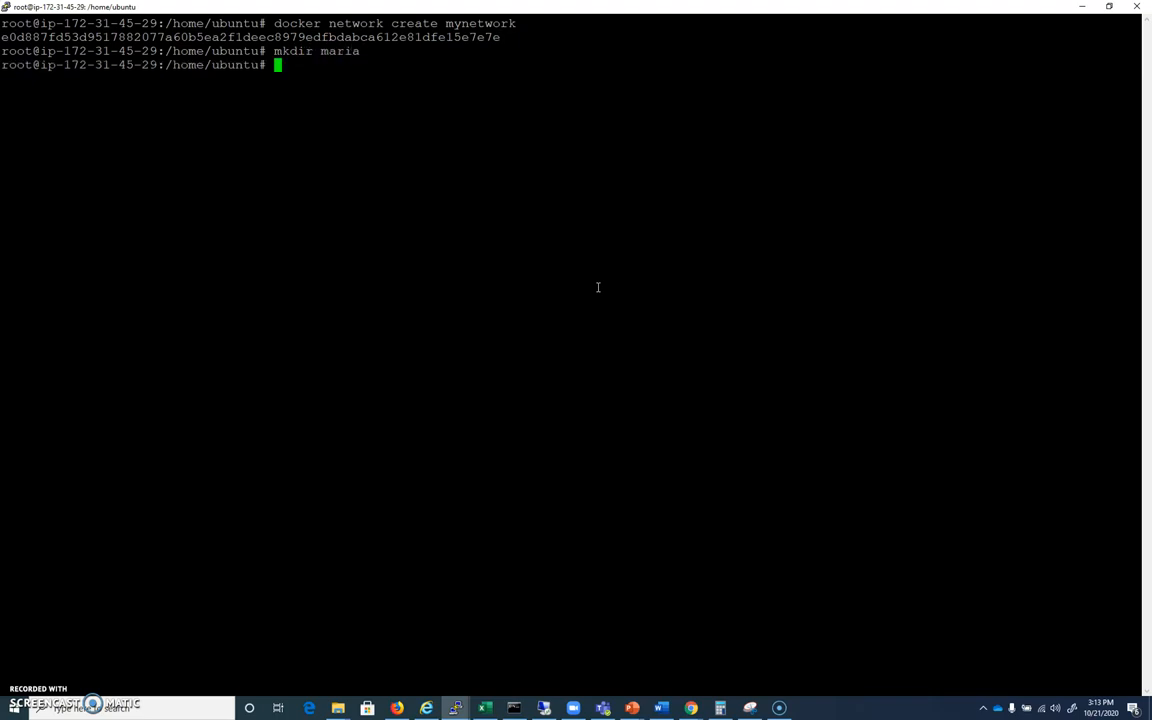
text(chmod)
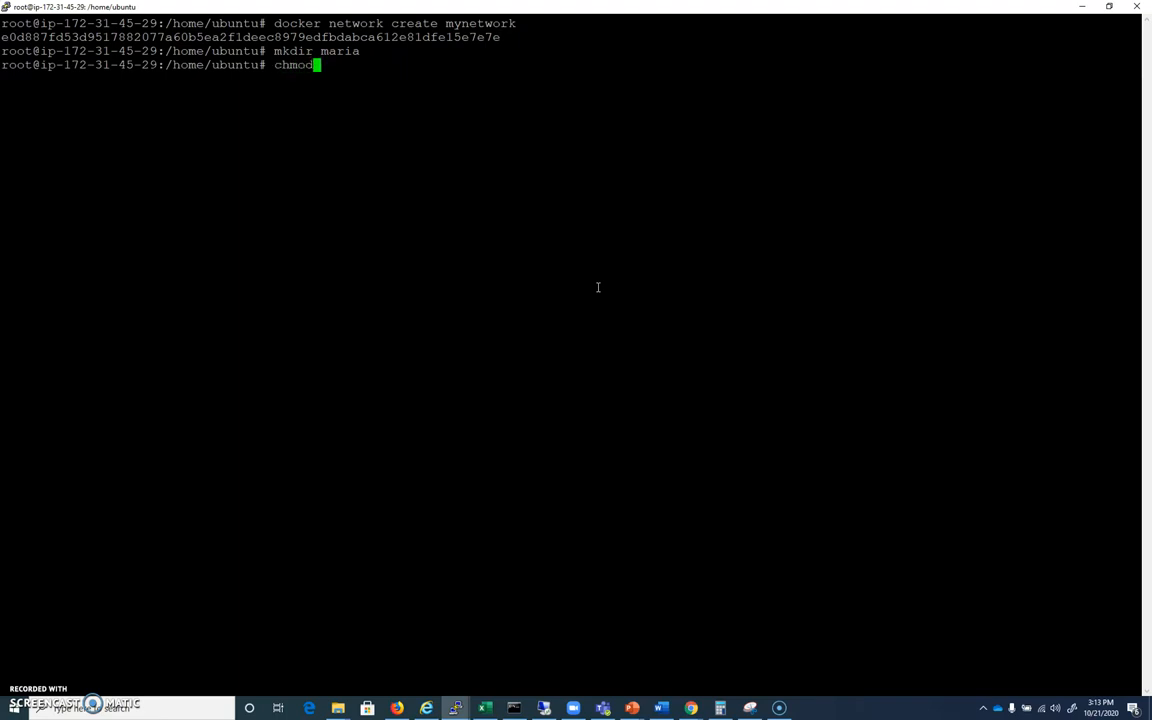
text(-Rf 777 maria/)
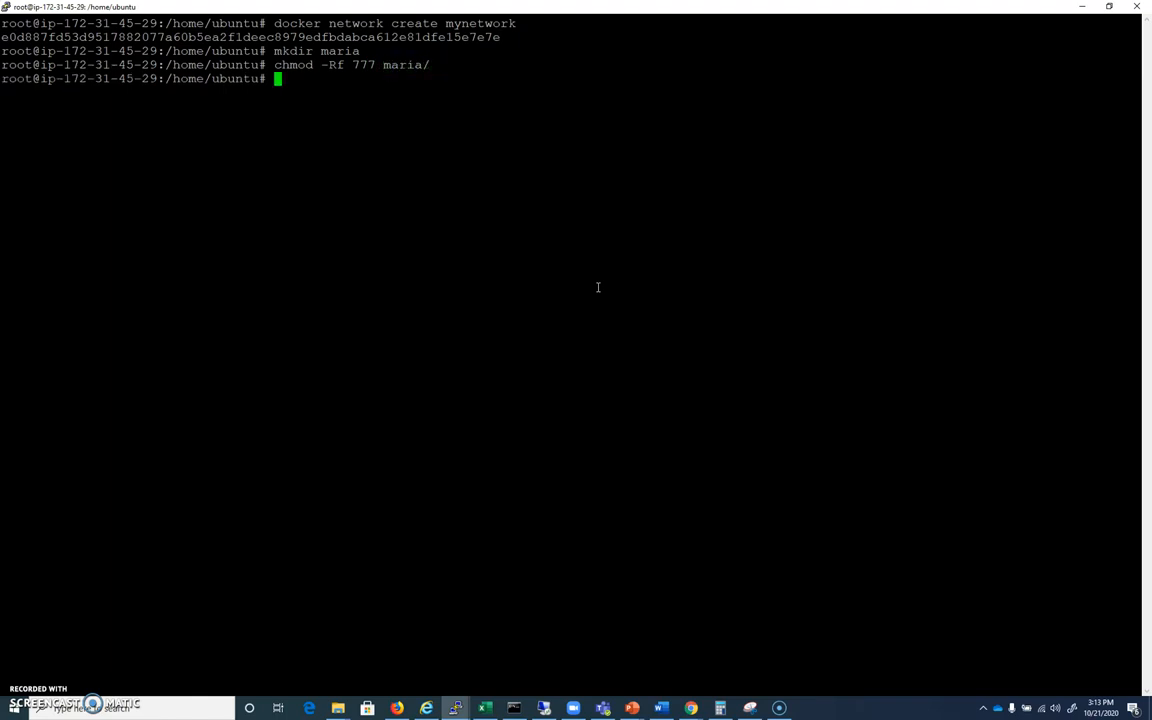
text(ls -alh)
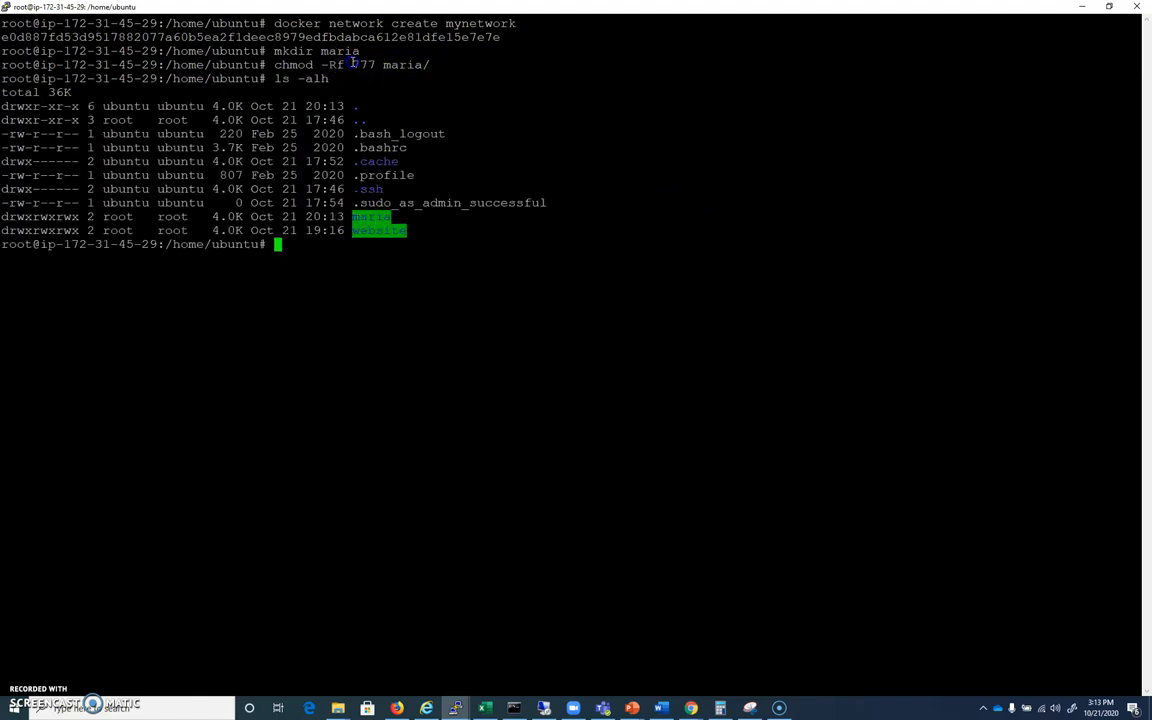
mouse_move(608, 312)
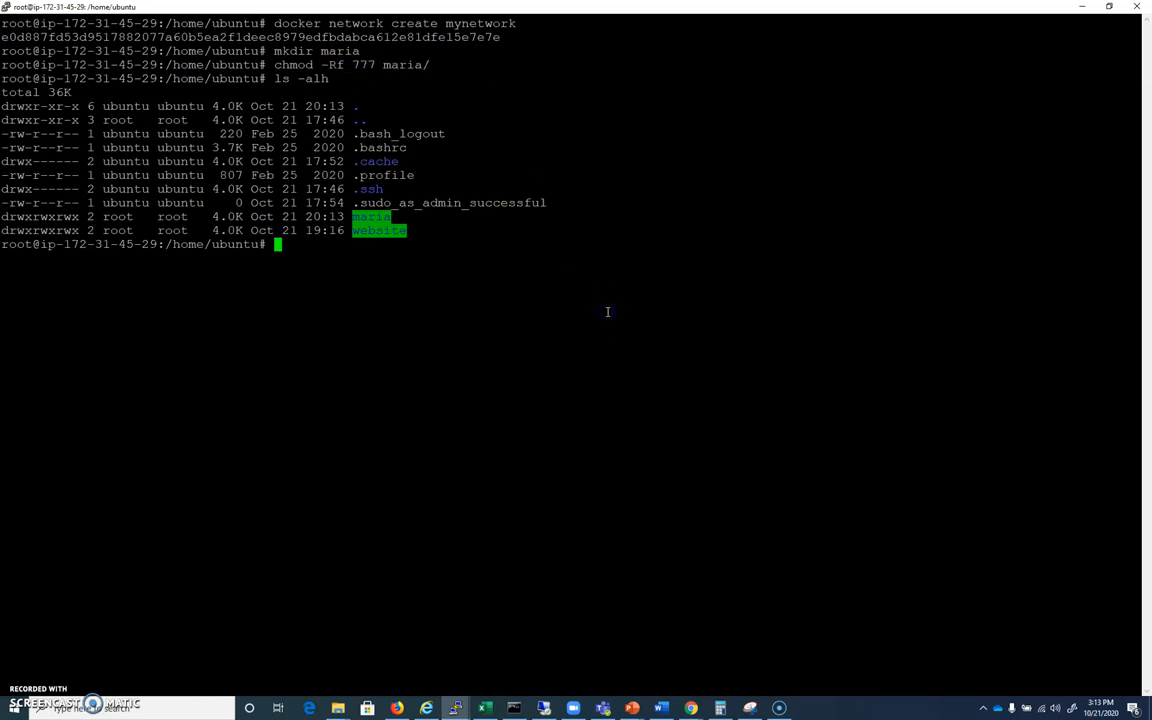
text(cd maria/)
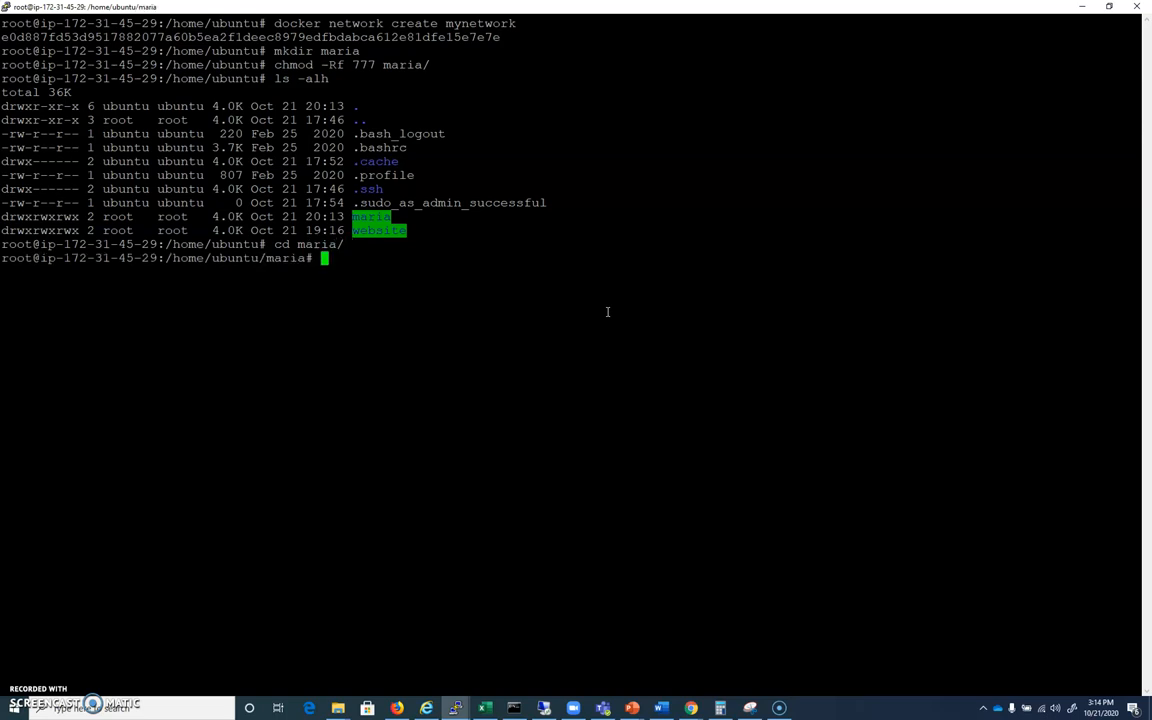
text(ls)
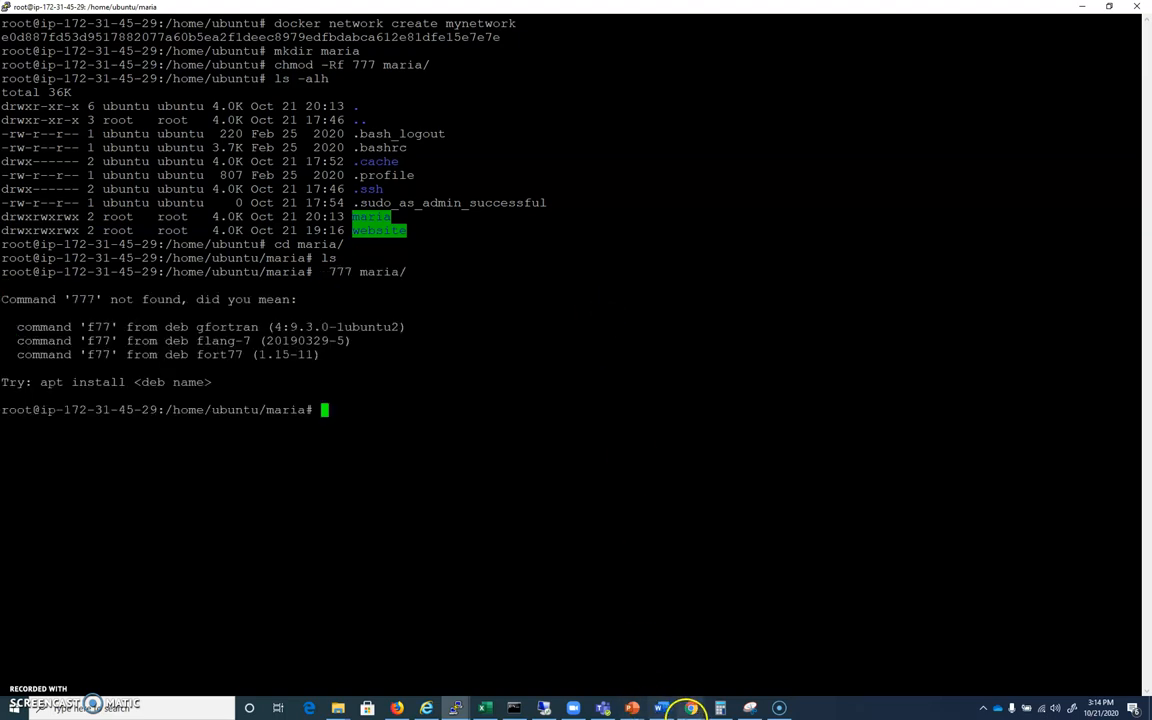
Copy the mariadb host-data-directory run command from Docker Hub and paste it at the PuTTY prompt.
click(944, 10)
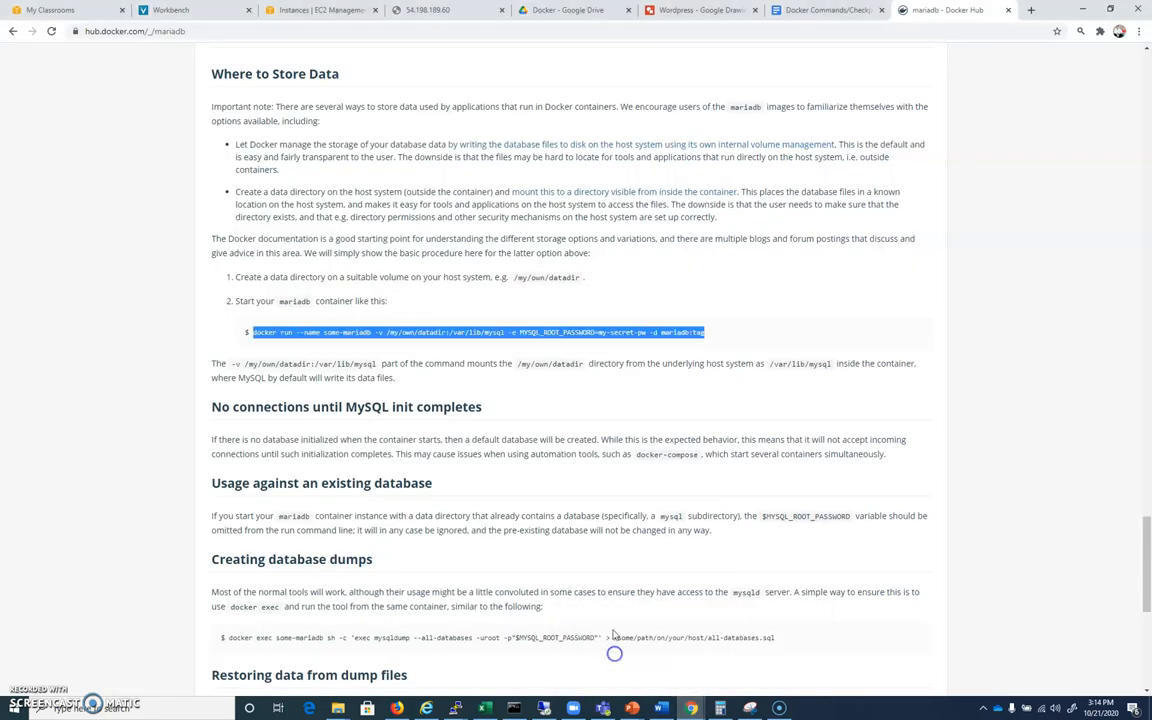
mouse_move(660, 708)
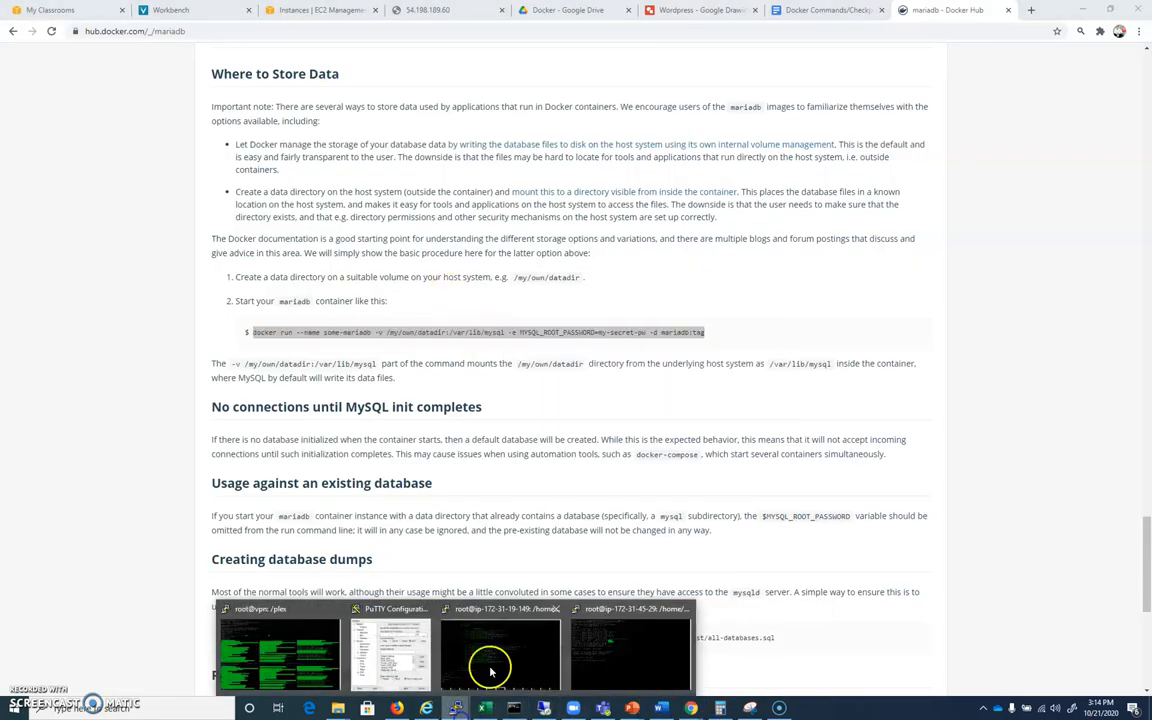
click(500, 656)
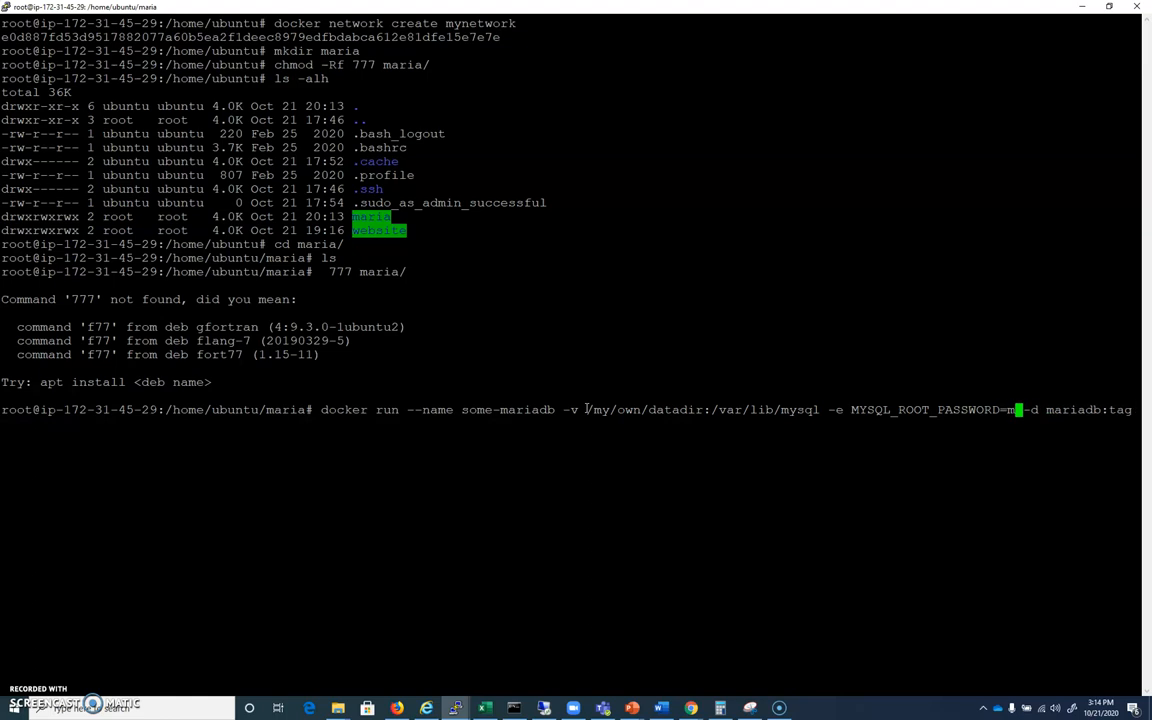
Run docker run for my_maria with /home/ubuntu/maria volume, root password and mynetwork; image mariadb:tag not found.
text(password)
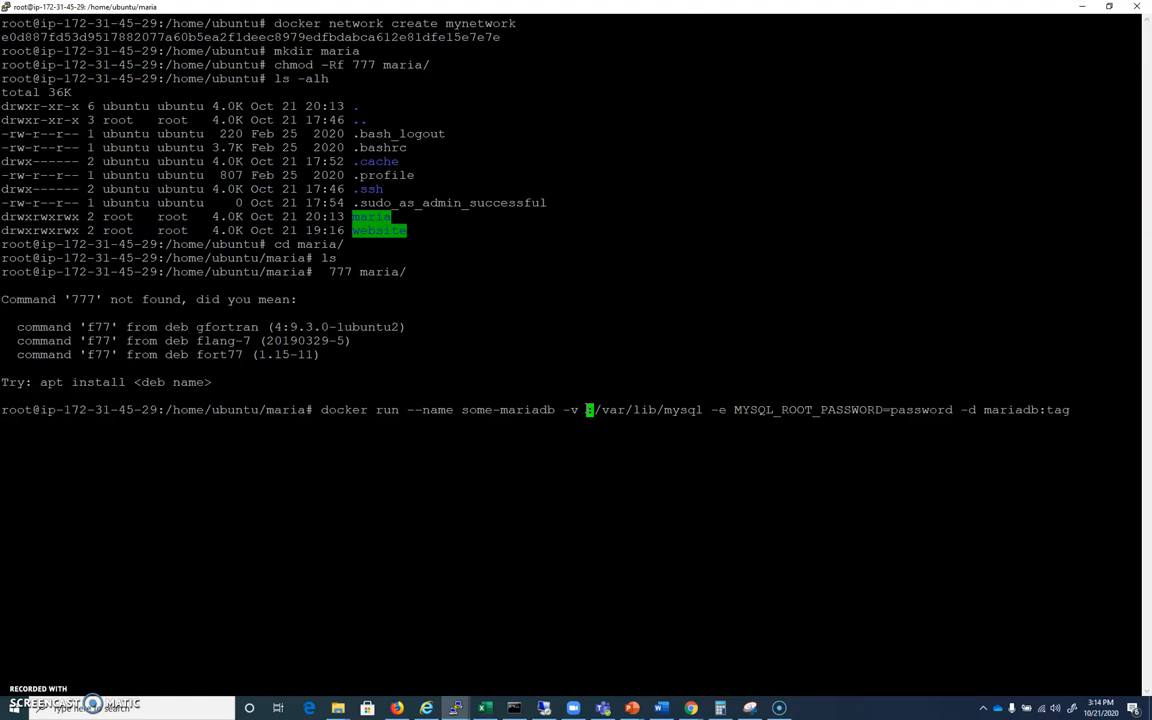
text(home/ubuntu/maria)
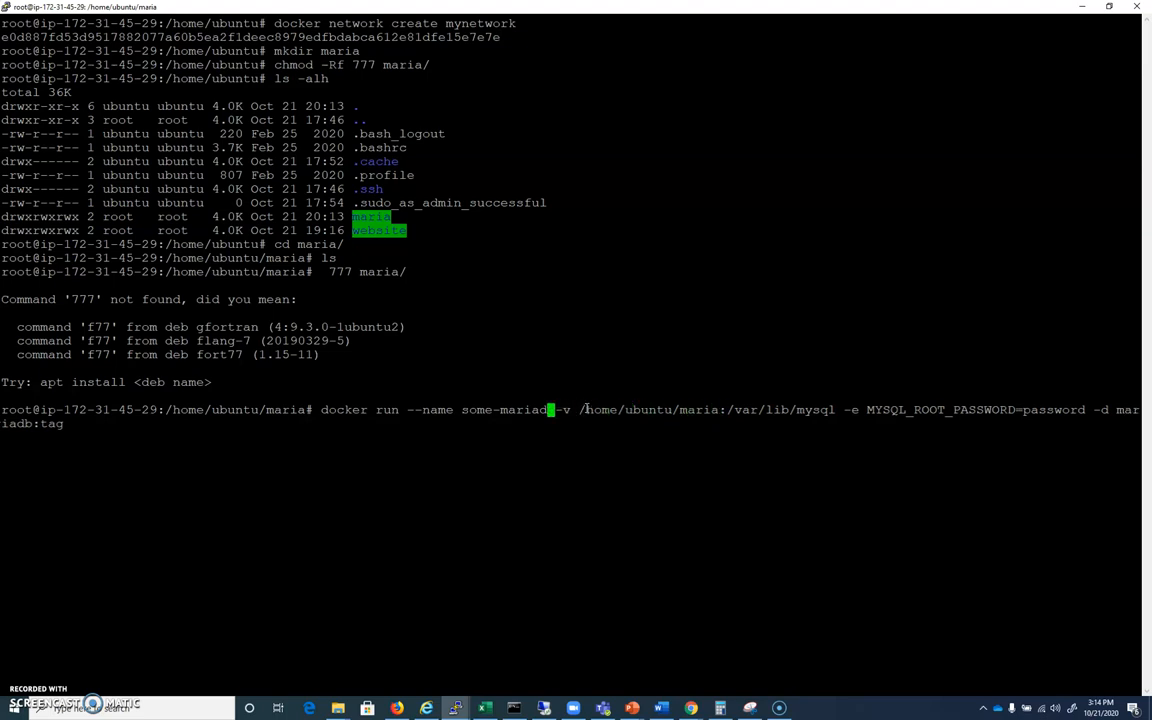
text(my_m)
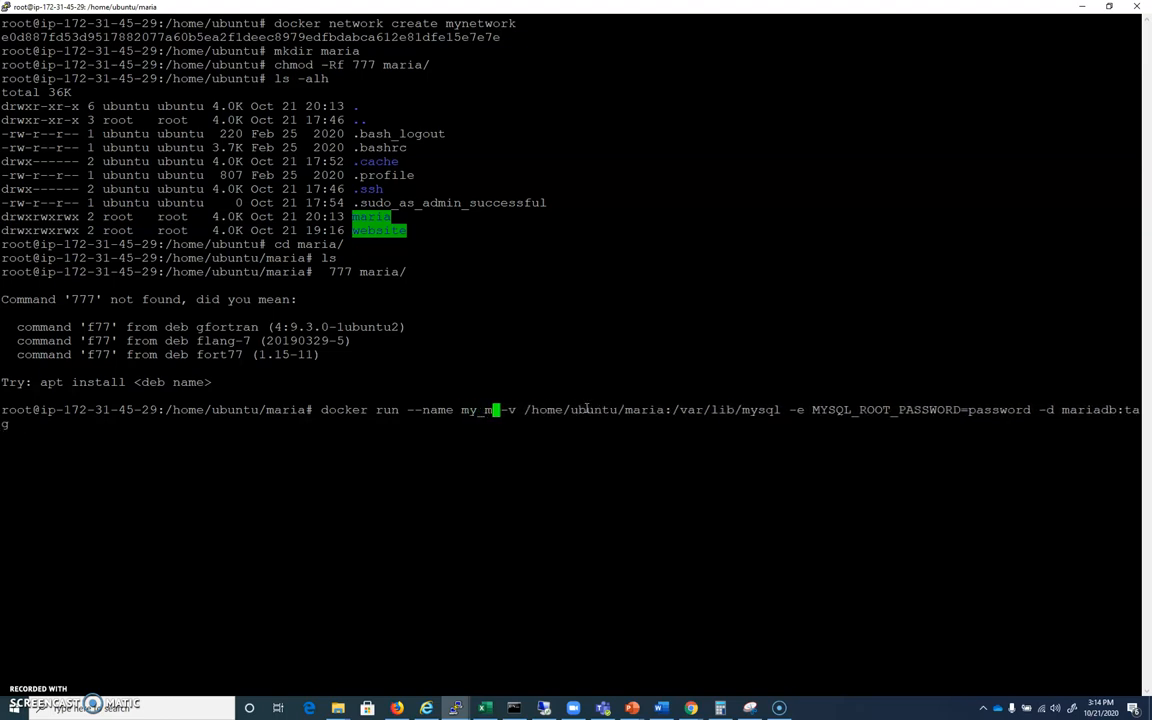
text(aria)
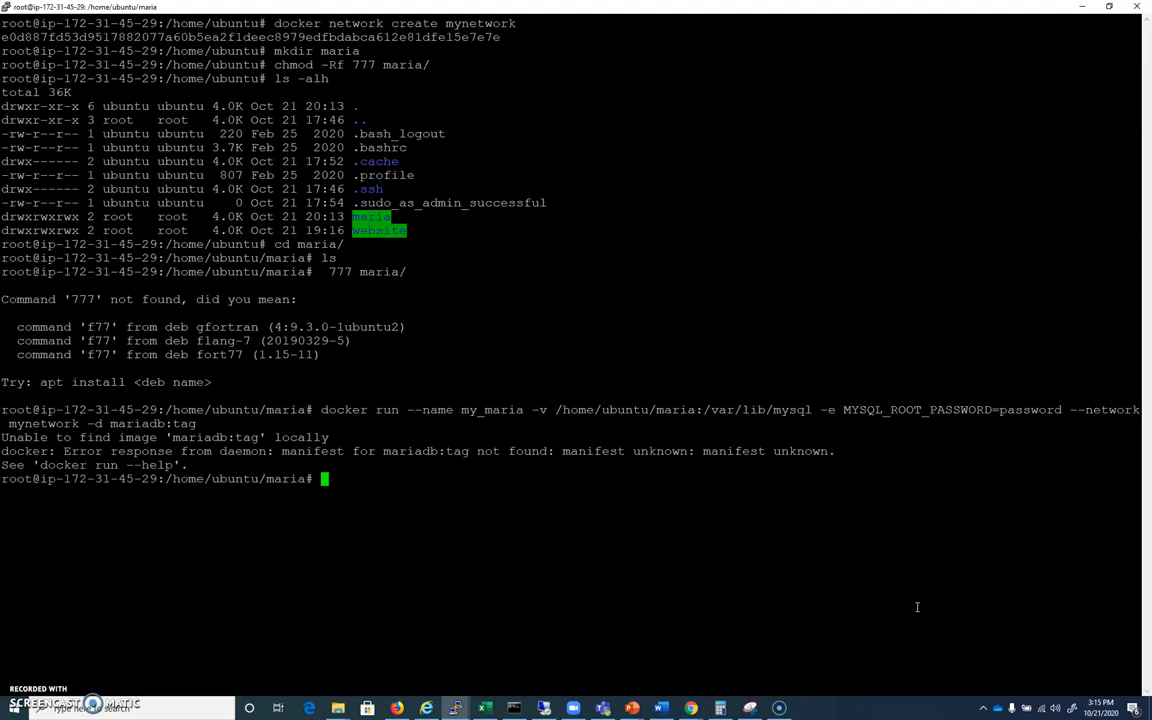
key(Up)
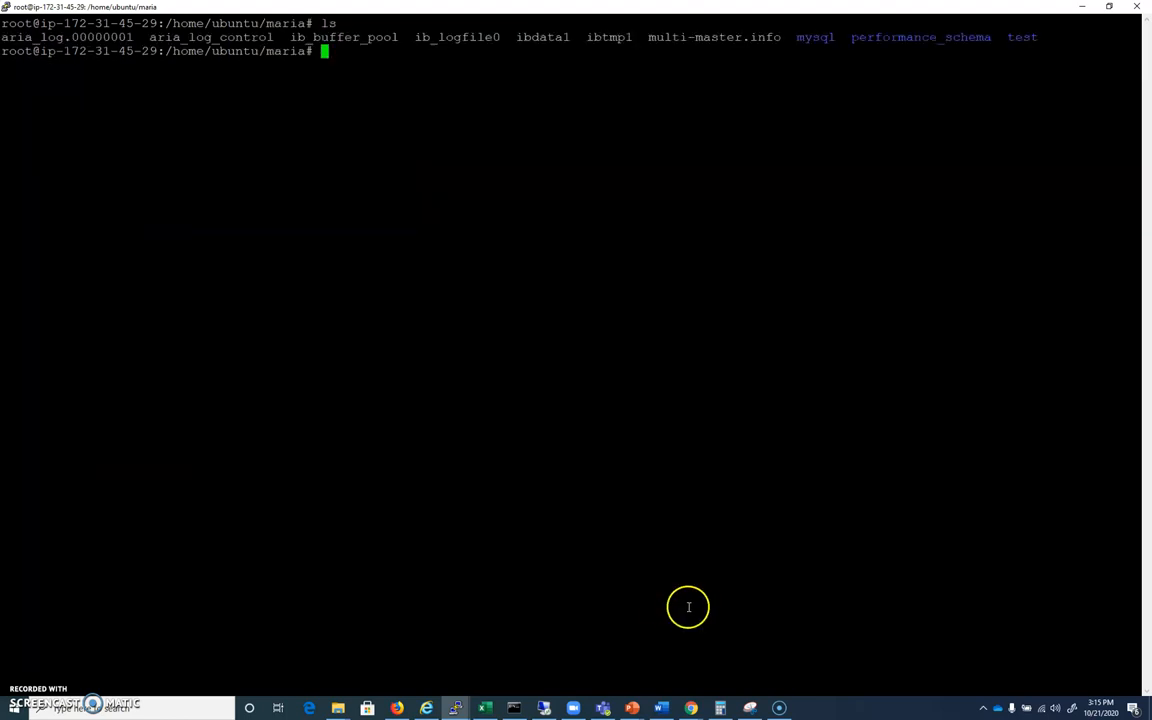
mouse_move(238, 86)
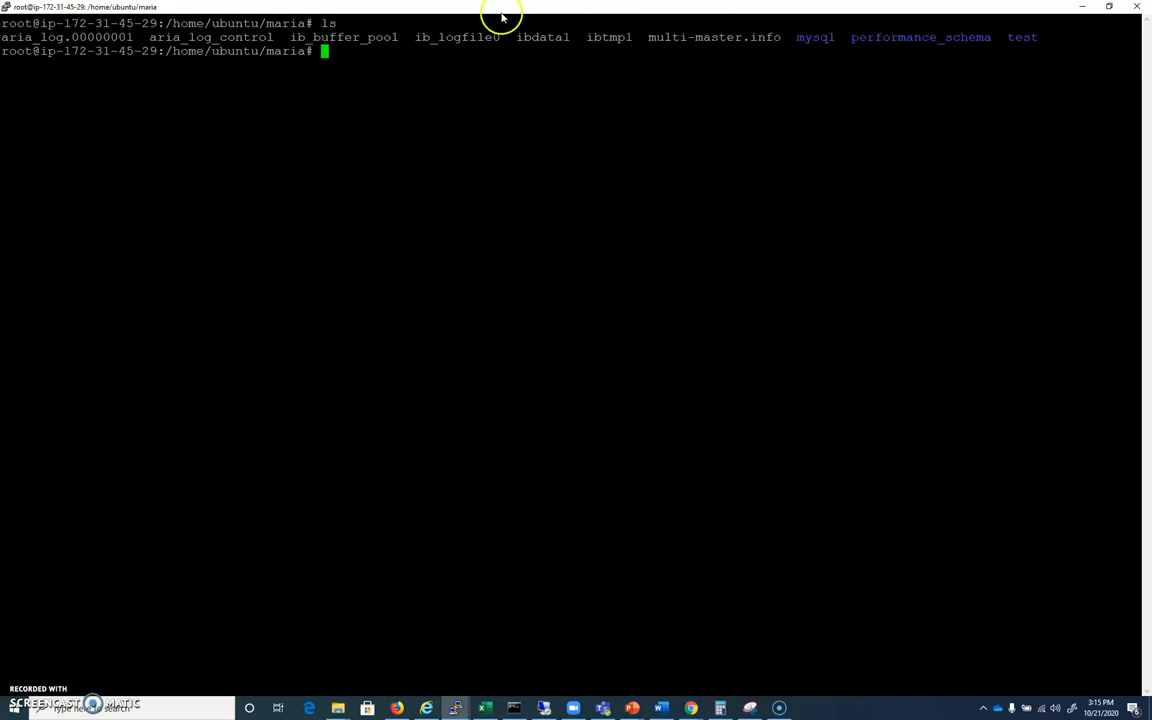
mouse_move(718, 104)
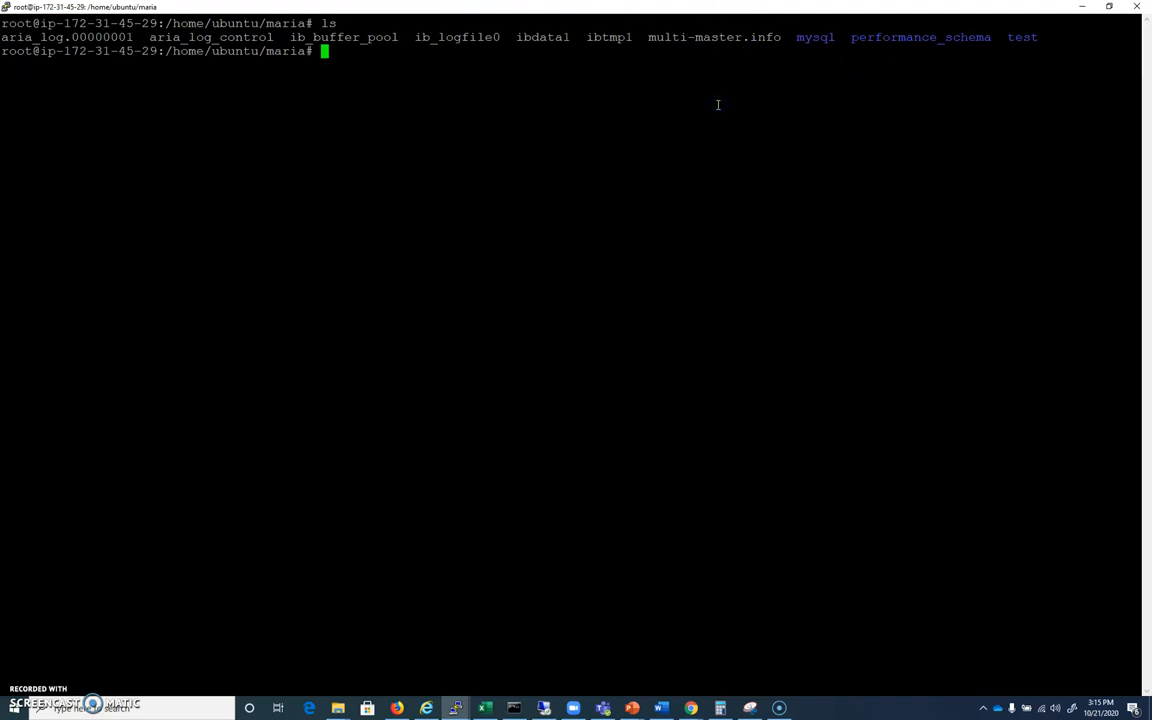
Enter a bash shell in the my_maria container via docker exec -it my_maria /bin/bash.
text(docekr)
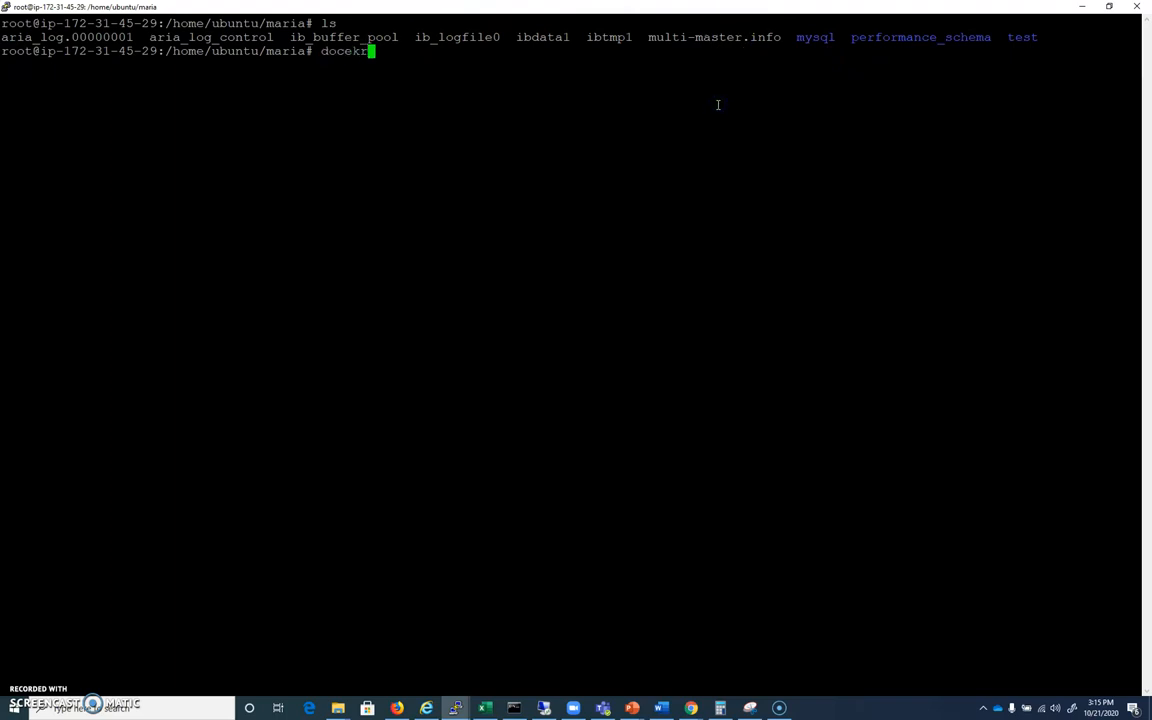
key(BackSpace)
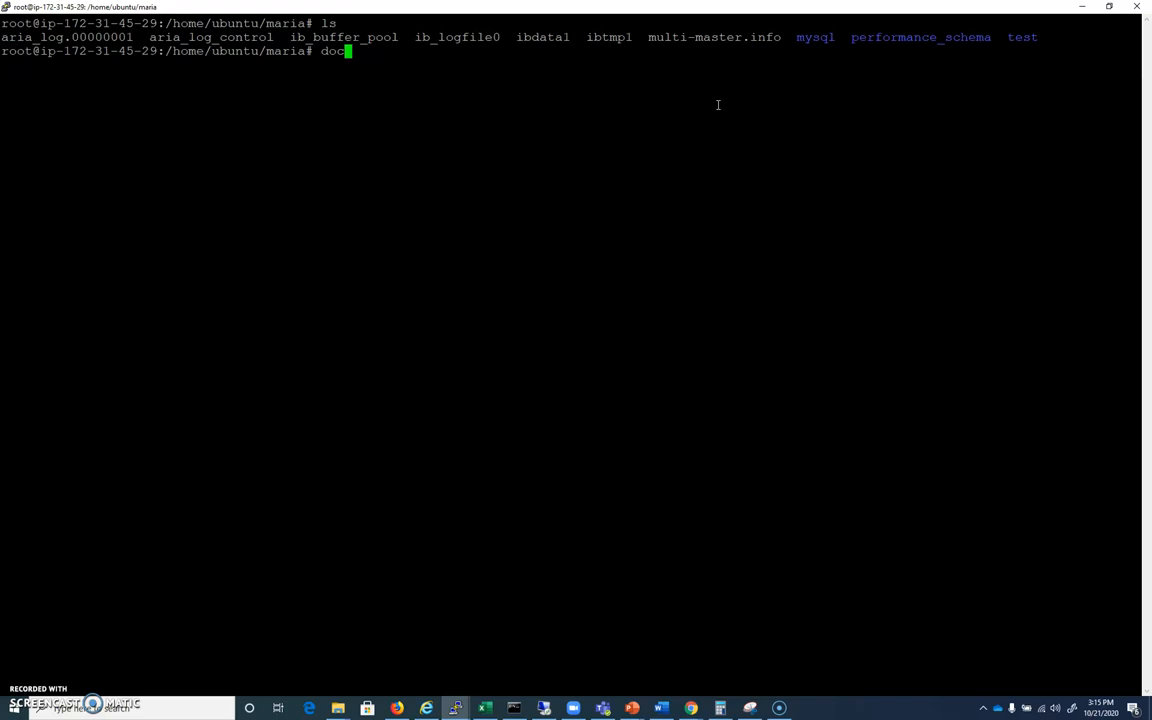
text(ker exec -i)
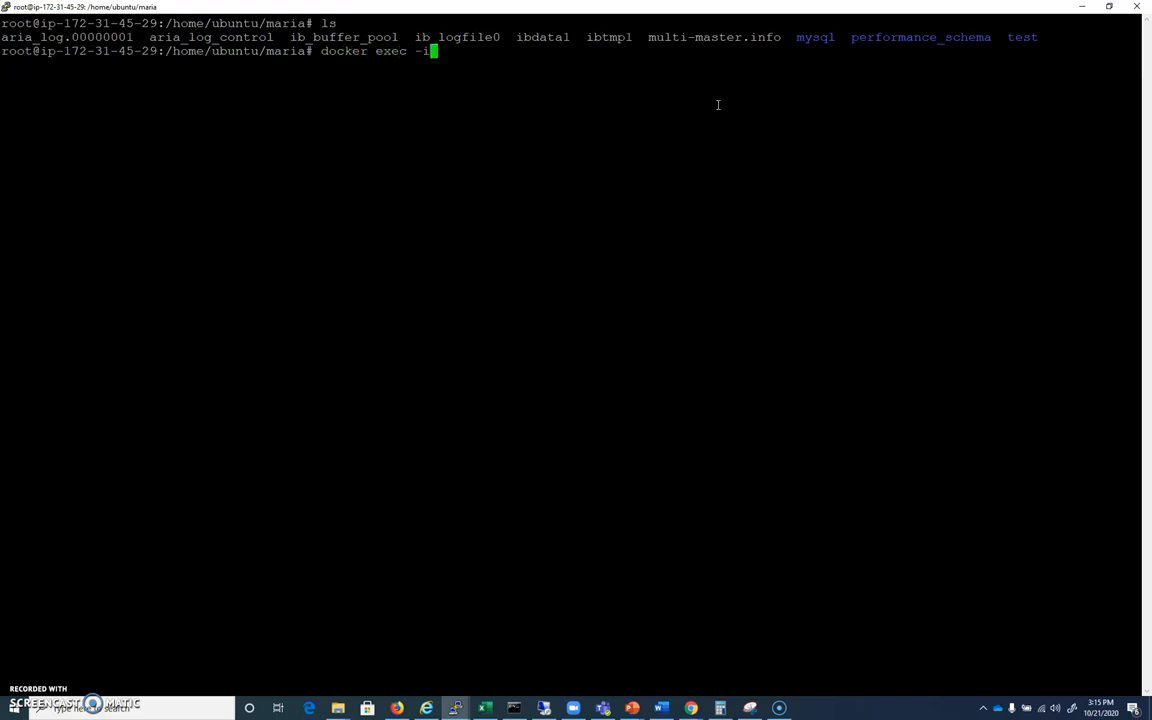
text(t my_ma)
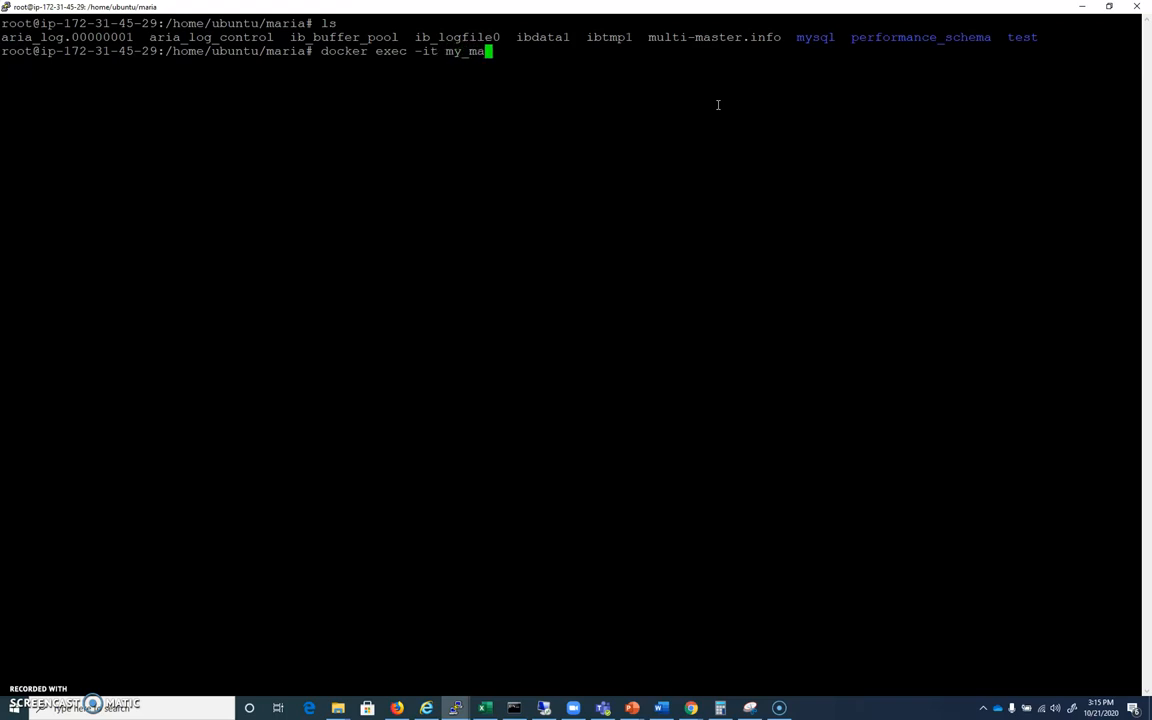
text(ria)
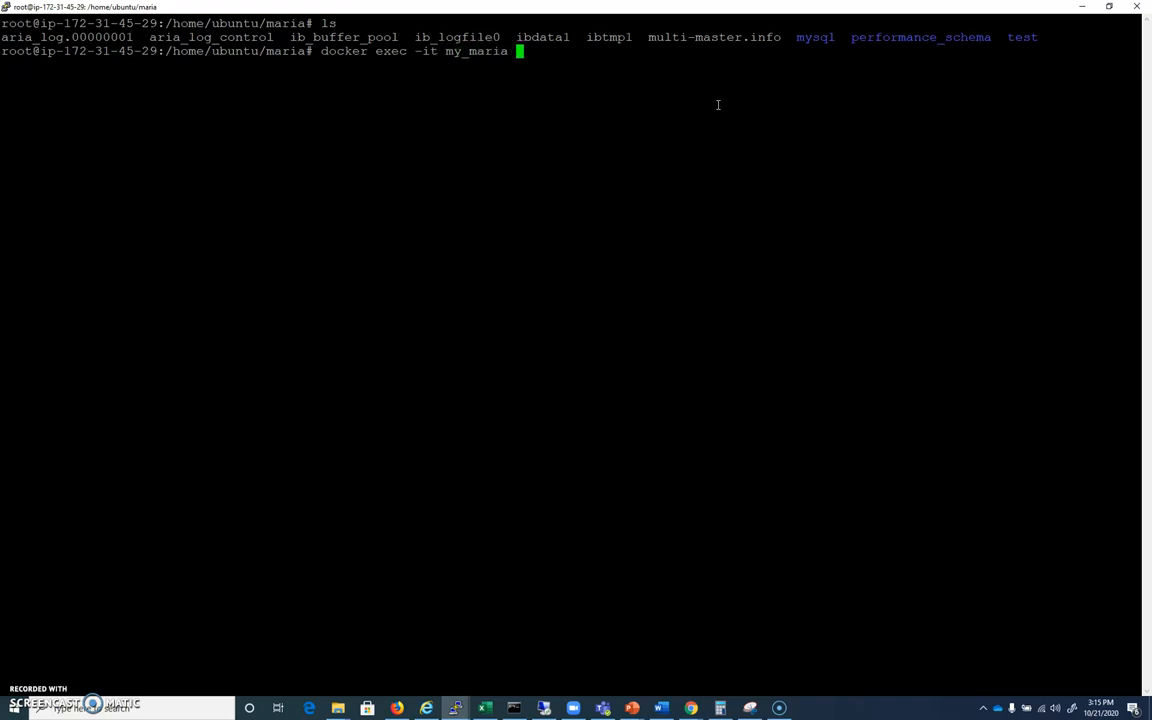
text(/bin/bash)
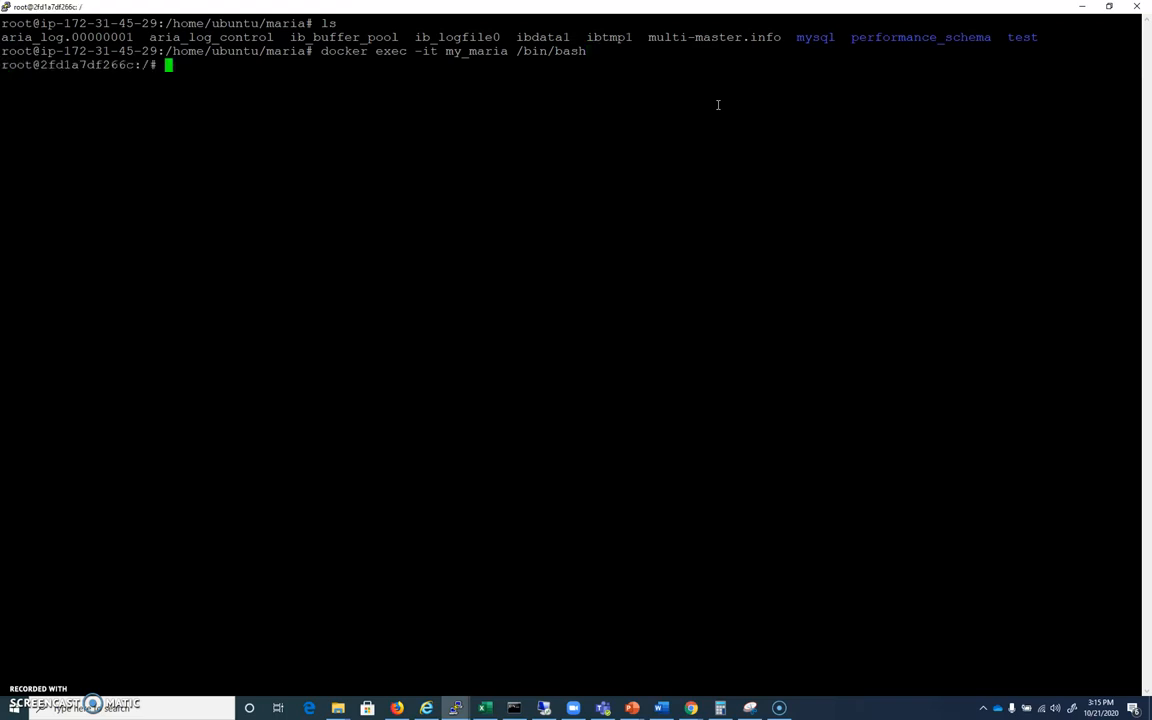
Log into the MariaDB monitor as root with mysql -u root -p.
text(mysql -)
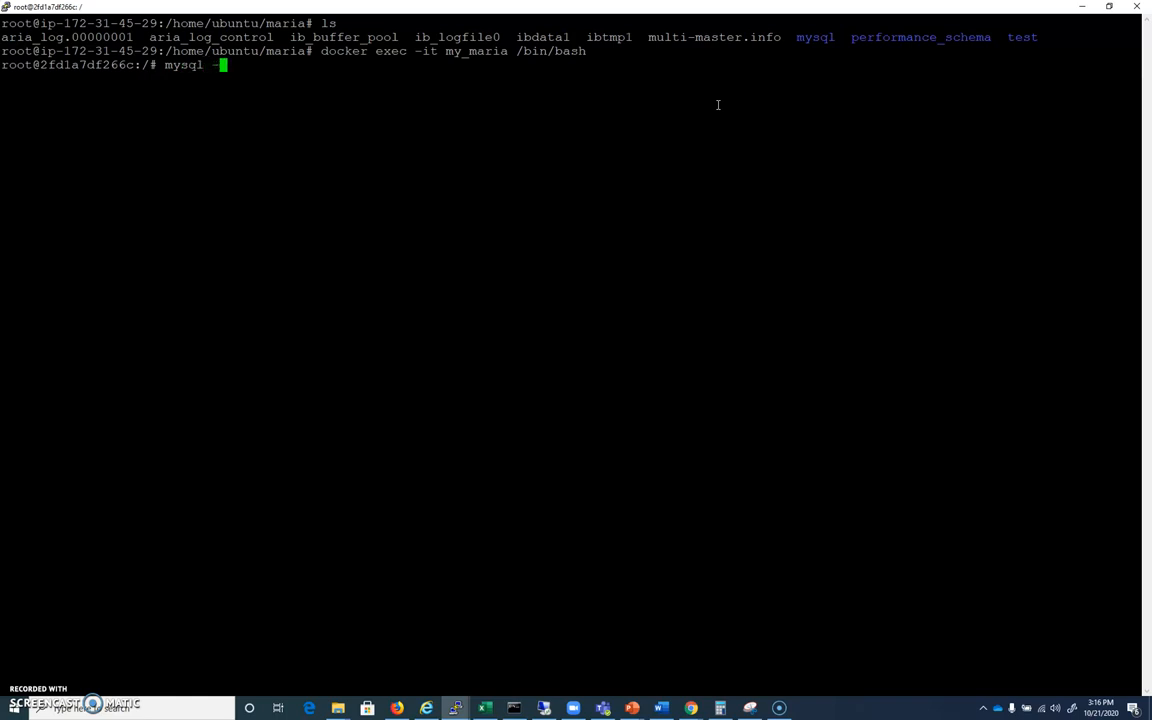
text(u root)
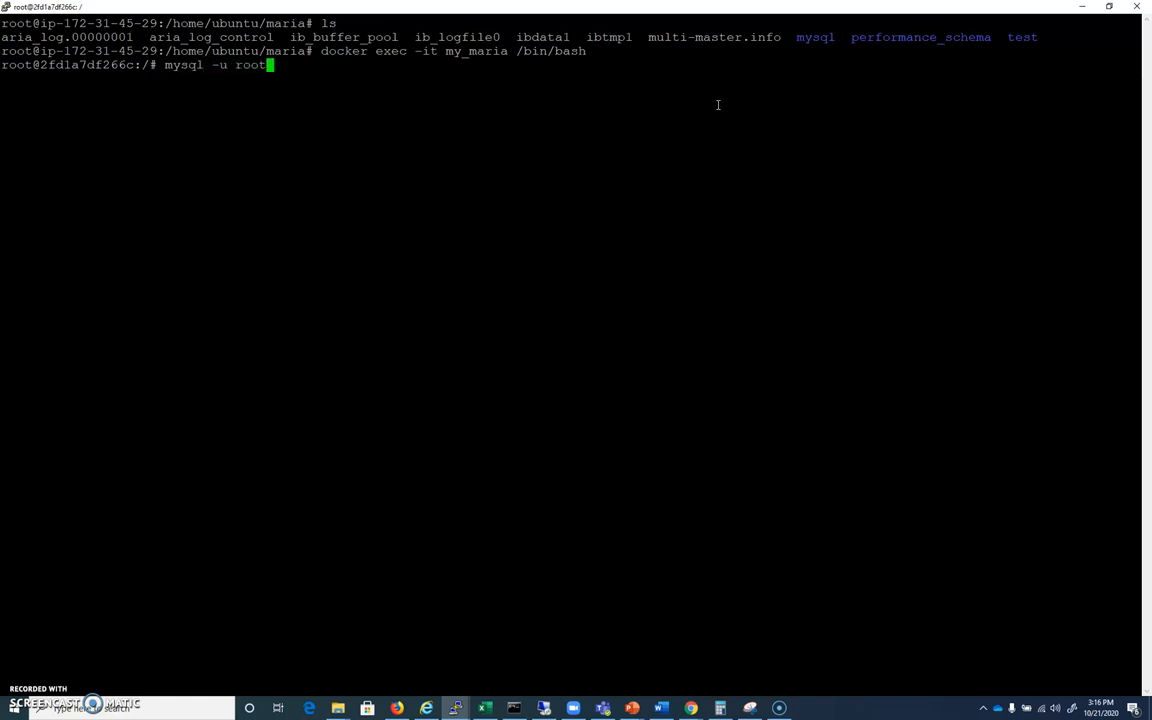
text(-p)
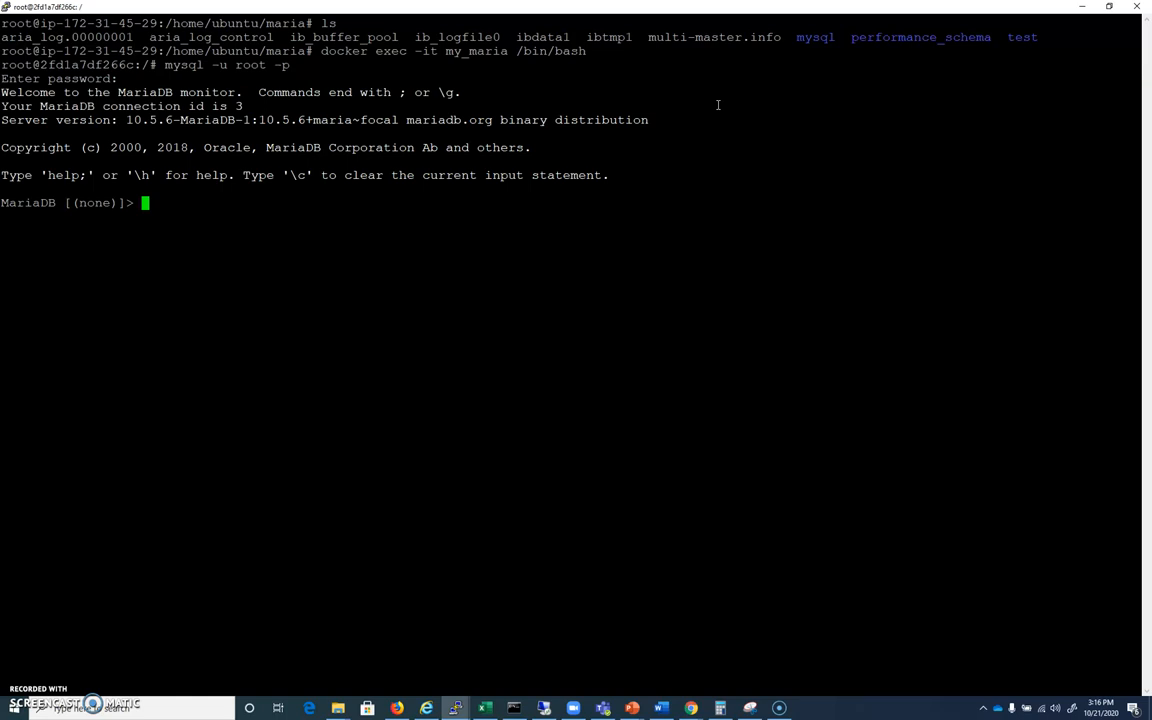
Create the wordpress_db database in MariaDB.
text(create dat)
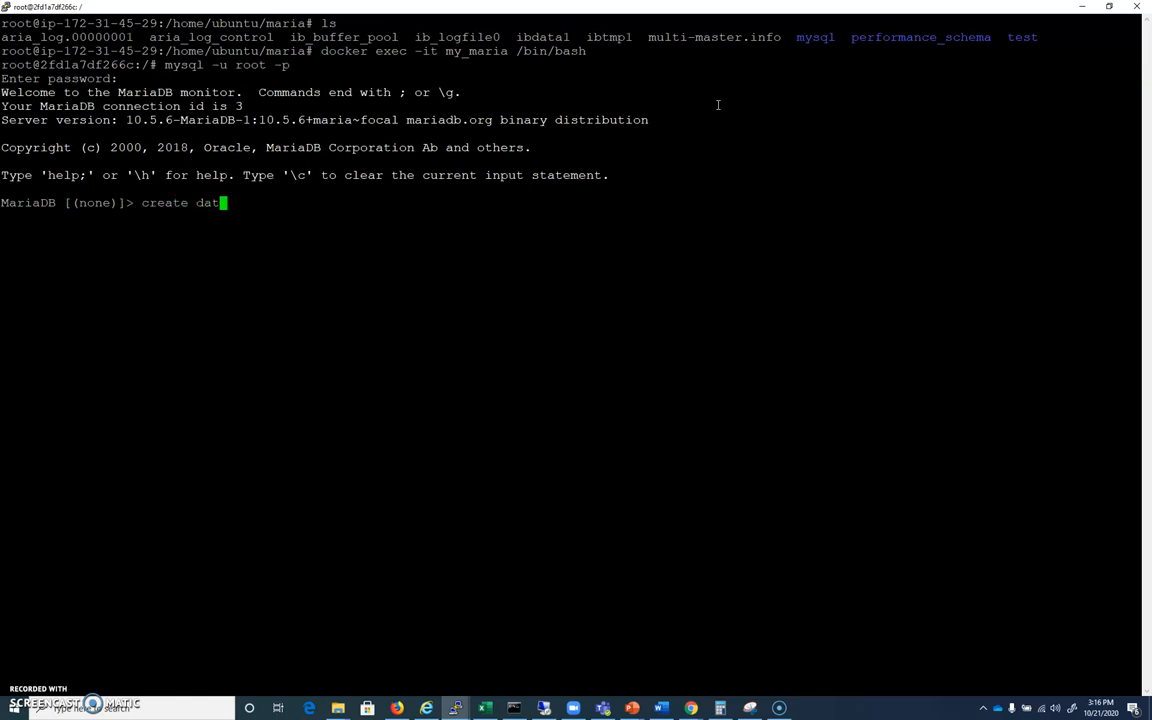
text(abase)
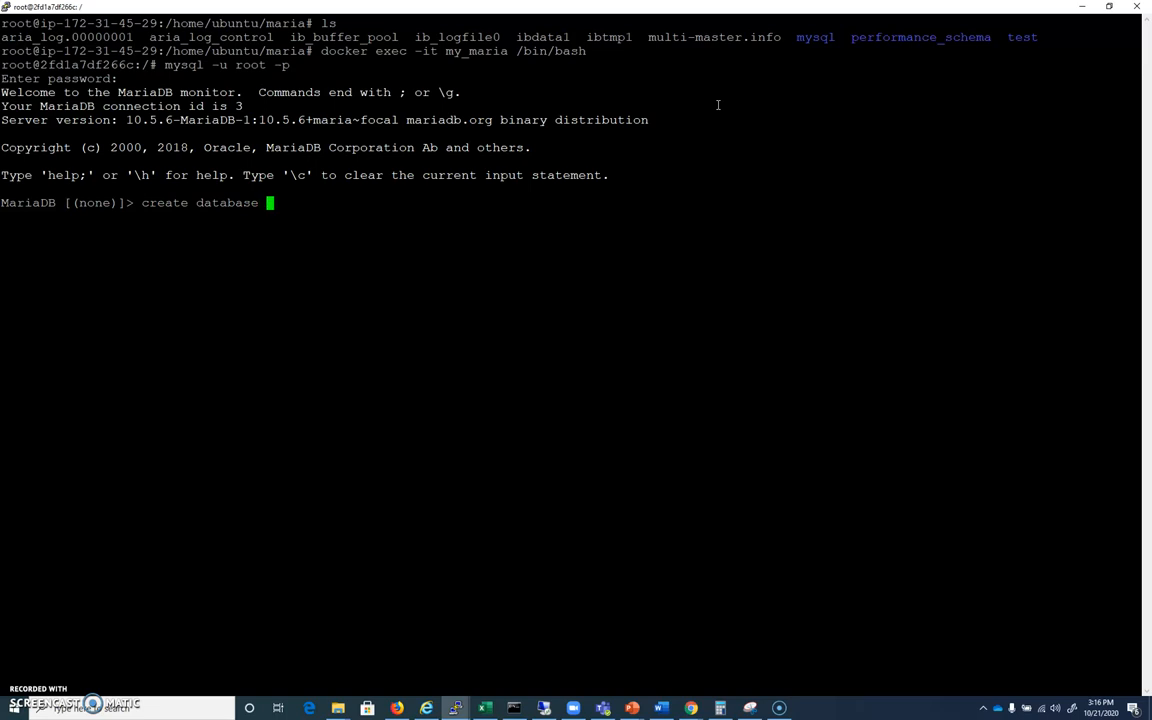
text(wordpress)
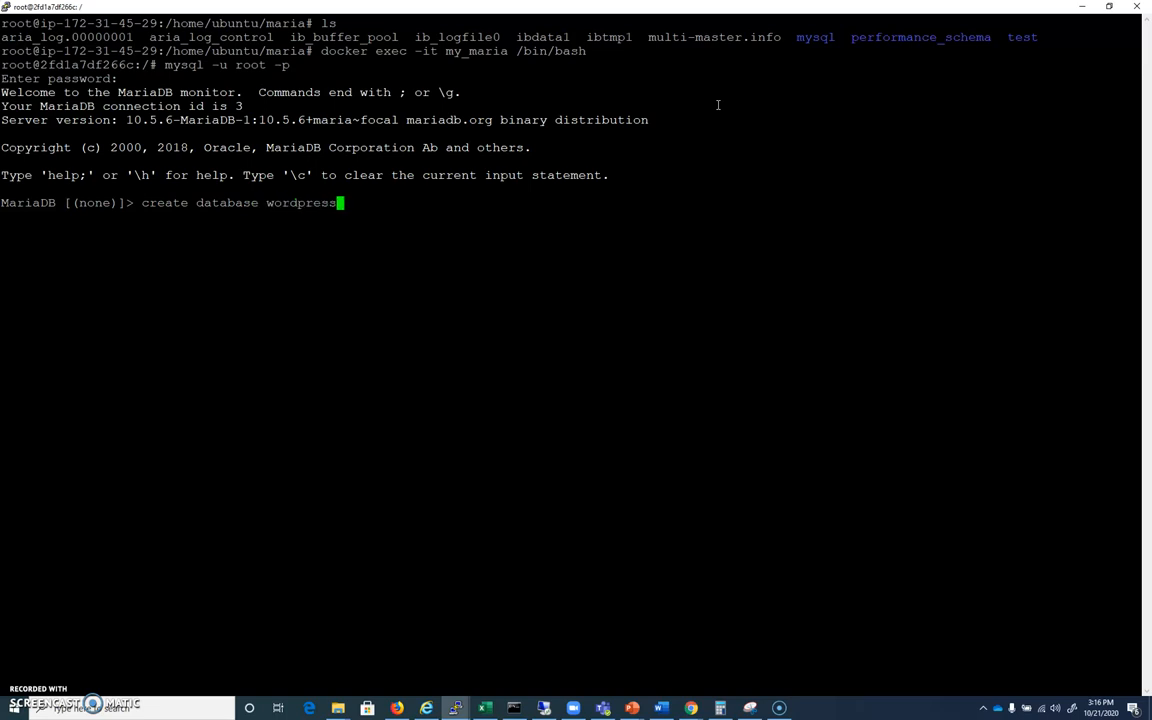
text(_db;)
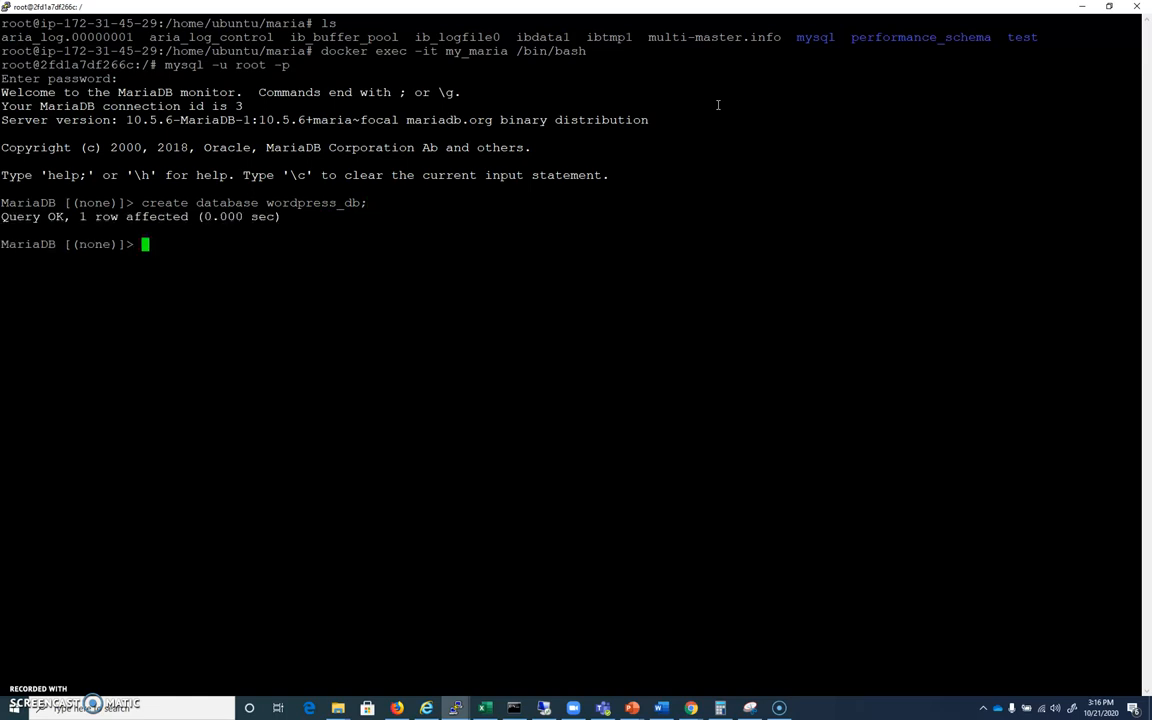
List databases to confirm wordpress_db appears, then exit MariaDB.
text(sho)
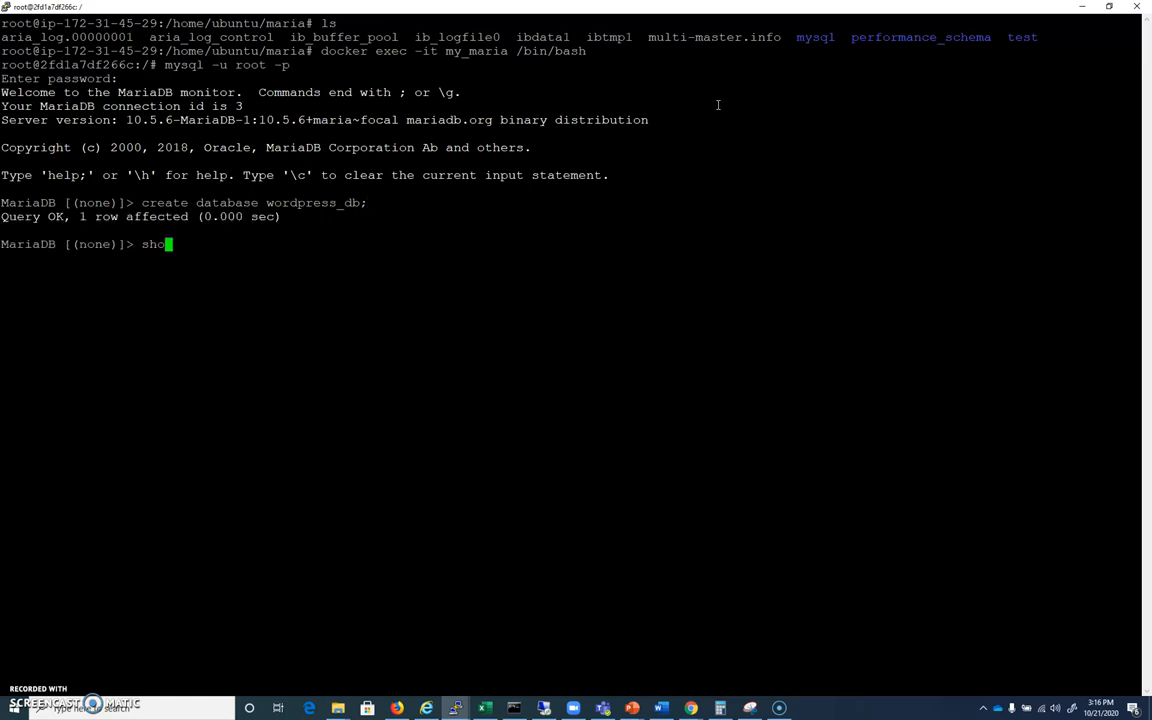
text(w databases;)
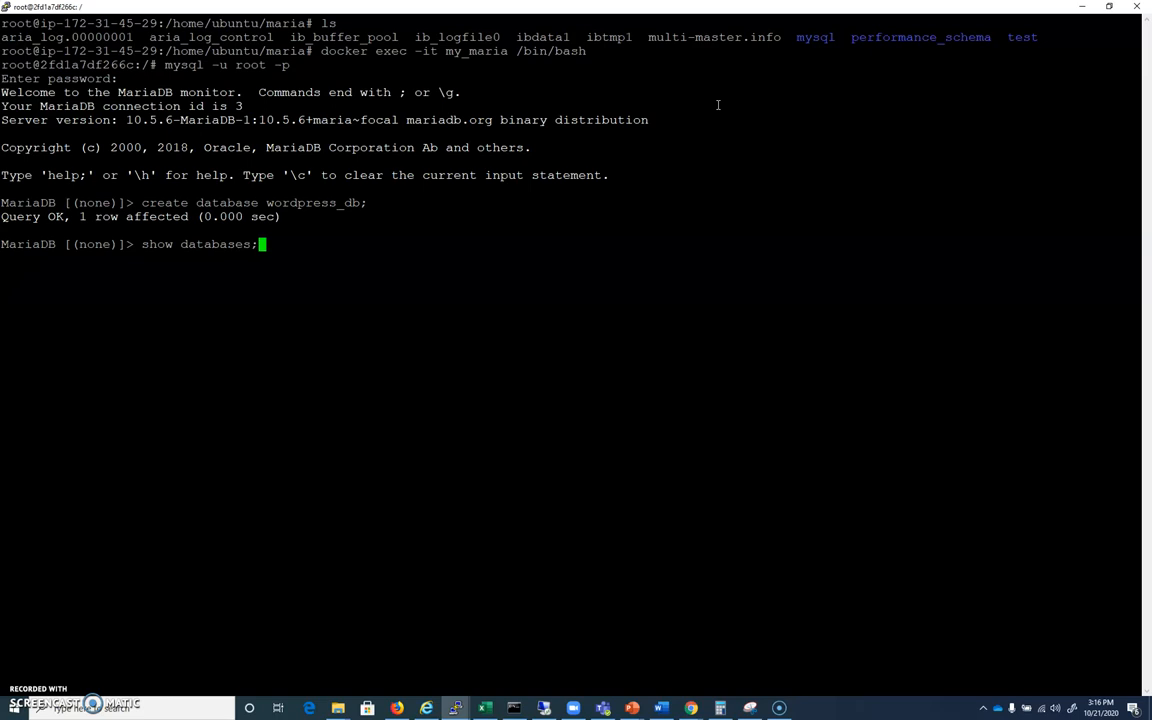
key(Return)
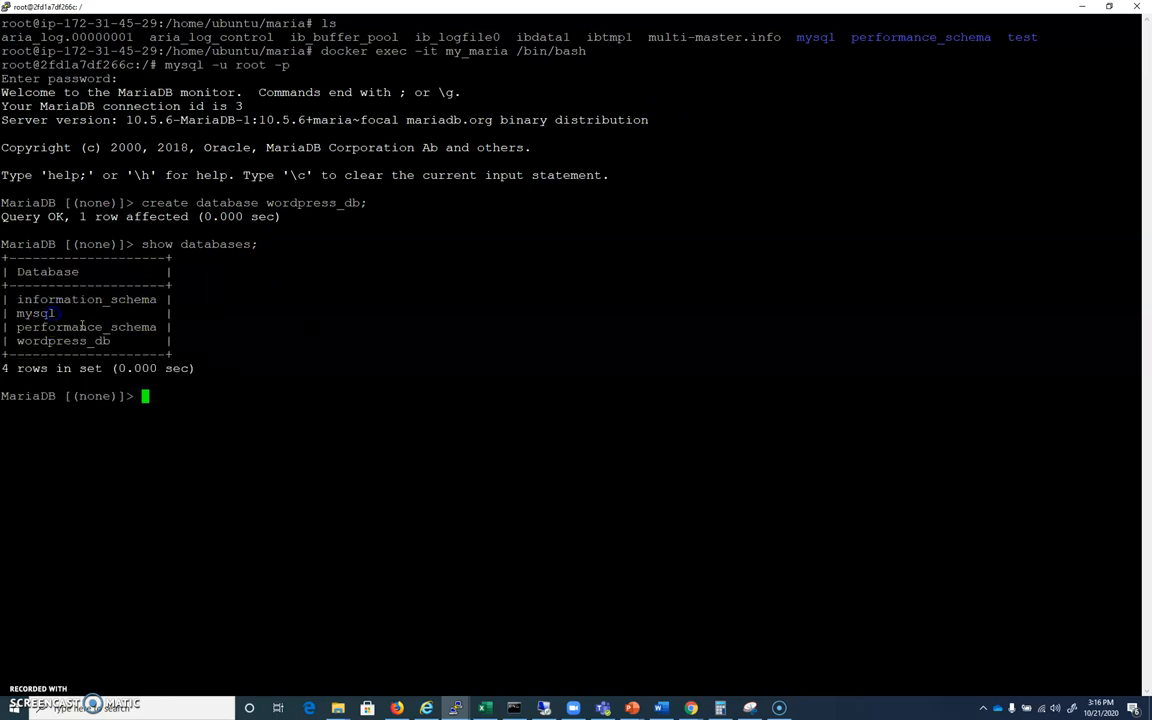
double_click(56, 340)
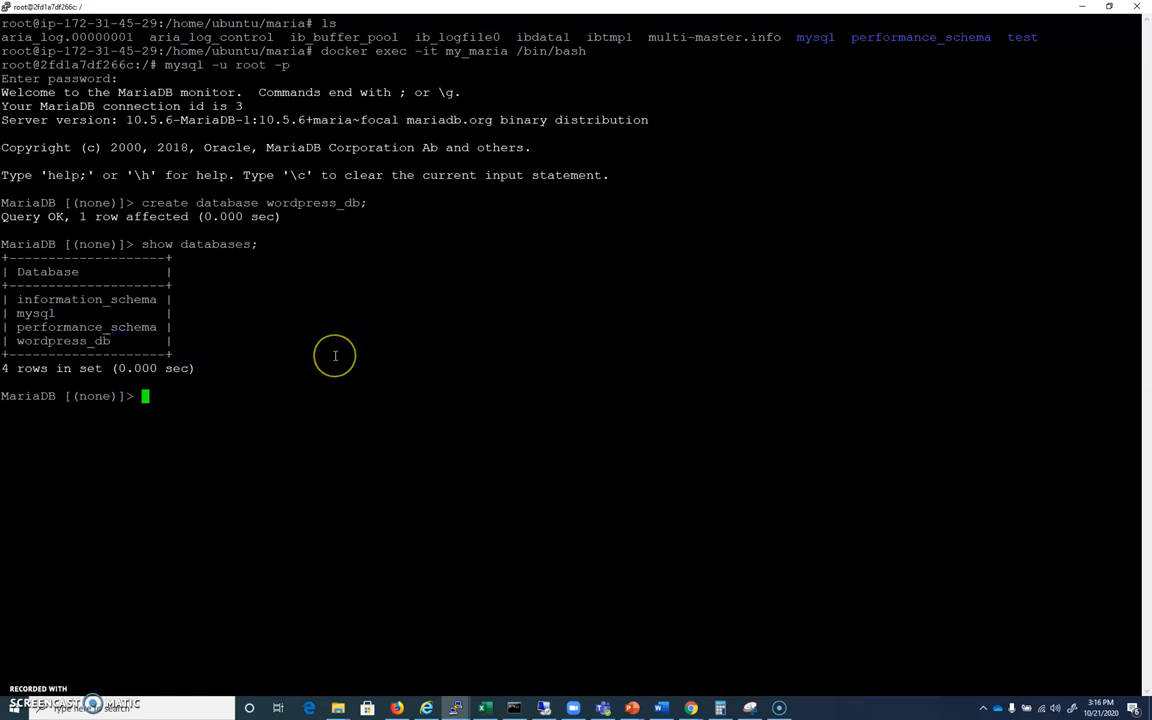
mouse_move(336, 356)
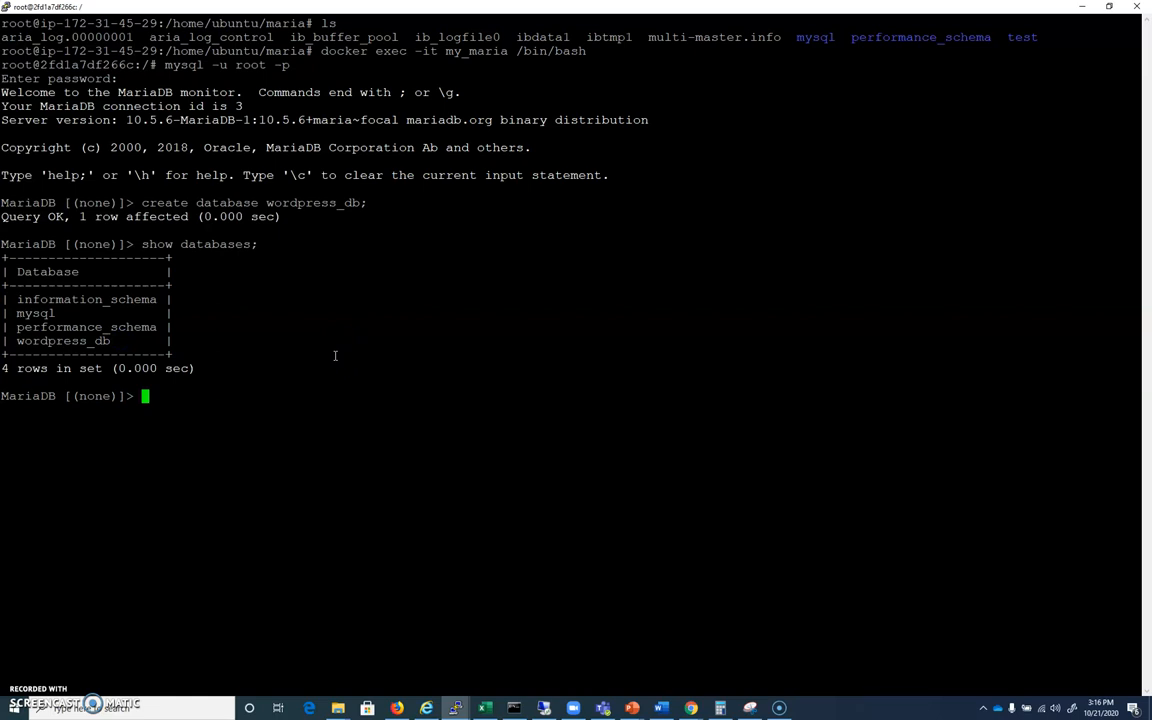
text(exit)
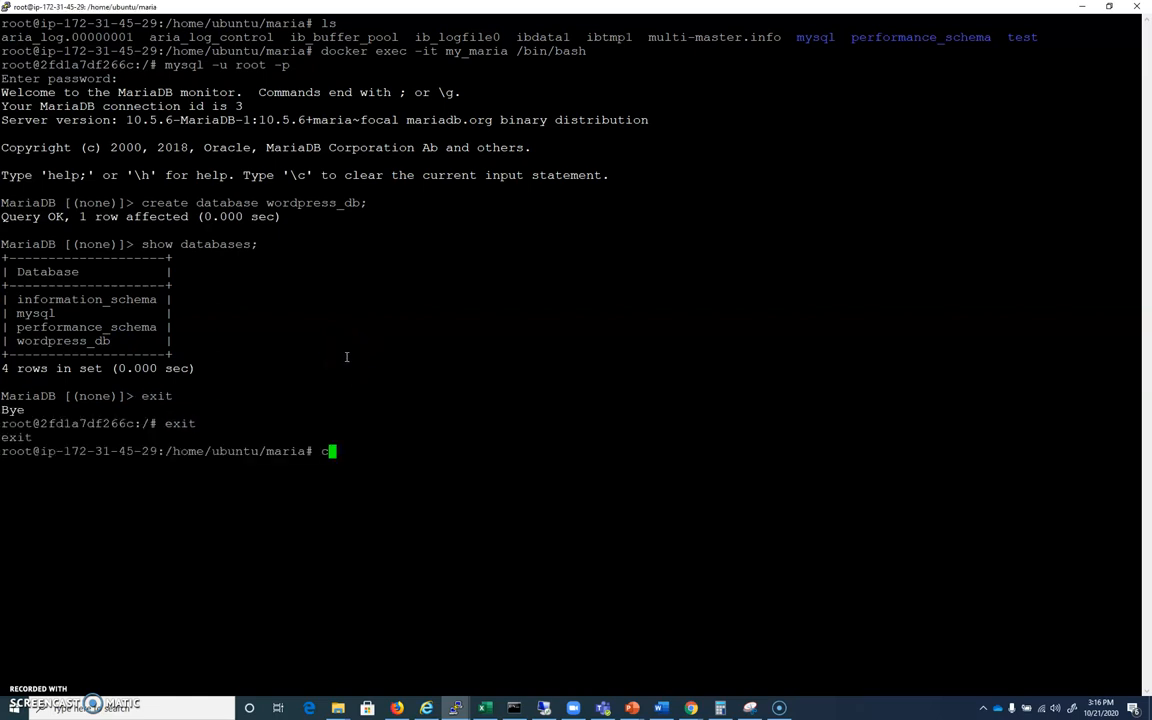
Clear the screen and check docker ps -a shows my_maria running with port 3306/tcp.
text(lear)
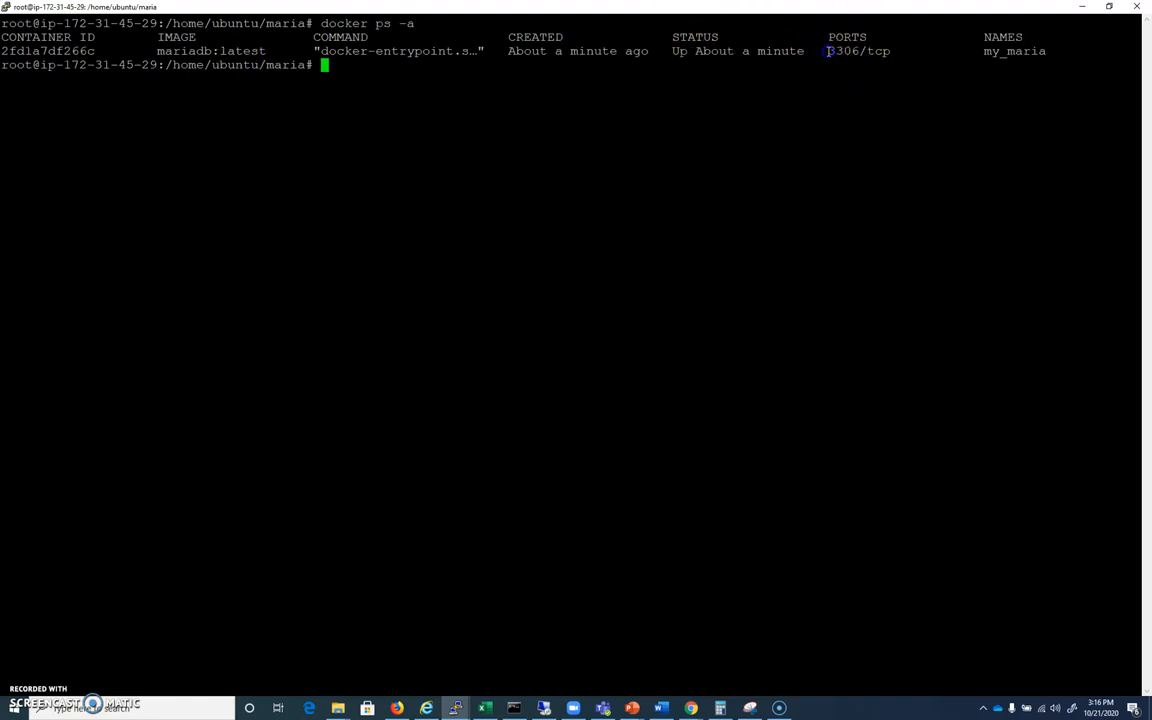
double_click(856, 52)
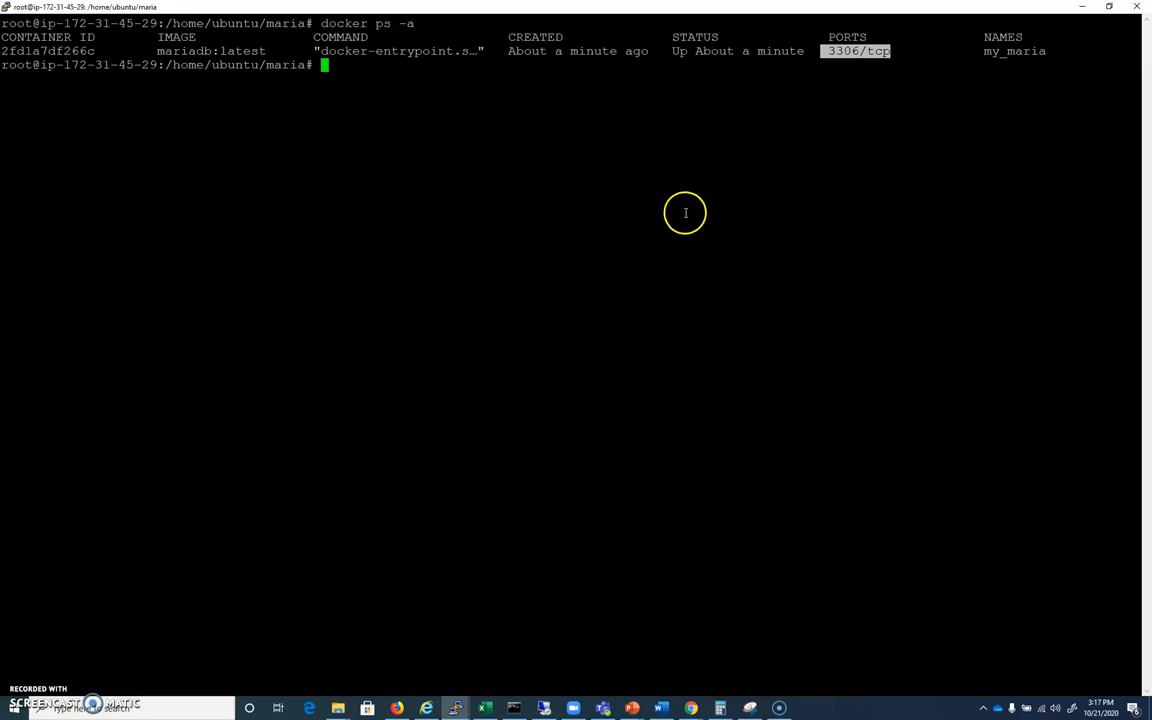
mouse_move(932, 712)
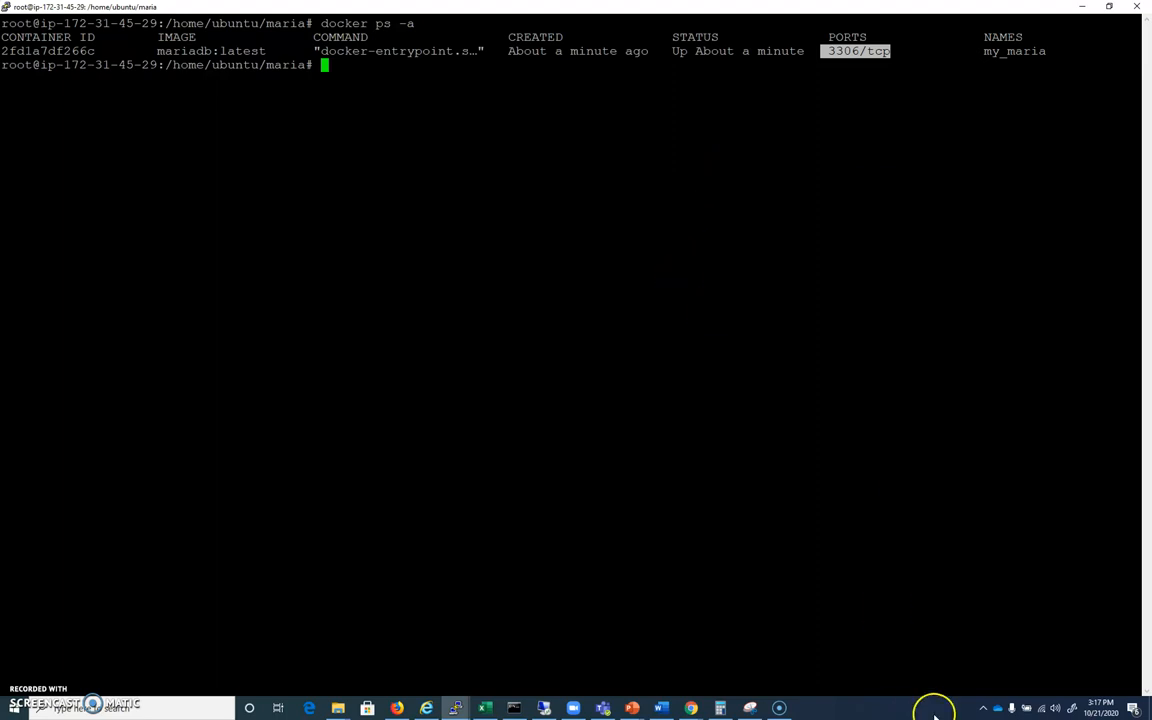